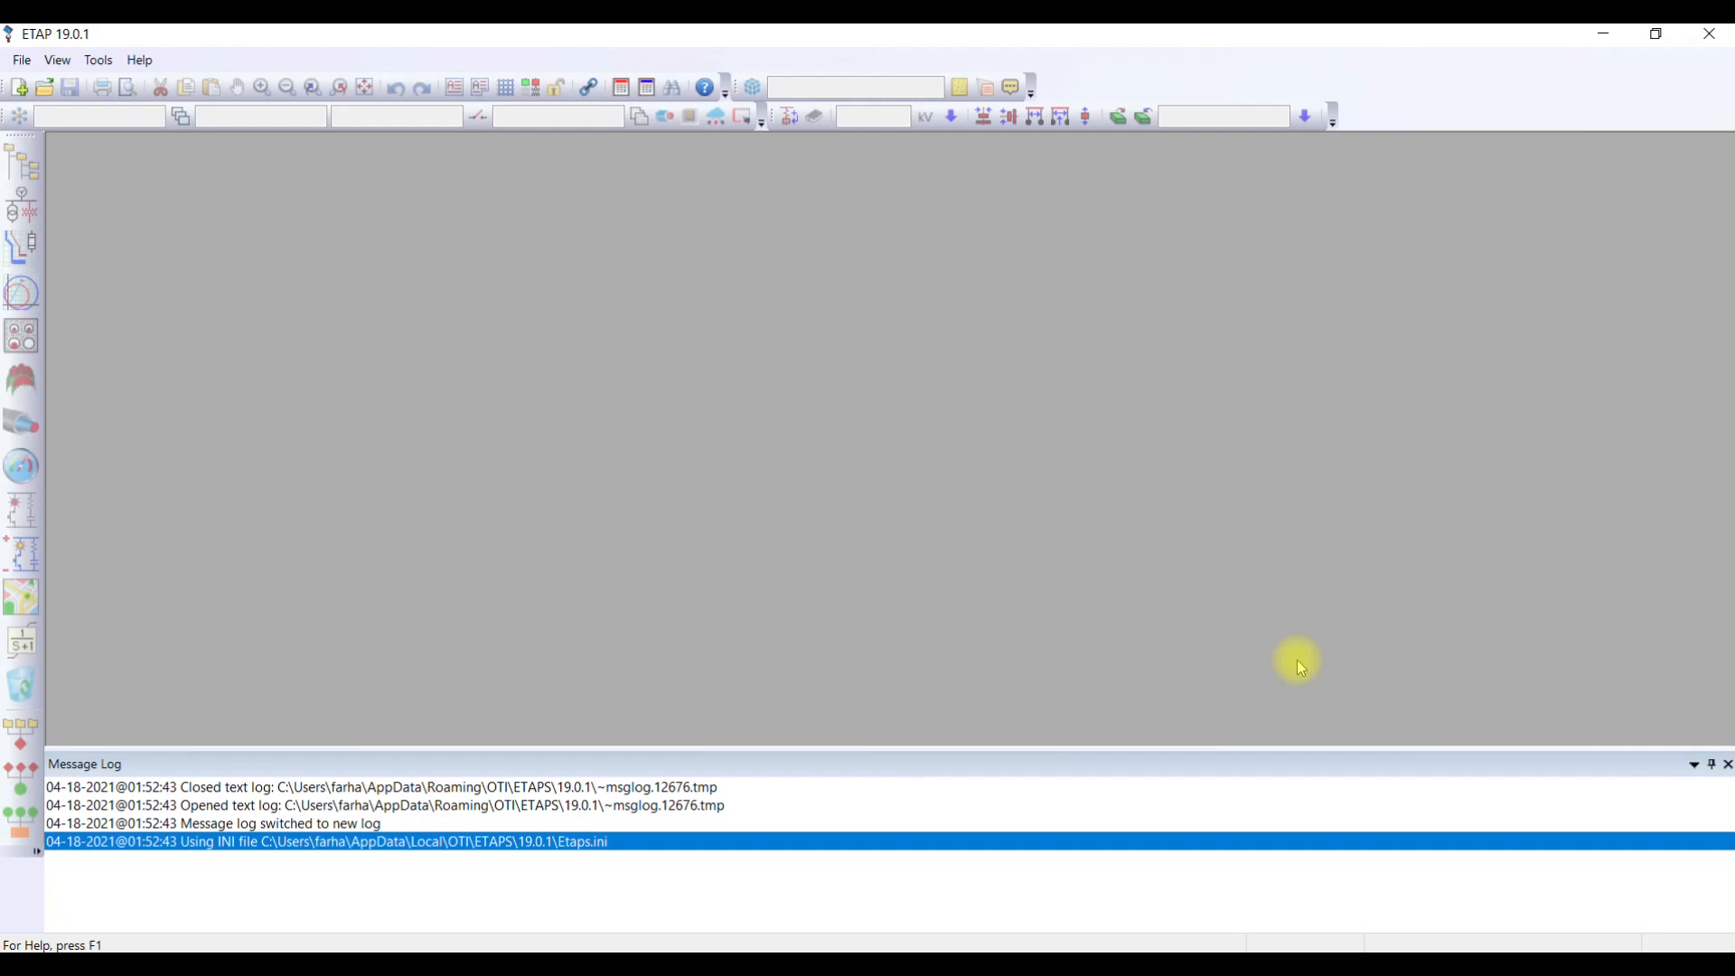
{"action": "mouse_move", "coordinate": [1303, 652]}
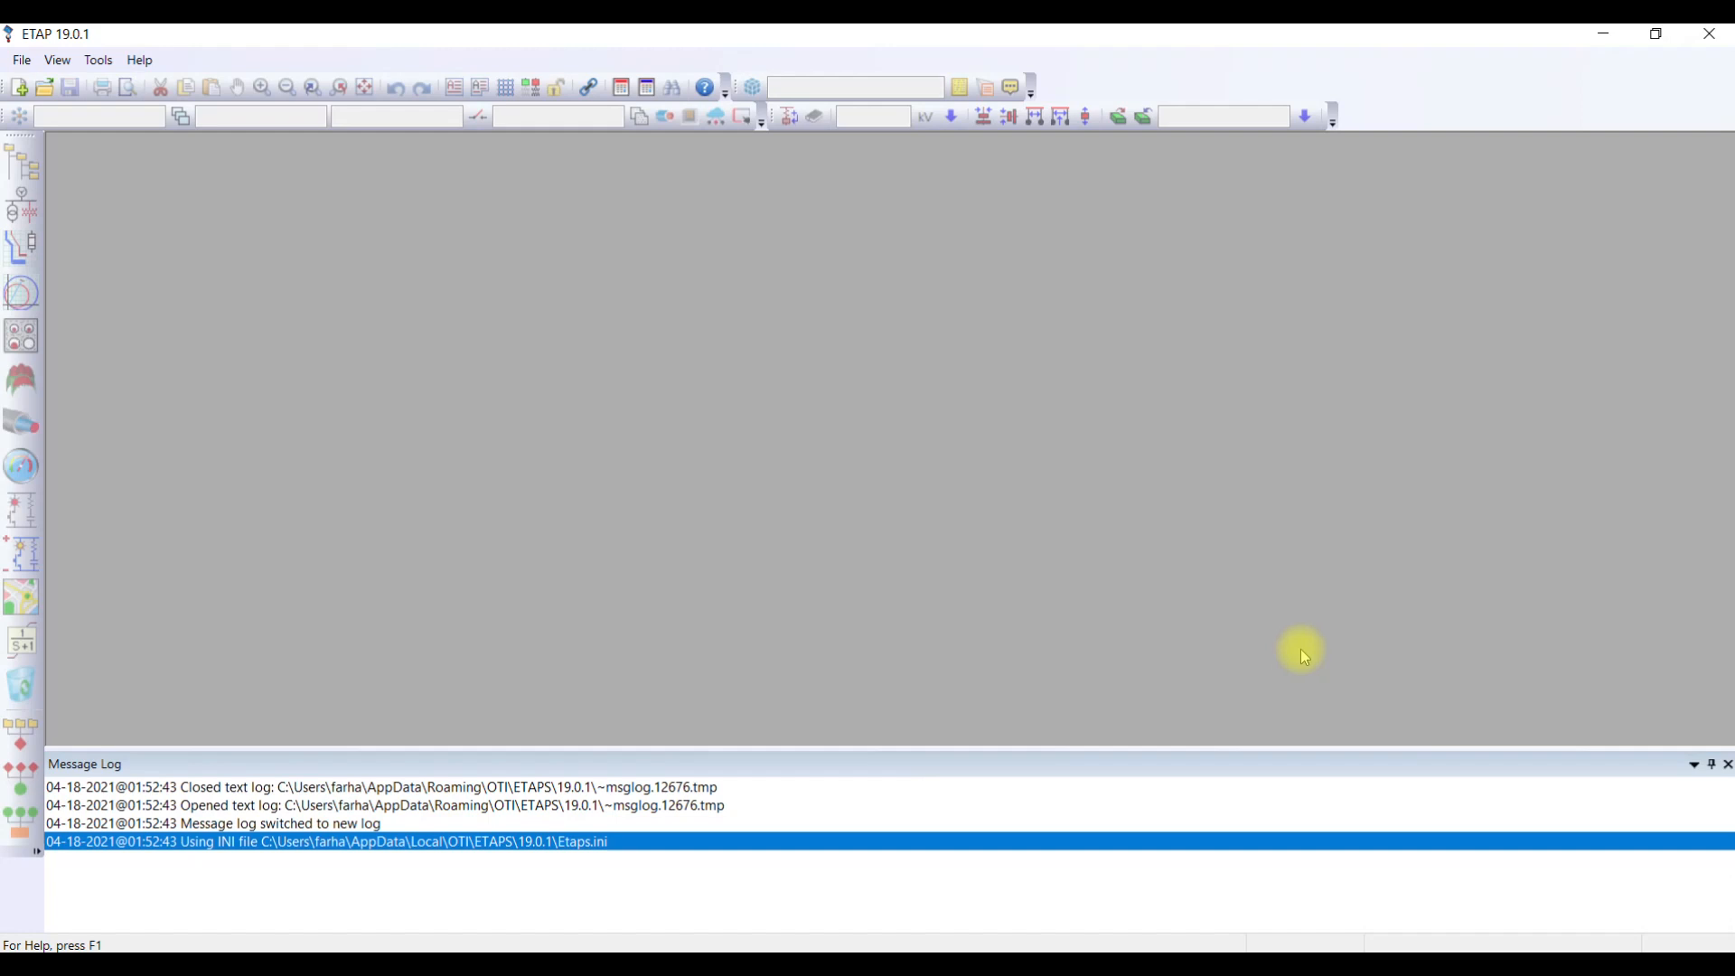
{"action": "mouse_move", "coordinate": [928, 500]}
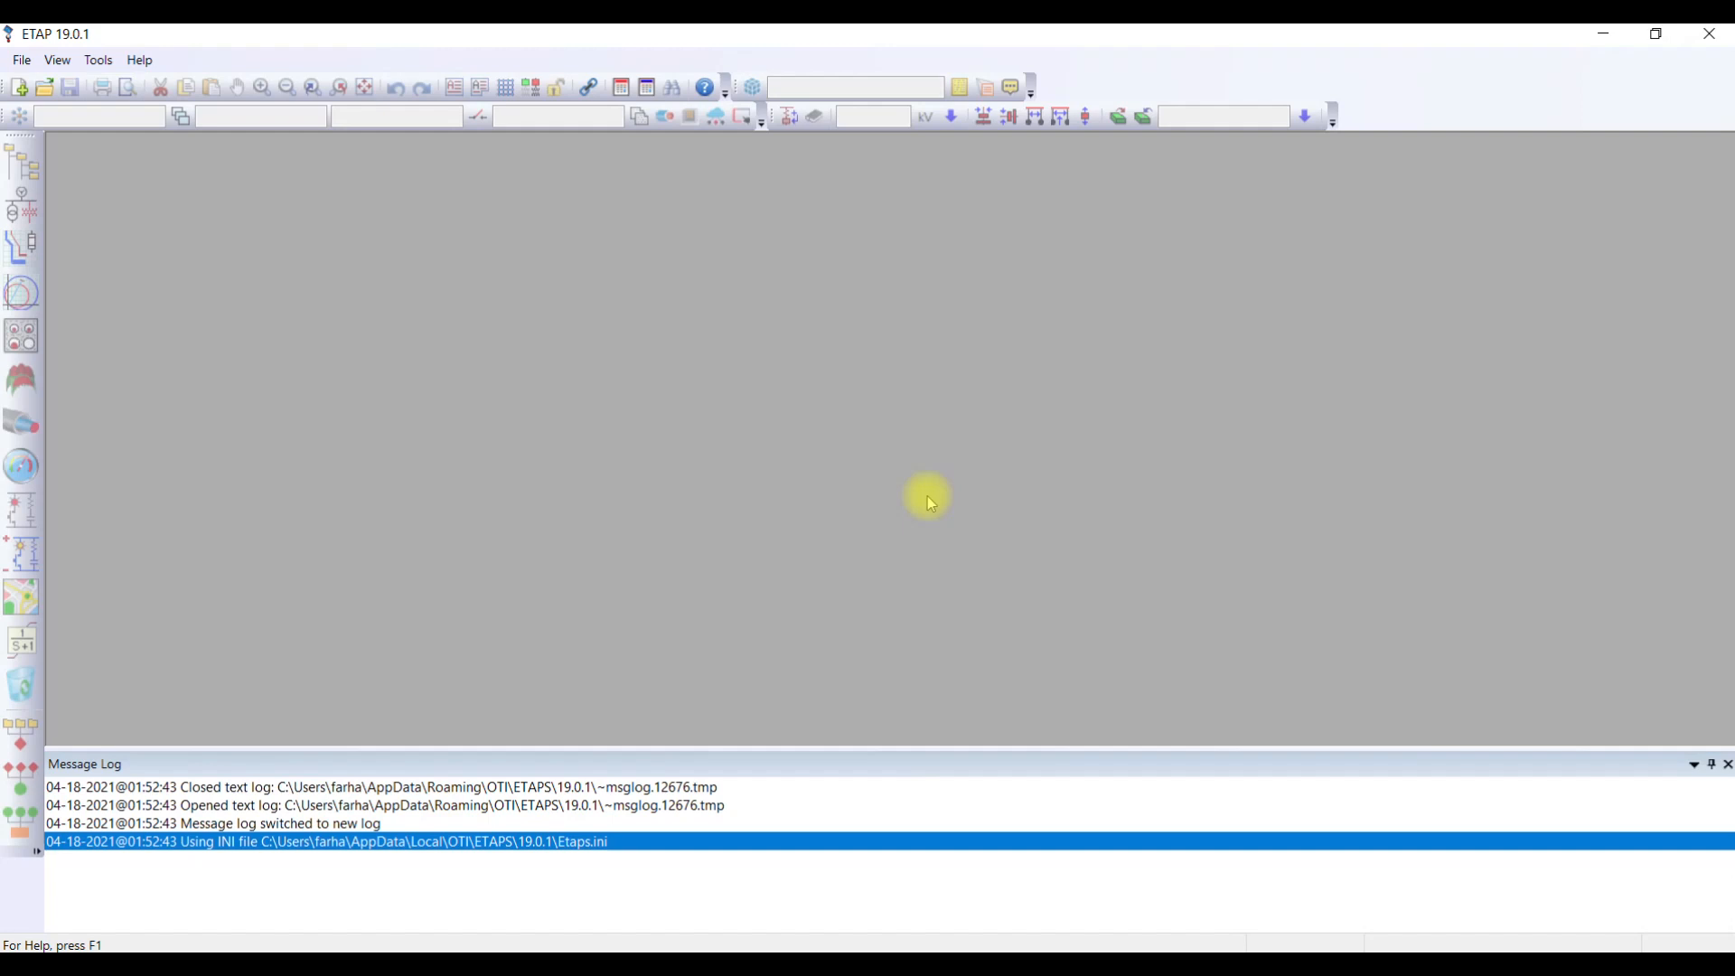
{"action": "mouse_move", "coordinate": [528, 286]}
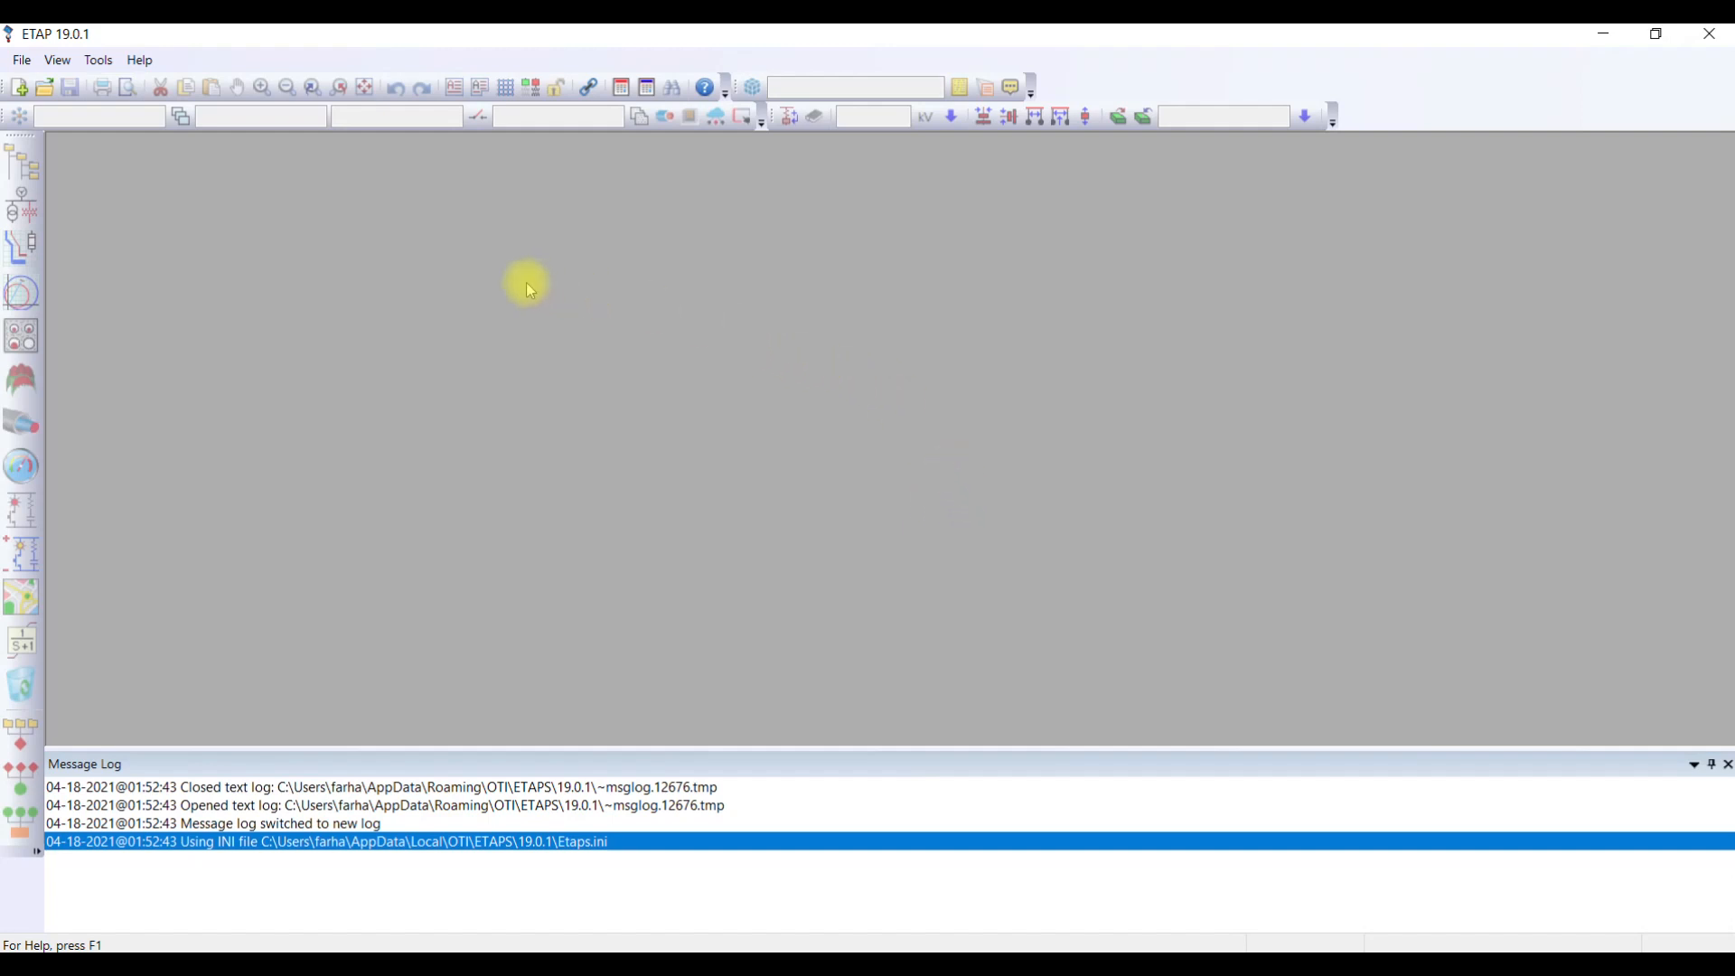
{"action": "mouse_move", "coordinate": [1009, 213]}
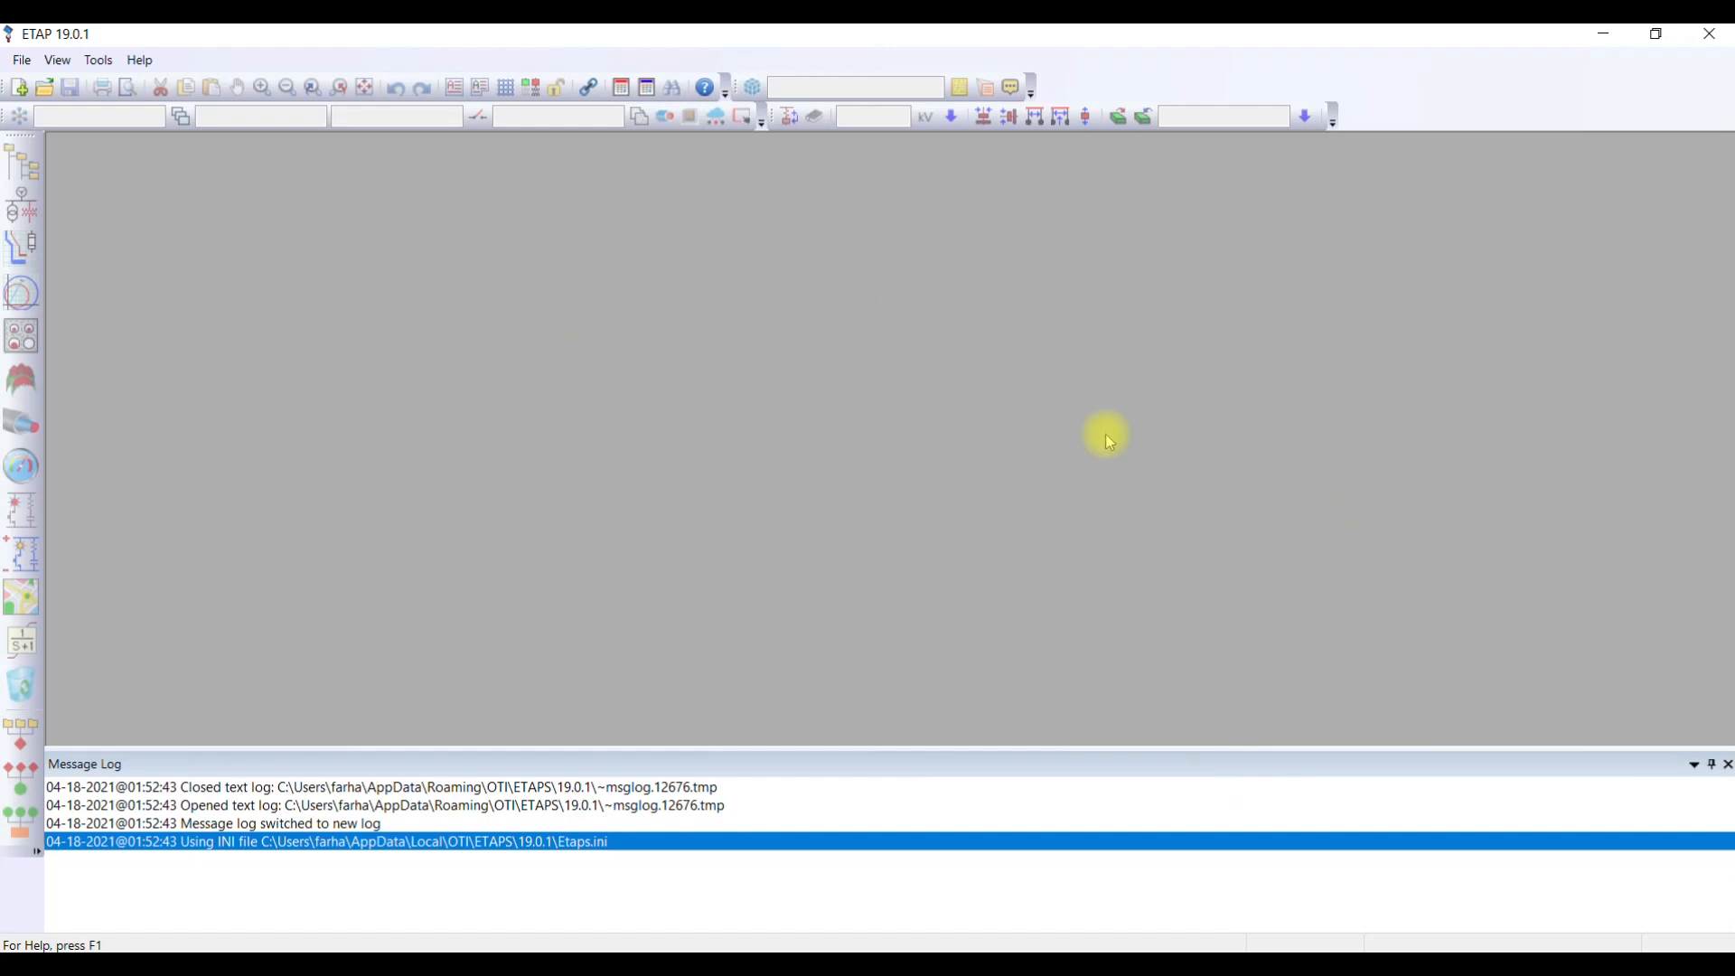
{"action": "mouse_move", "coordinate": [949, 363]}
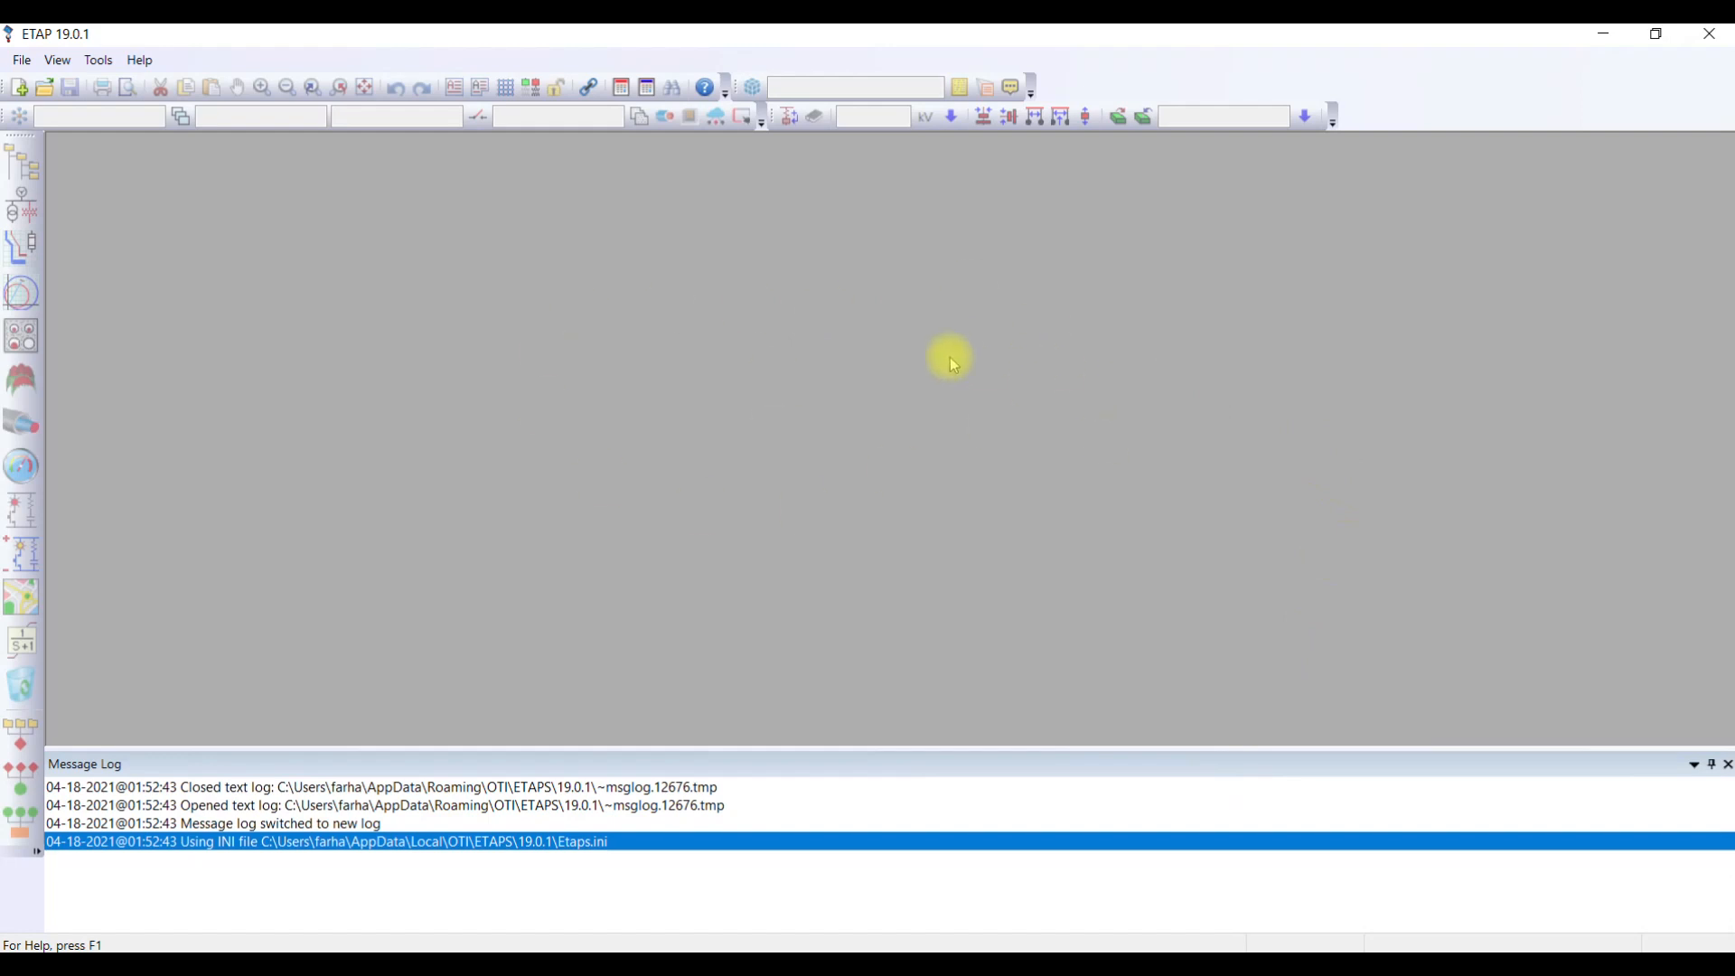
{"action": "mouse_move", "coordinate": [20, 161]}
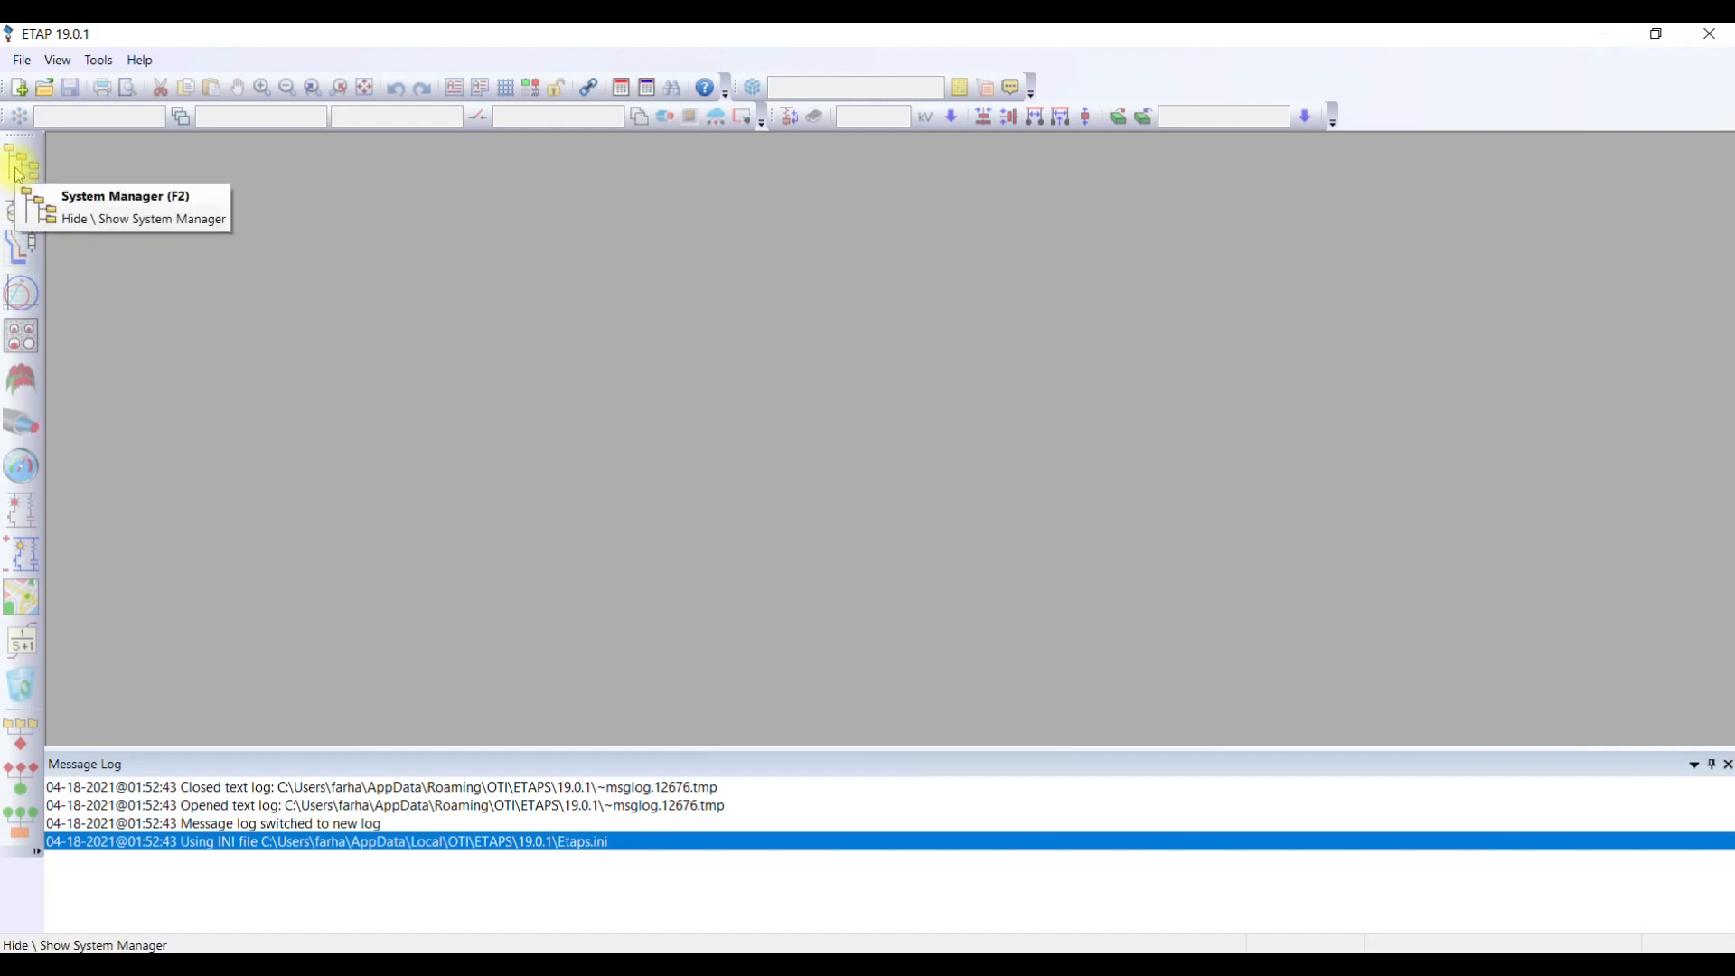
{"action": "mouse_move", "coordinate": [21, 209]}
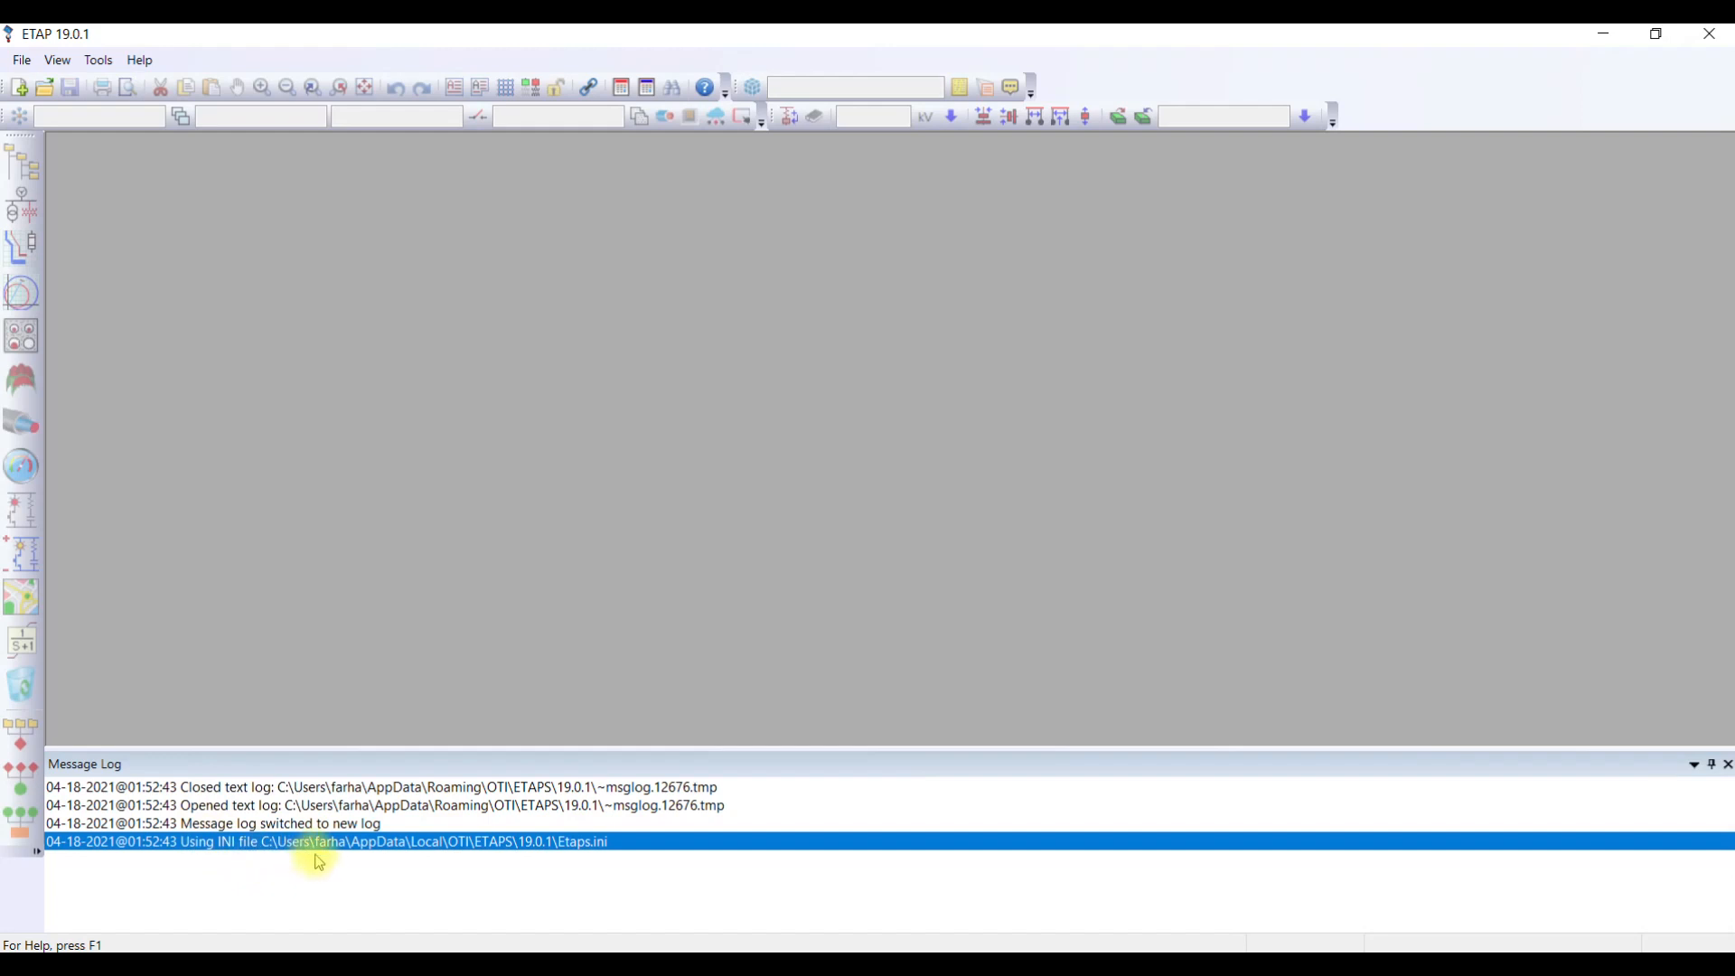
{"action": "mouse_move", "coordinate": [661, 141]}
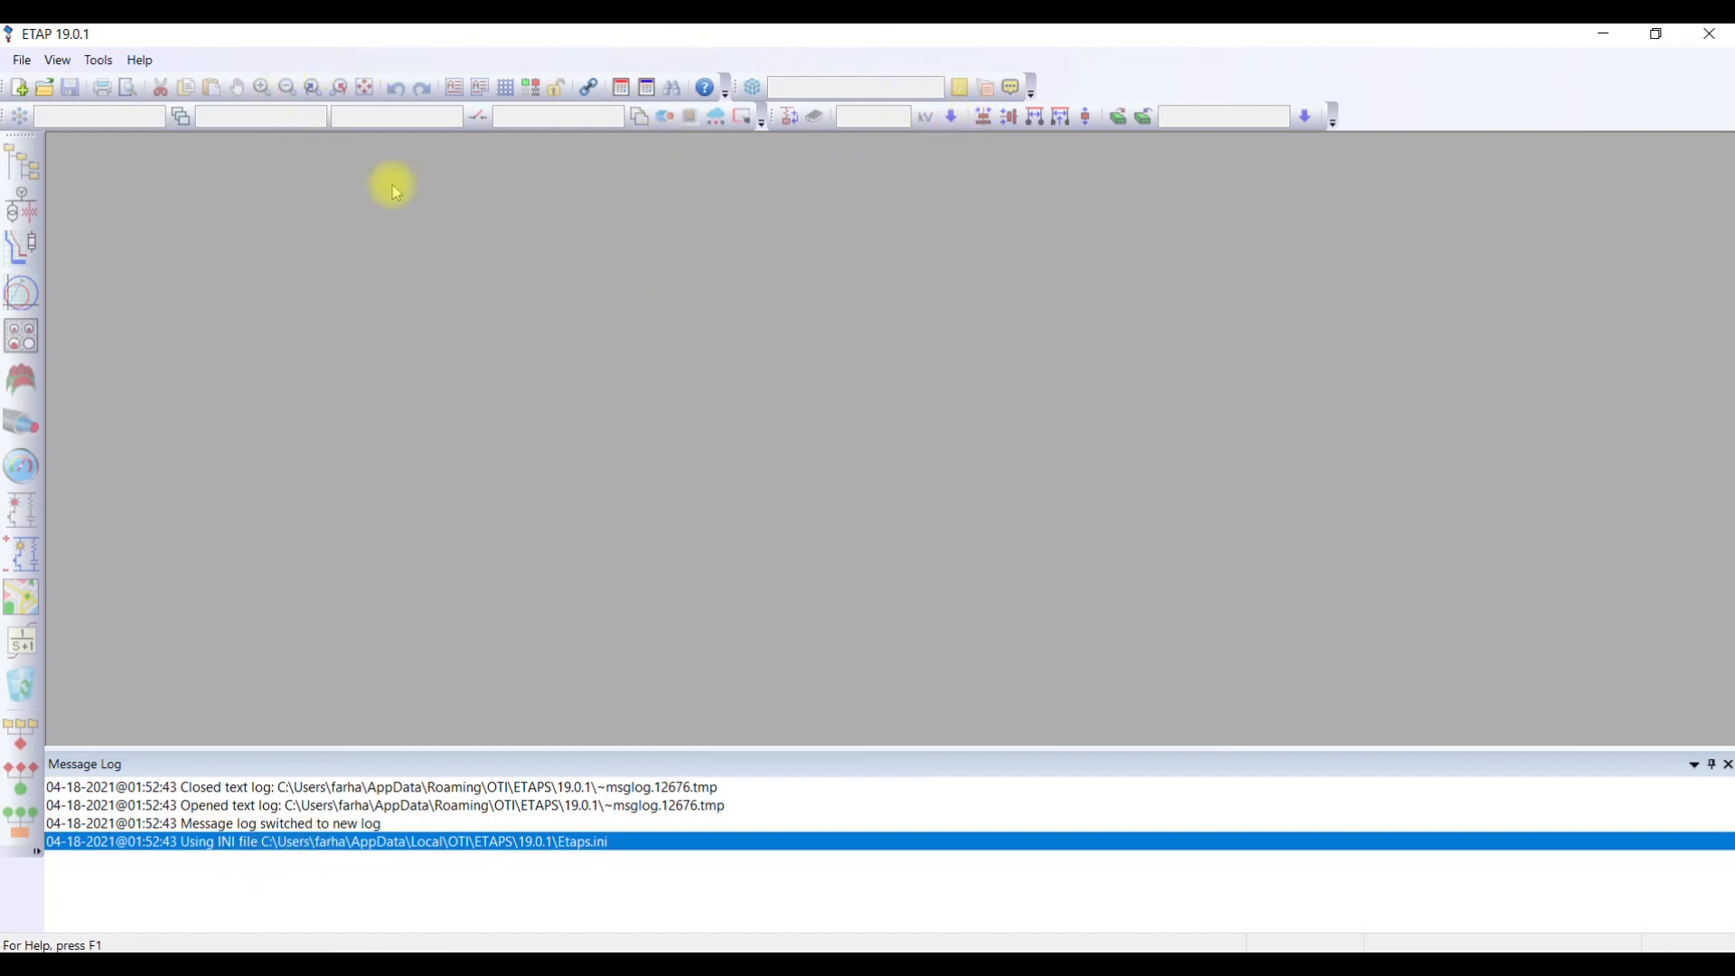
{"action": "mouse_move", "coordinate": [1171, 235]}
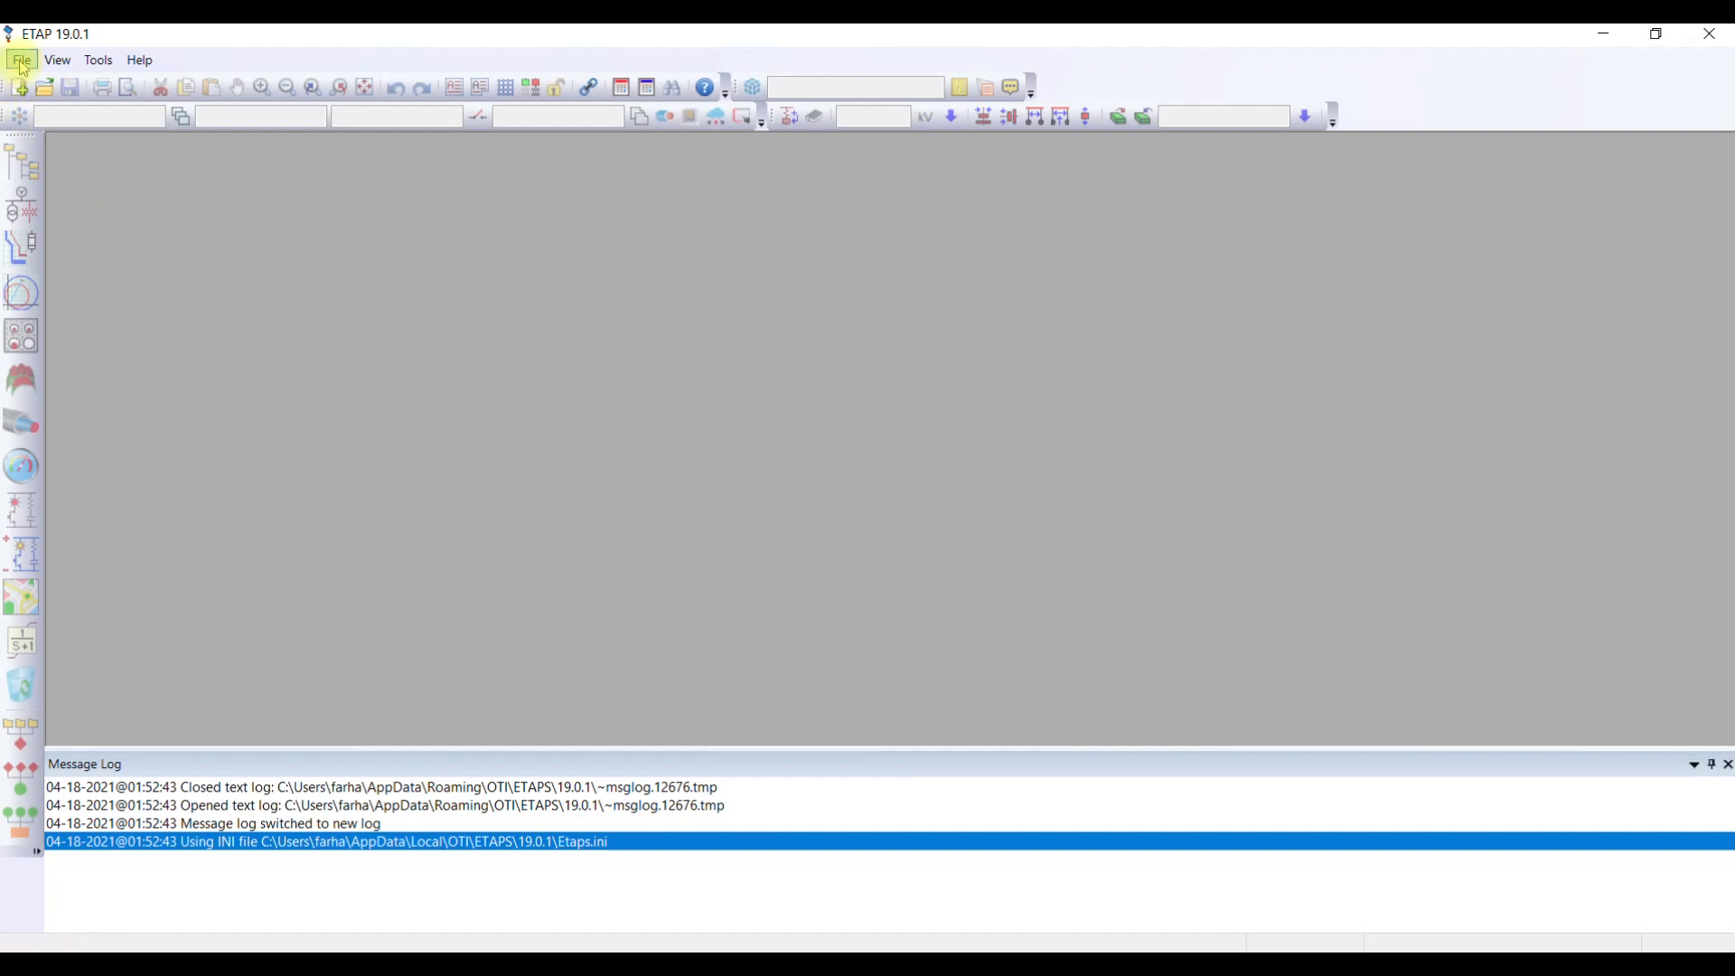
Browse to the Test_case folder and select the Test_case.OTI project file.
{"action": "left_click", "coordinate": [20, 60]}
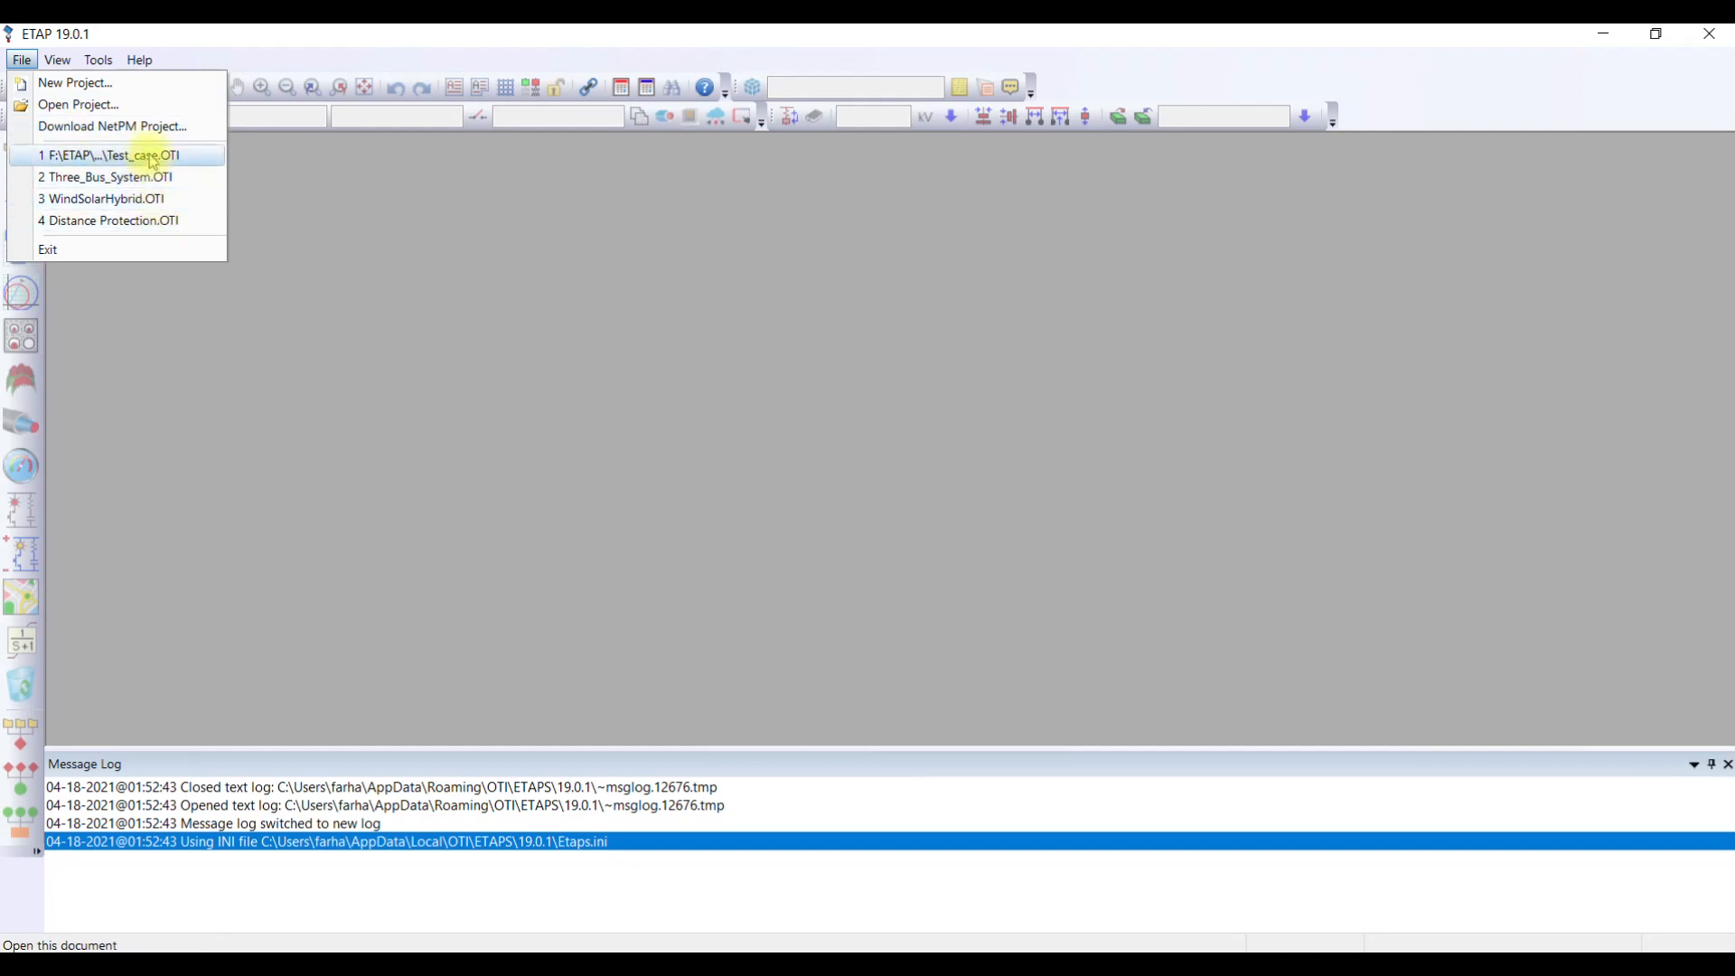
{"action": "left_click", "coordinate": [109, 155]}
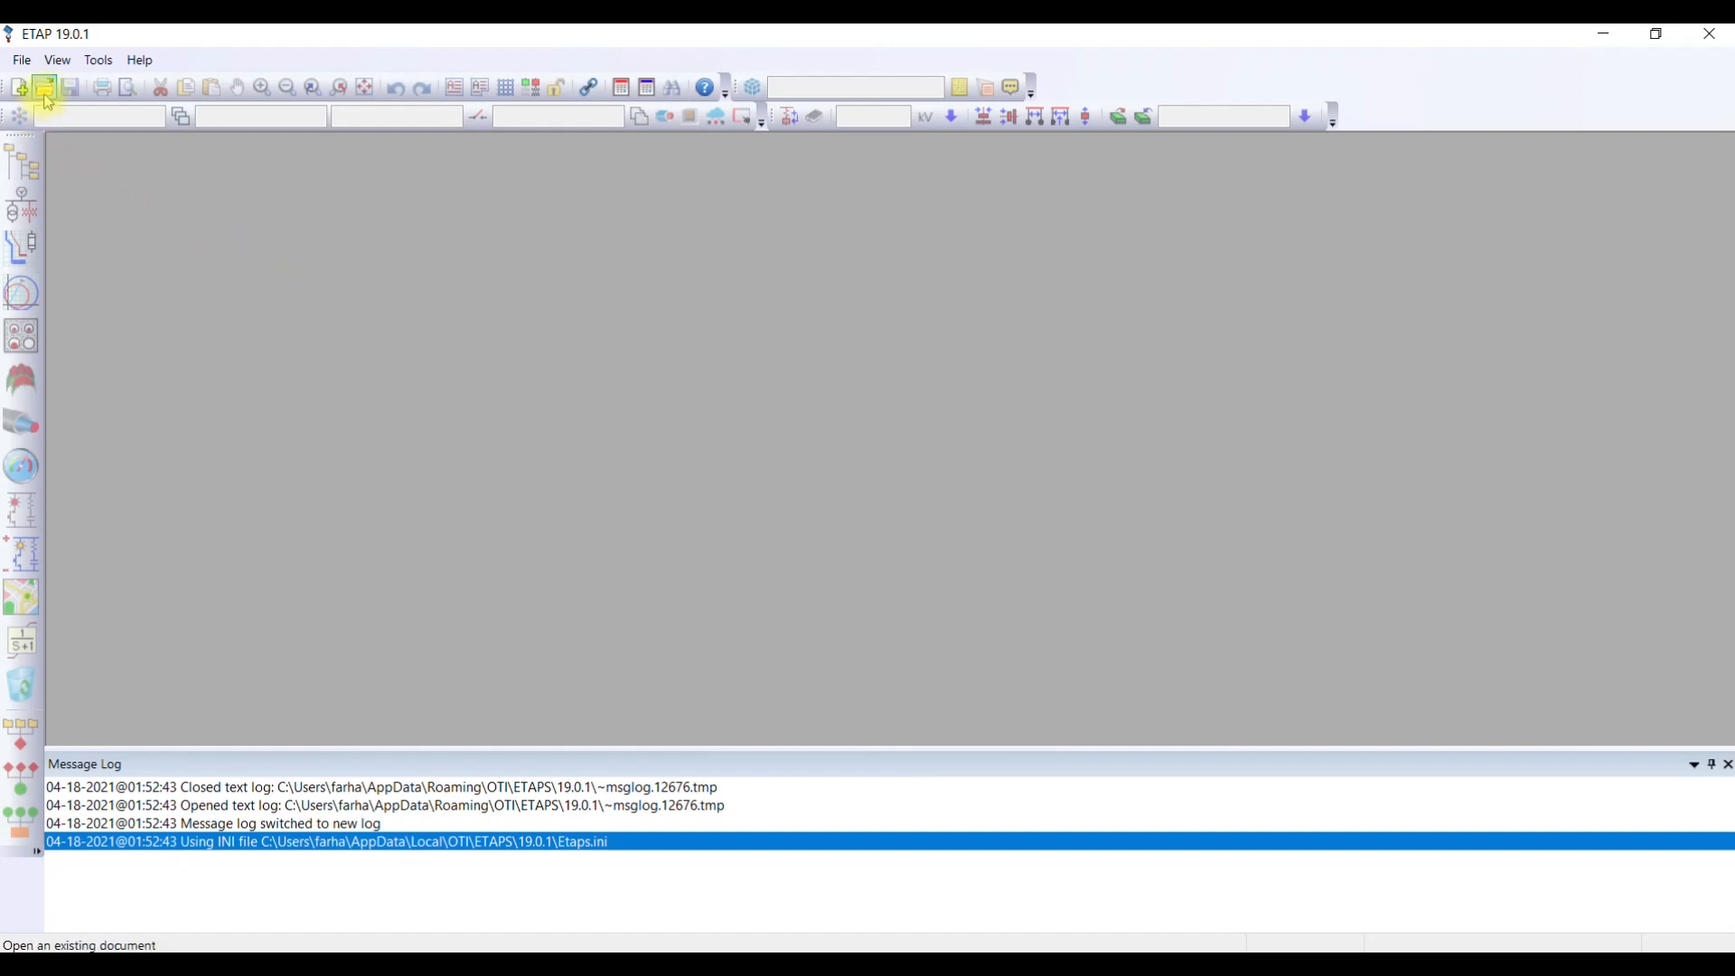
{"action": "left_click", "coordinate": [45, 87]}
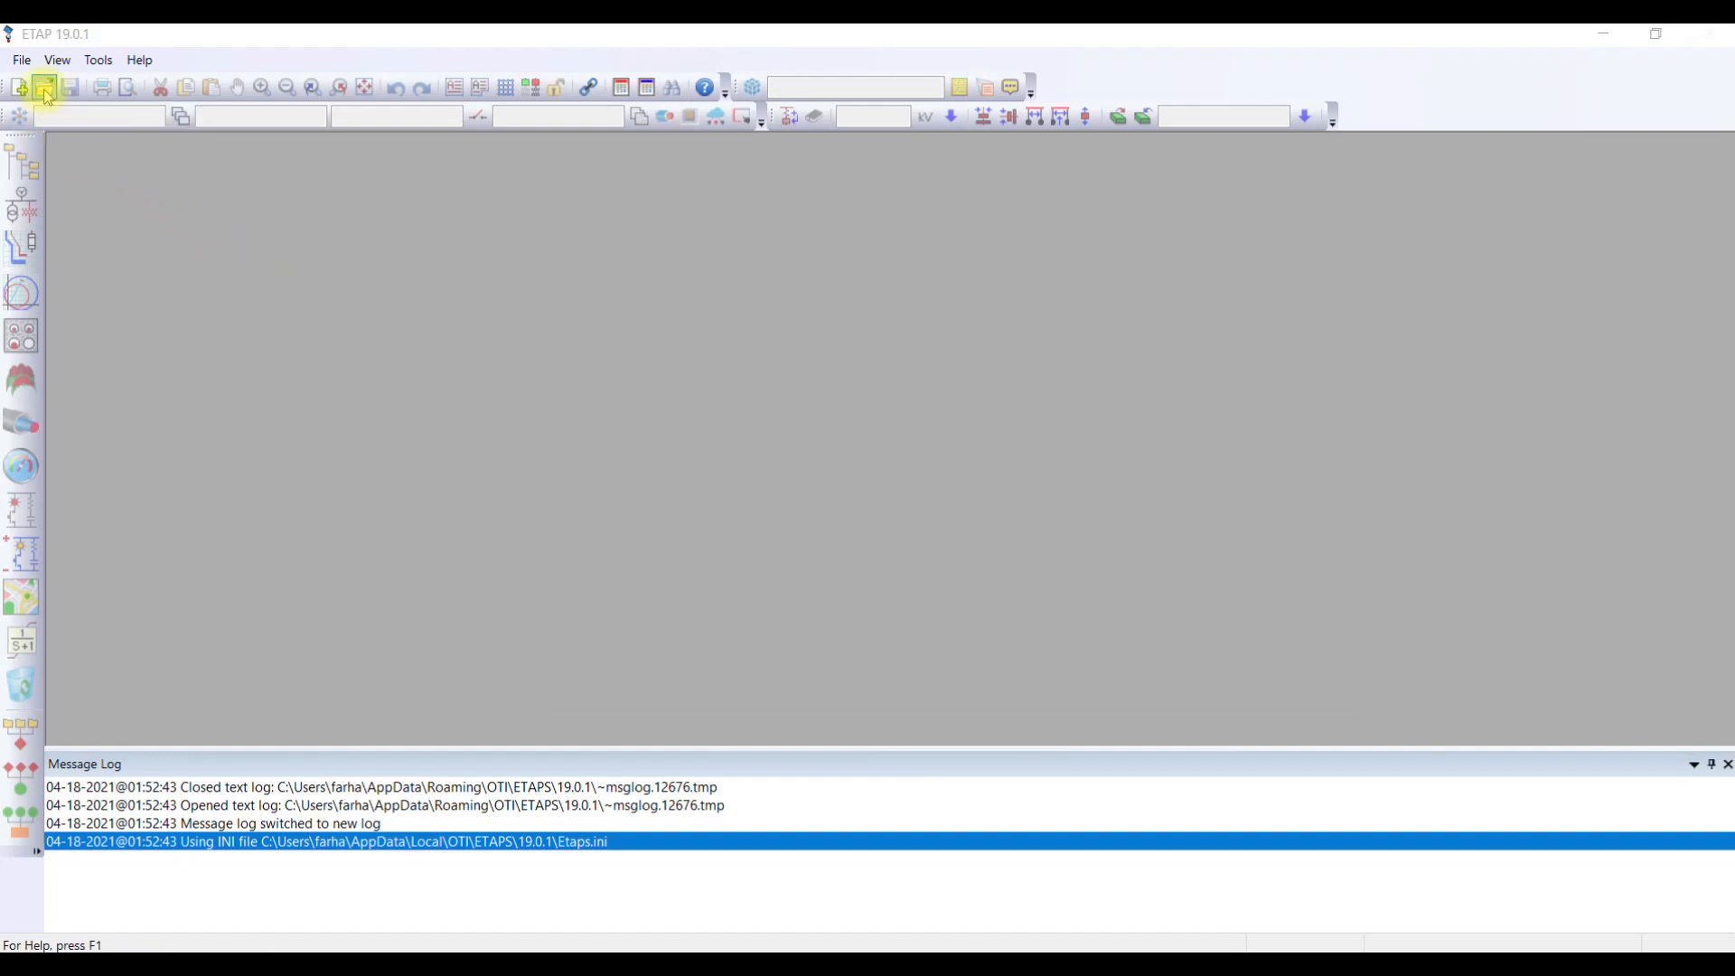
{"action": "left_click", "coordinate": [43, 87]}
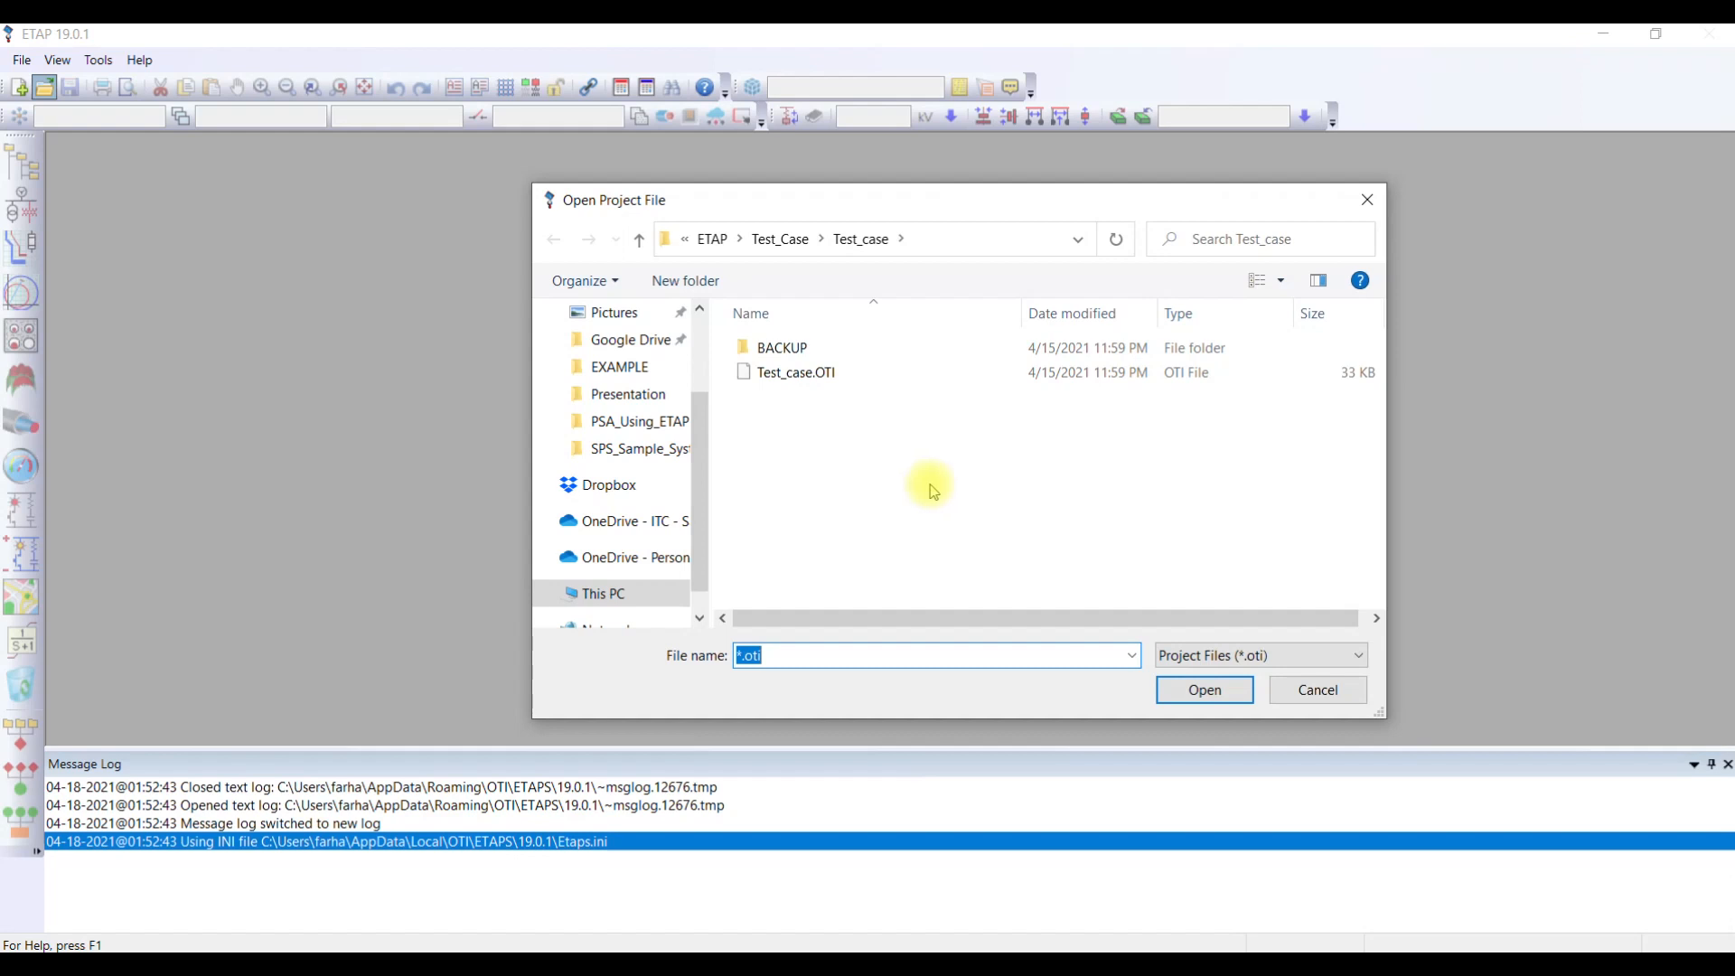
{"action": "mouse_move", "coordinate": [909, 495]}
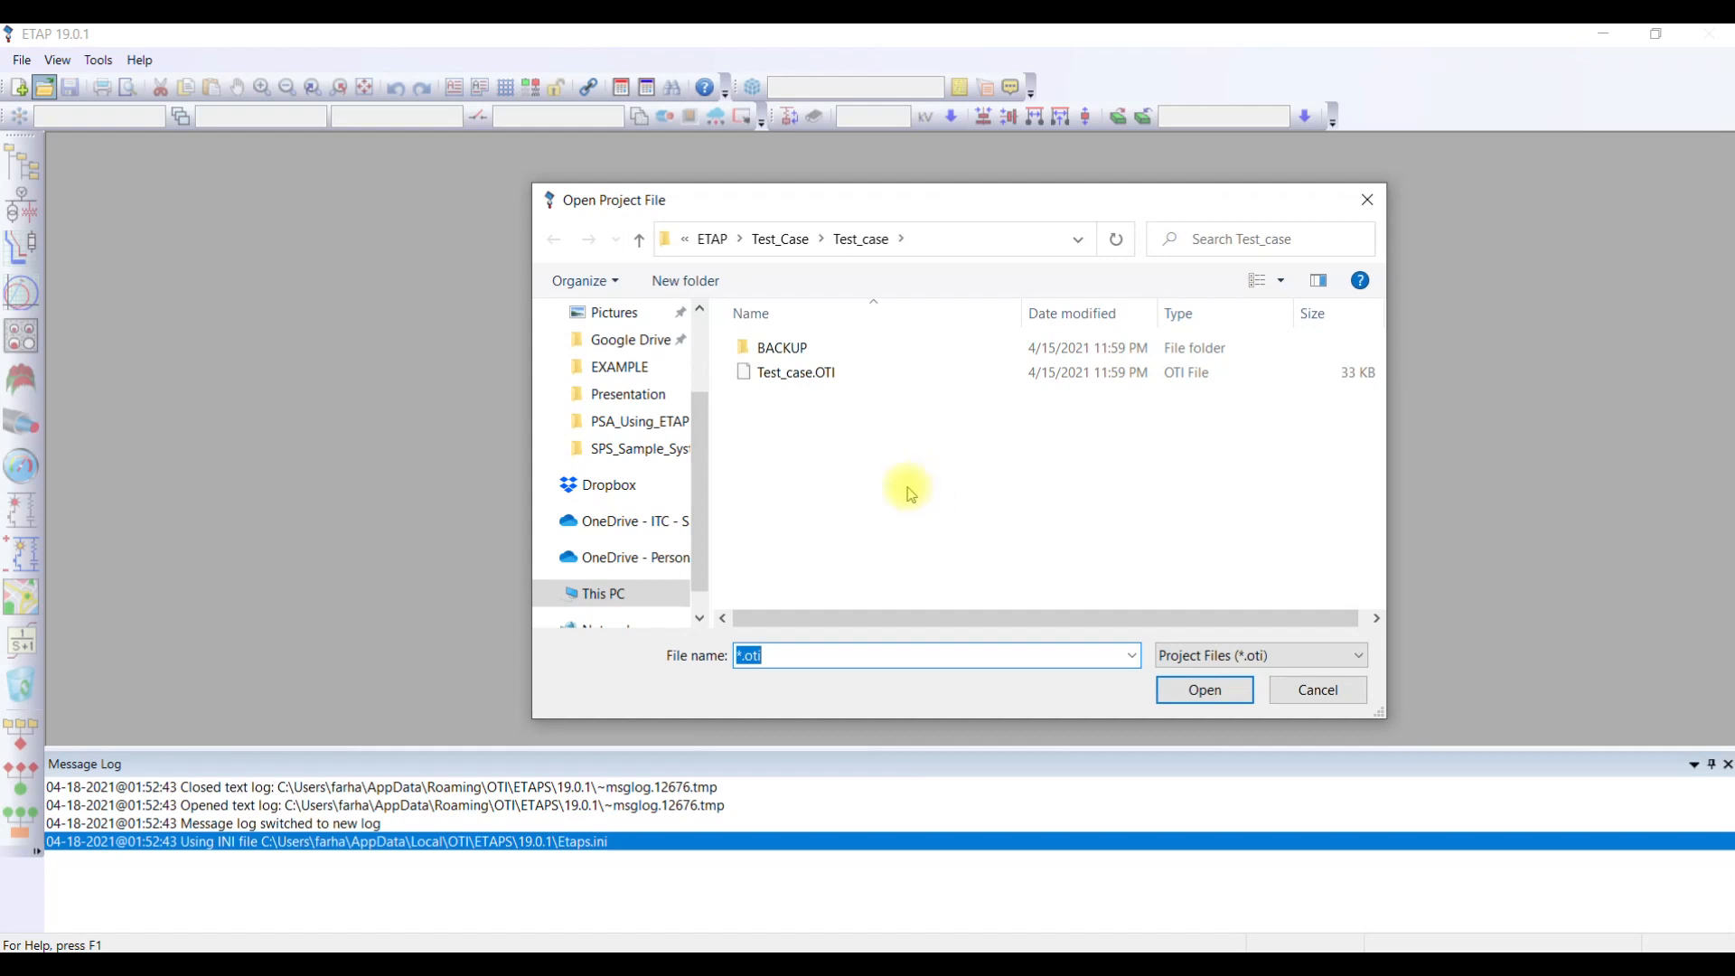
{"action": "mouse_move", "coordinate": [863, 466]}
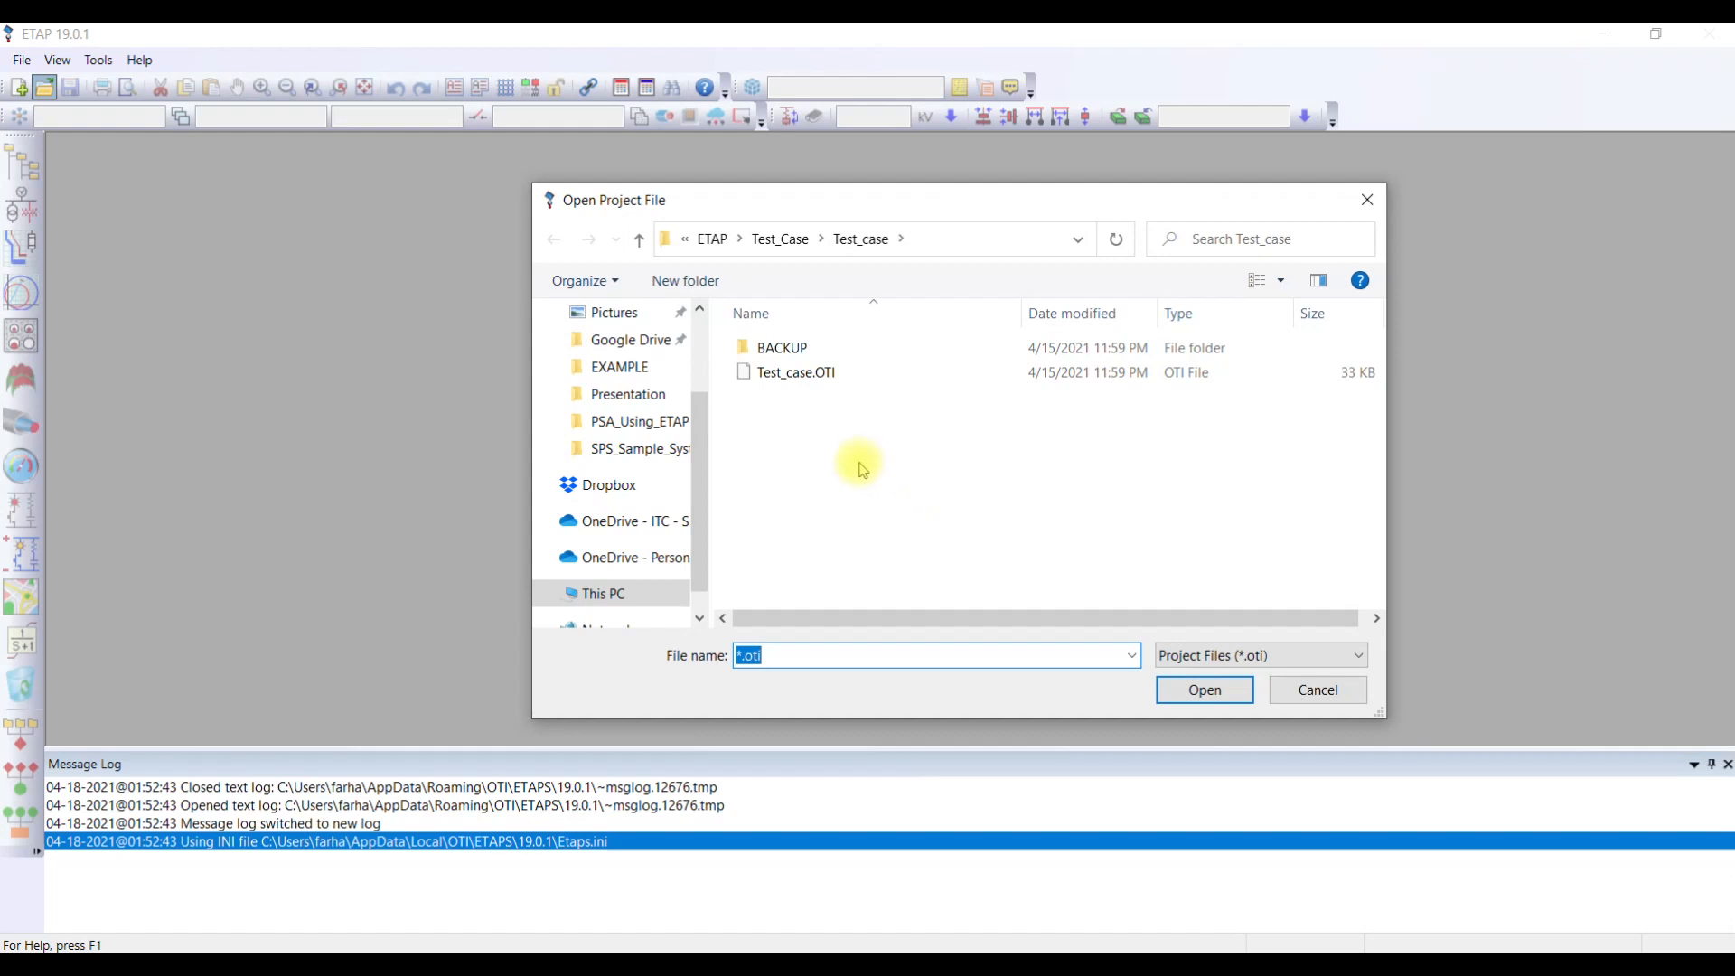
{"action": "mouse_move", "coordinate": [846, 463]}
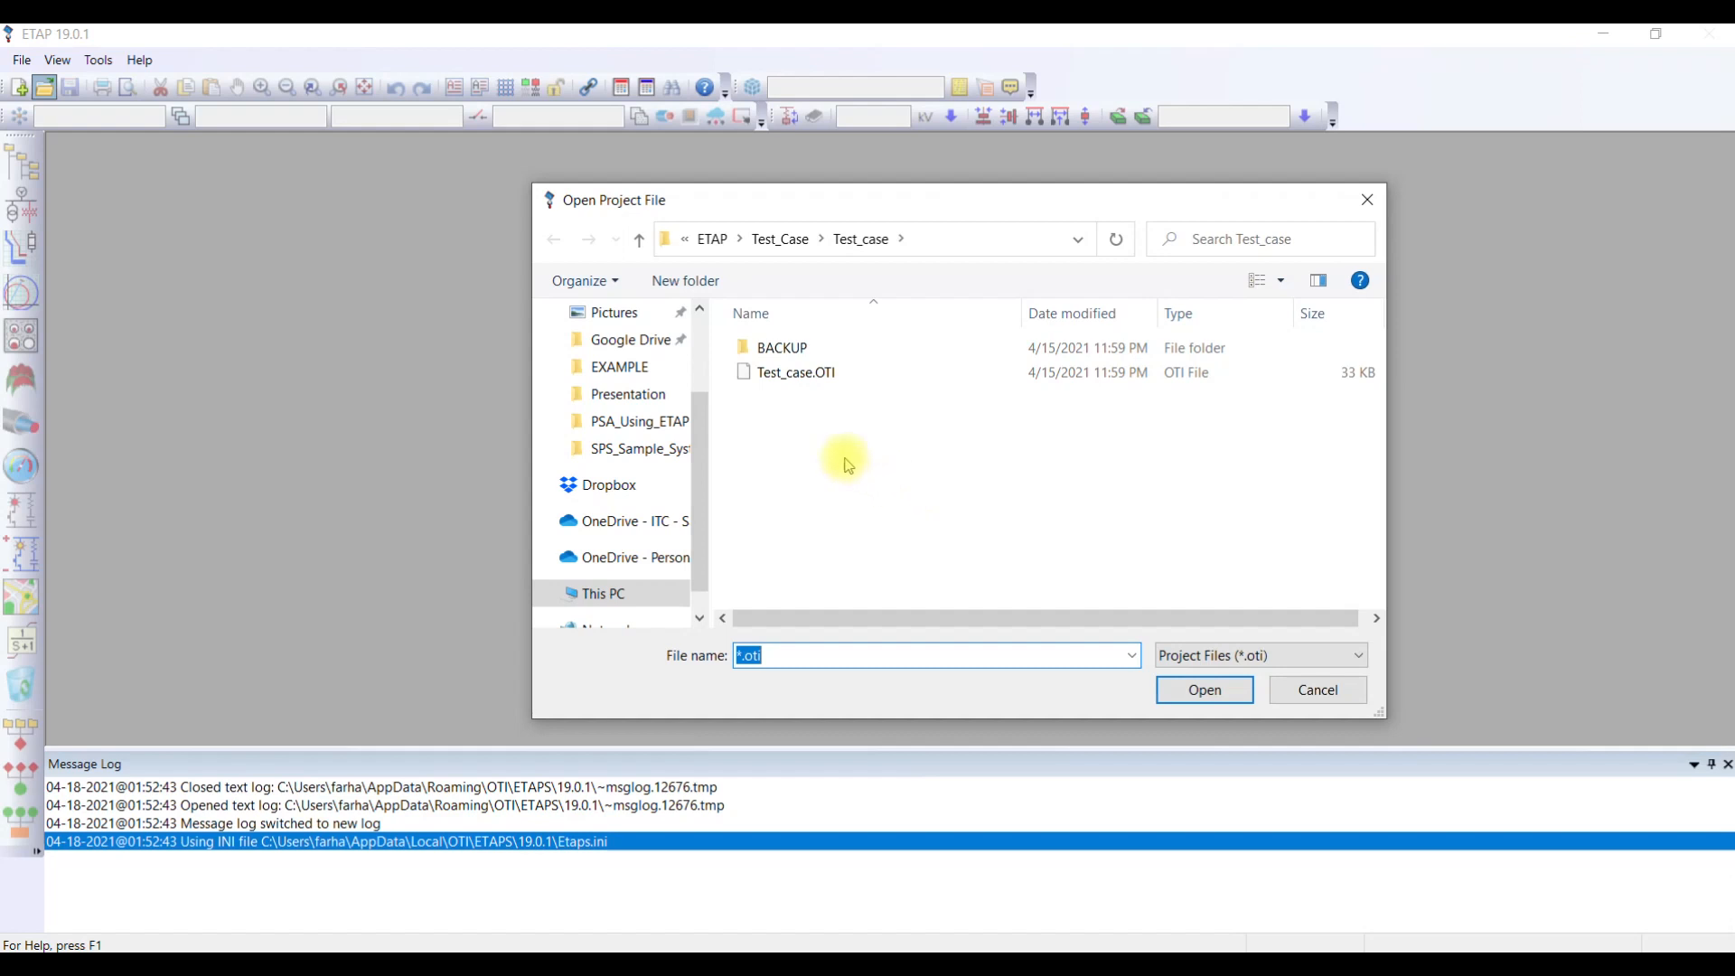
{"action": "left_click", "coordinate": [795, 372]}
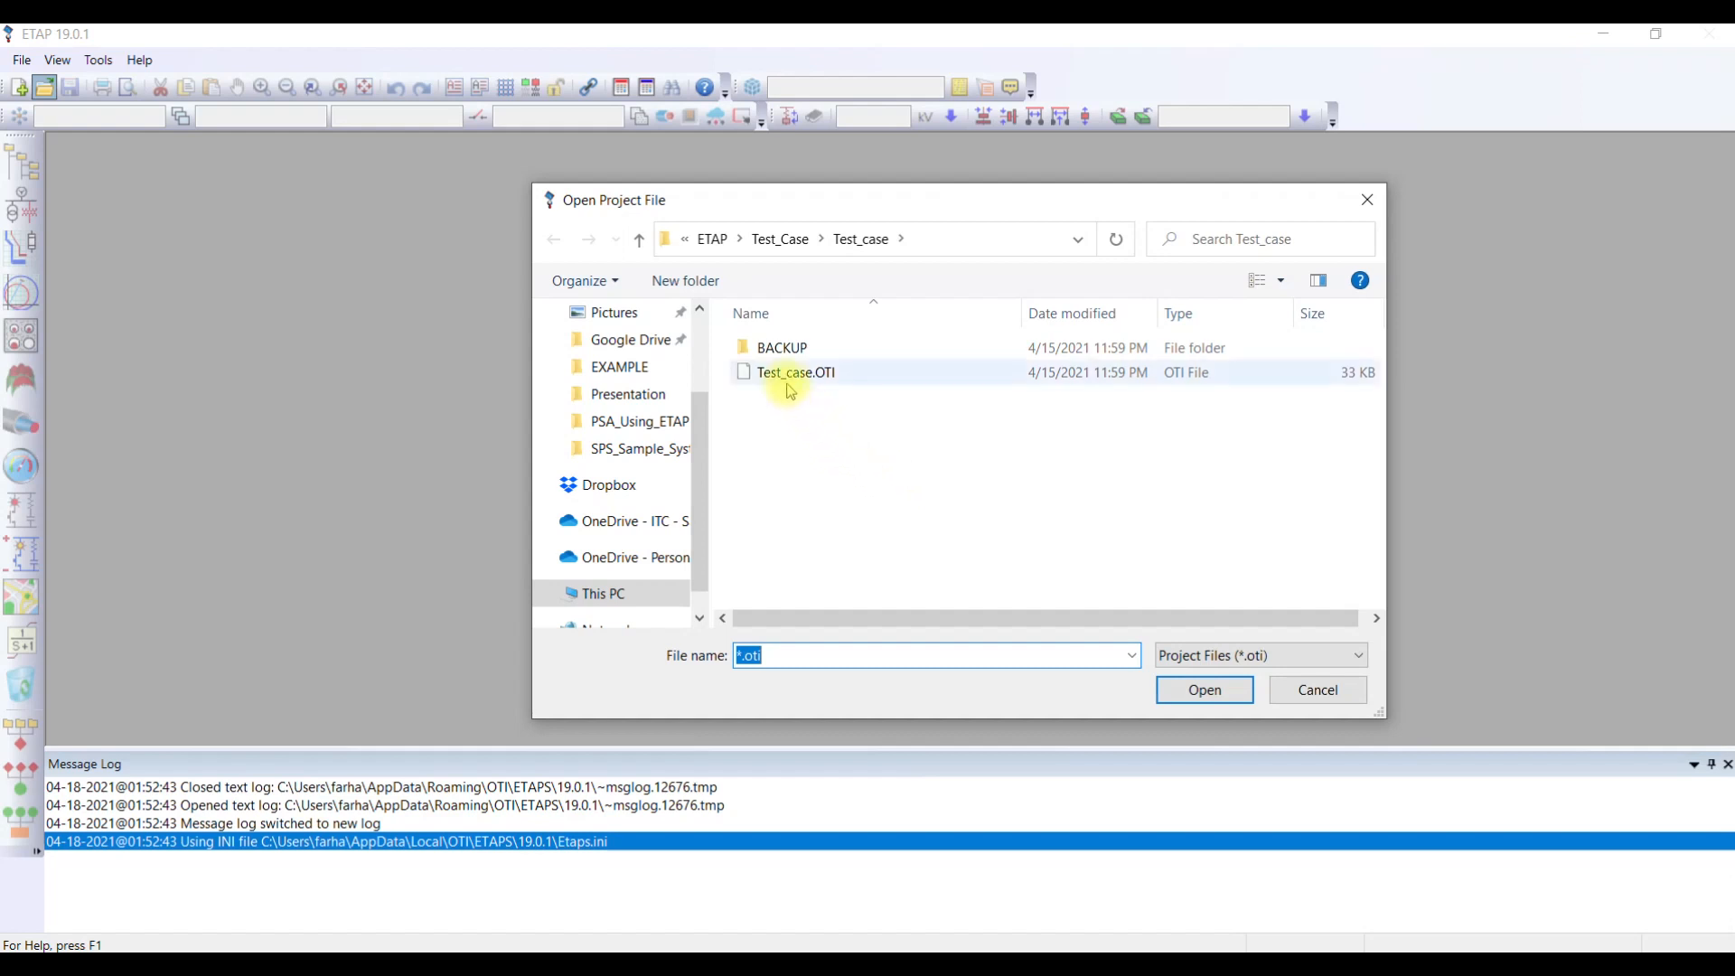
{"action": "mouse_move", "coordinate": [795, 372]}
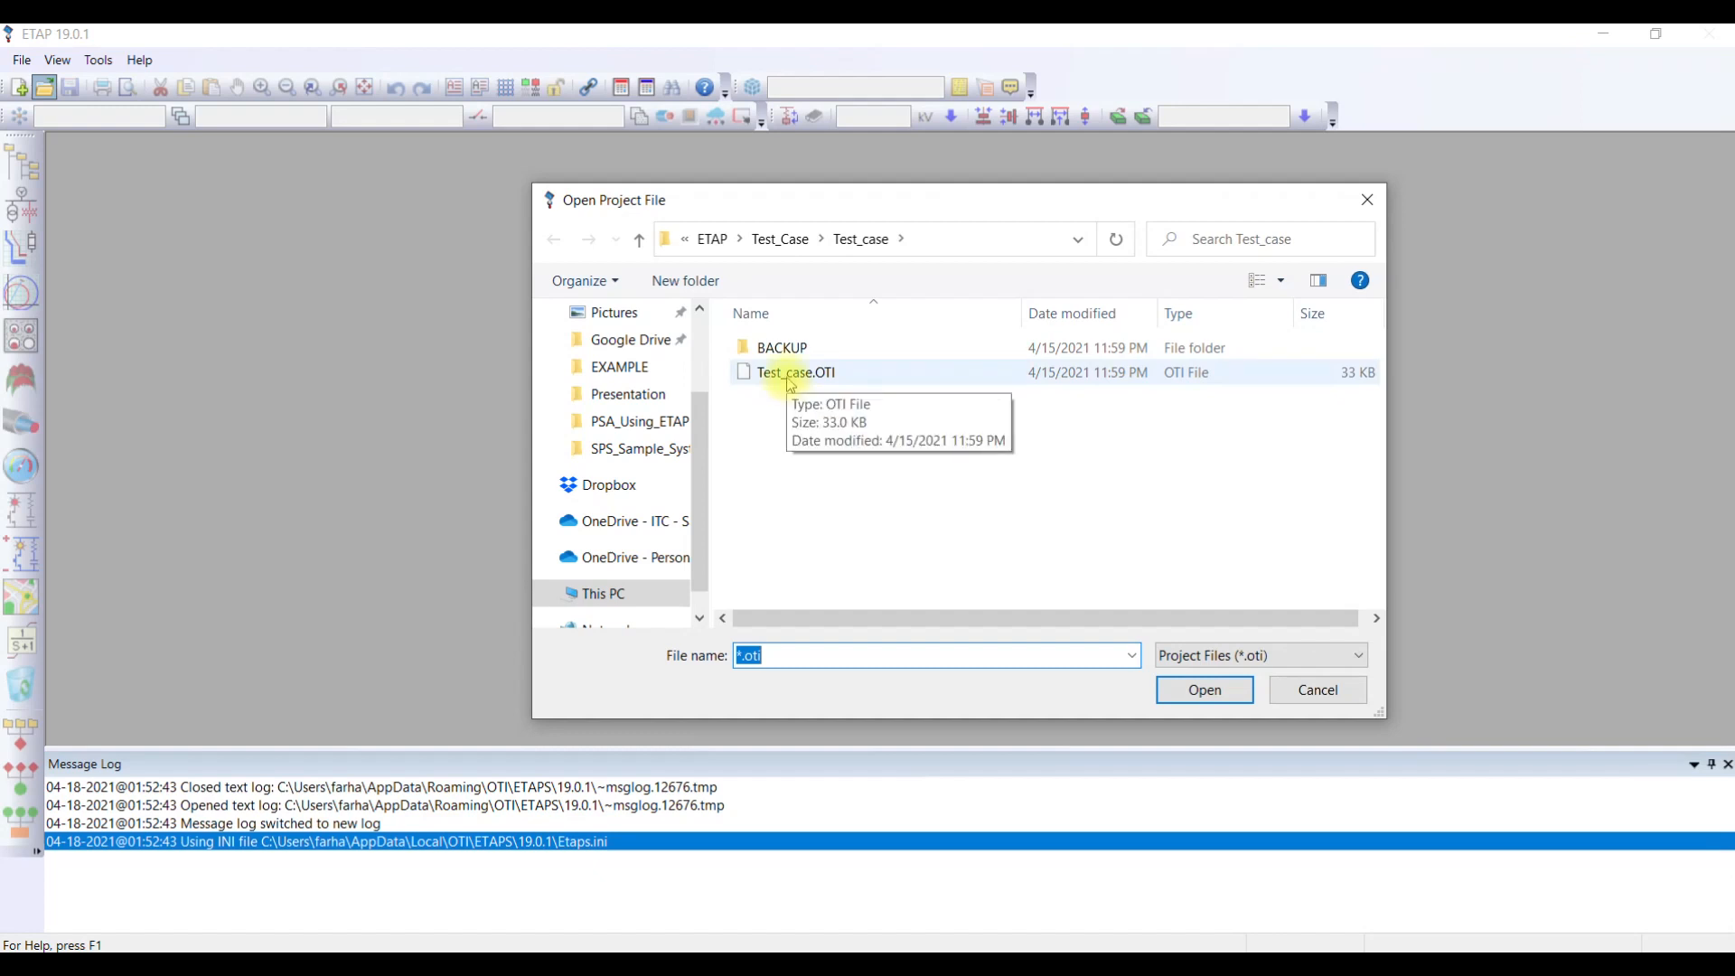
{"action": "mouse_move", "coordinate": [1189, 390]}
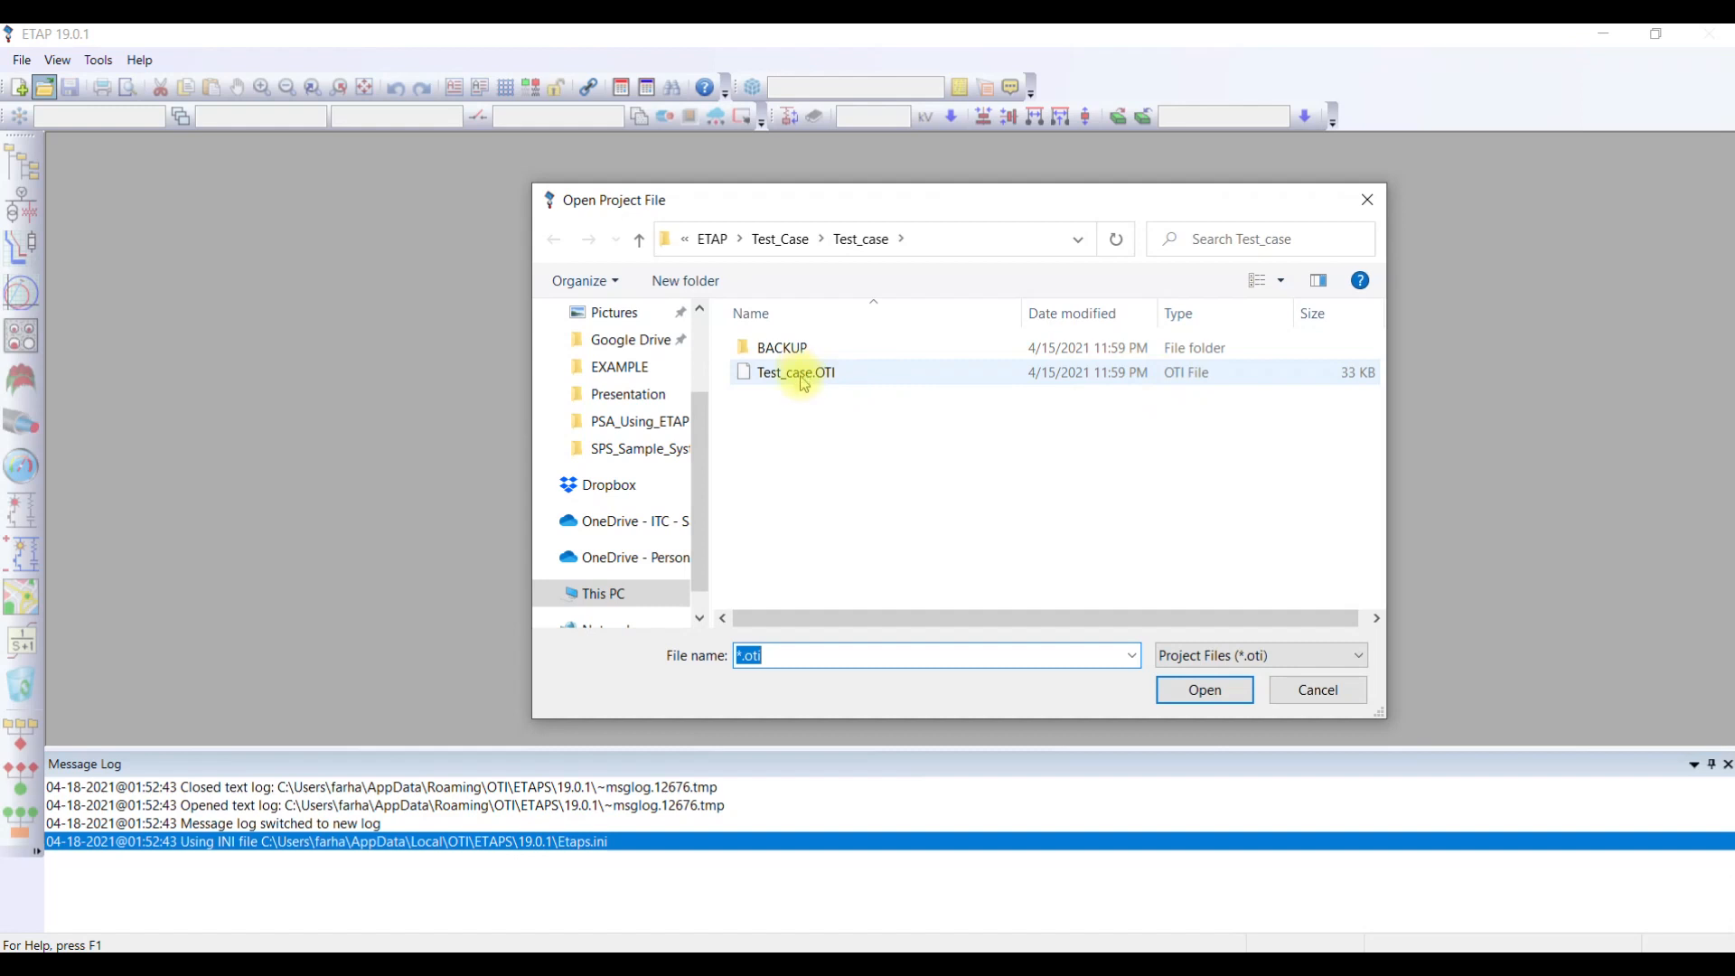
{"action": "mouse_move", "coordinate": [830, 372]}
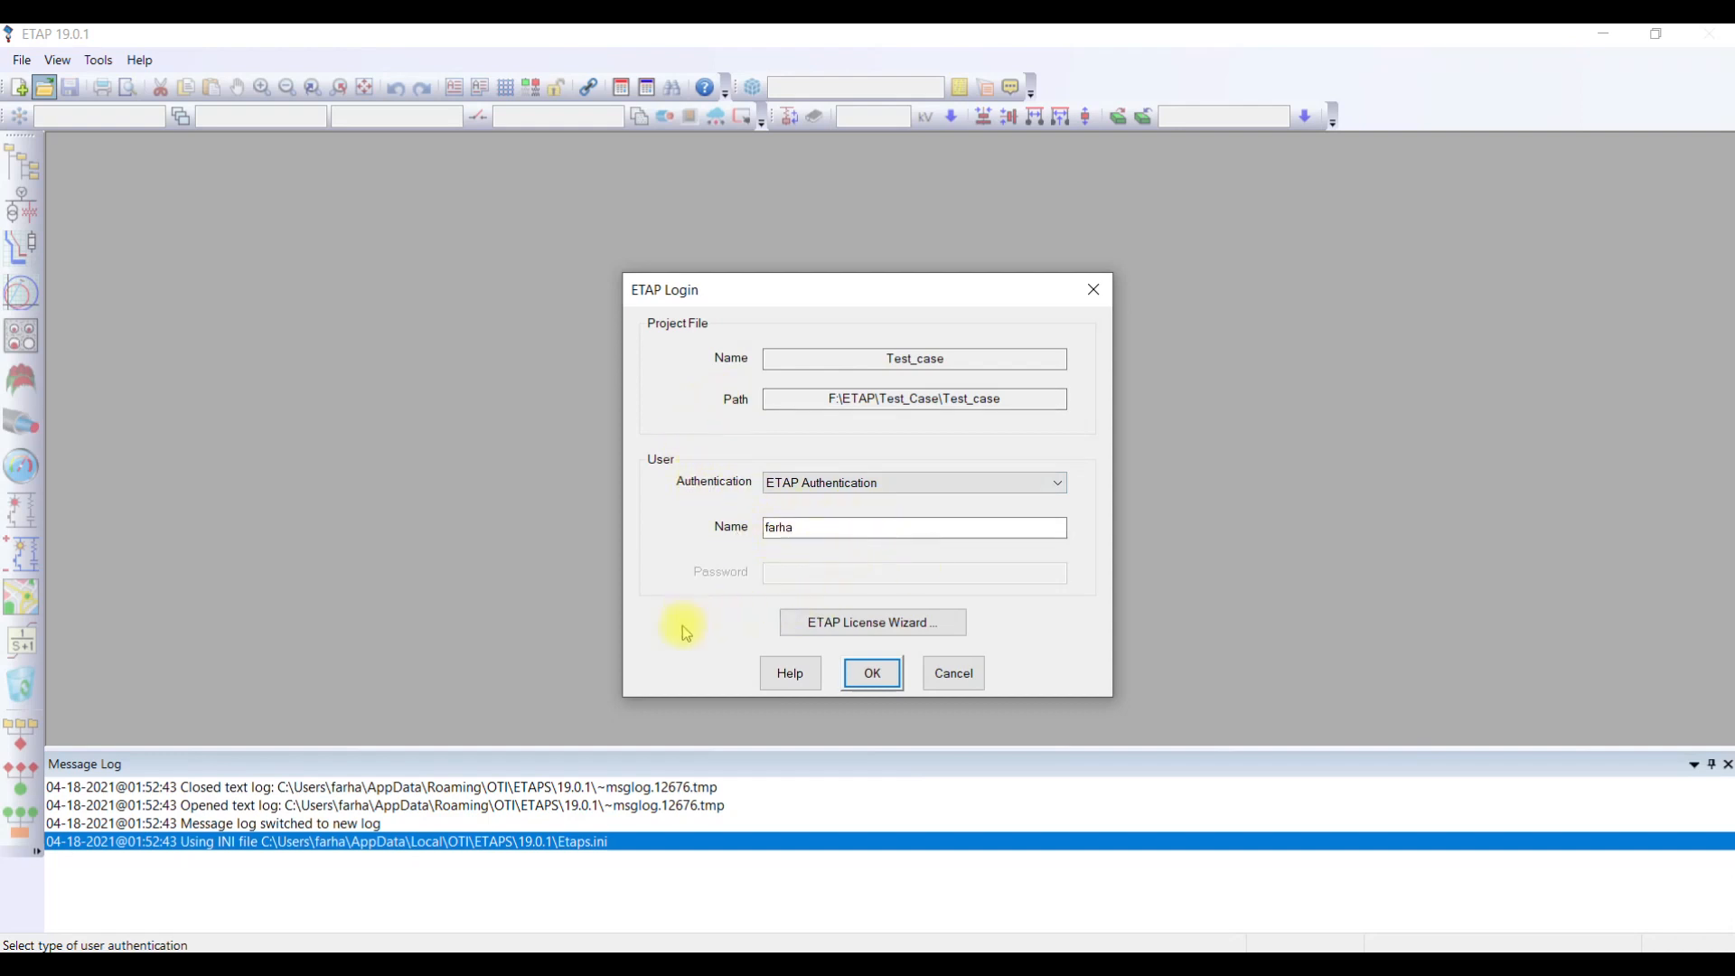
{"action": "mouse_move", "coordinate": [871, 672]}
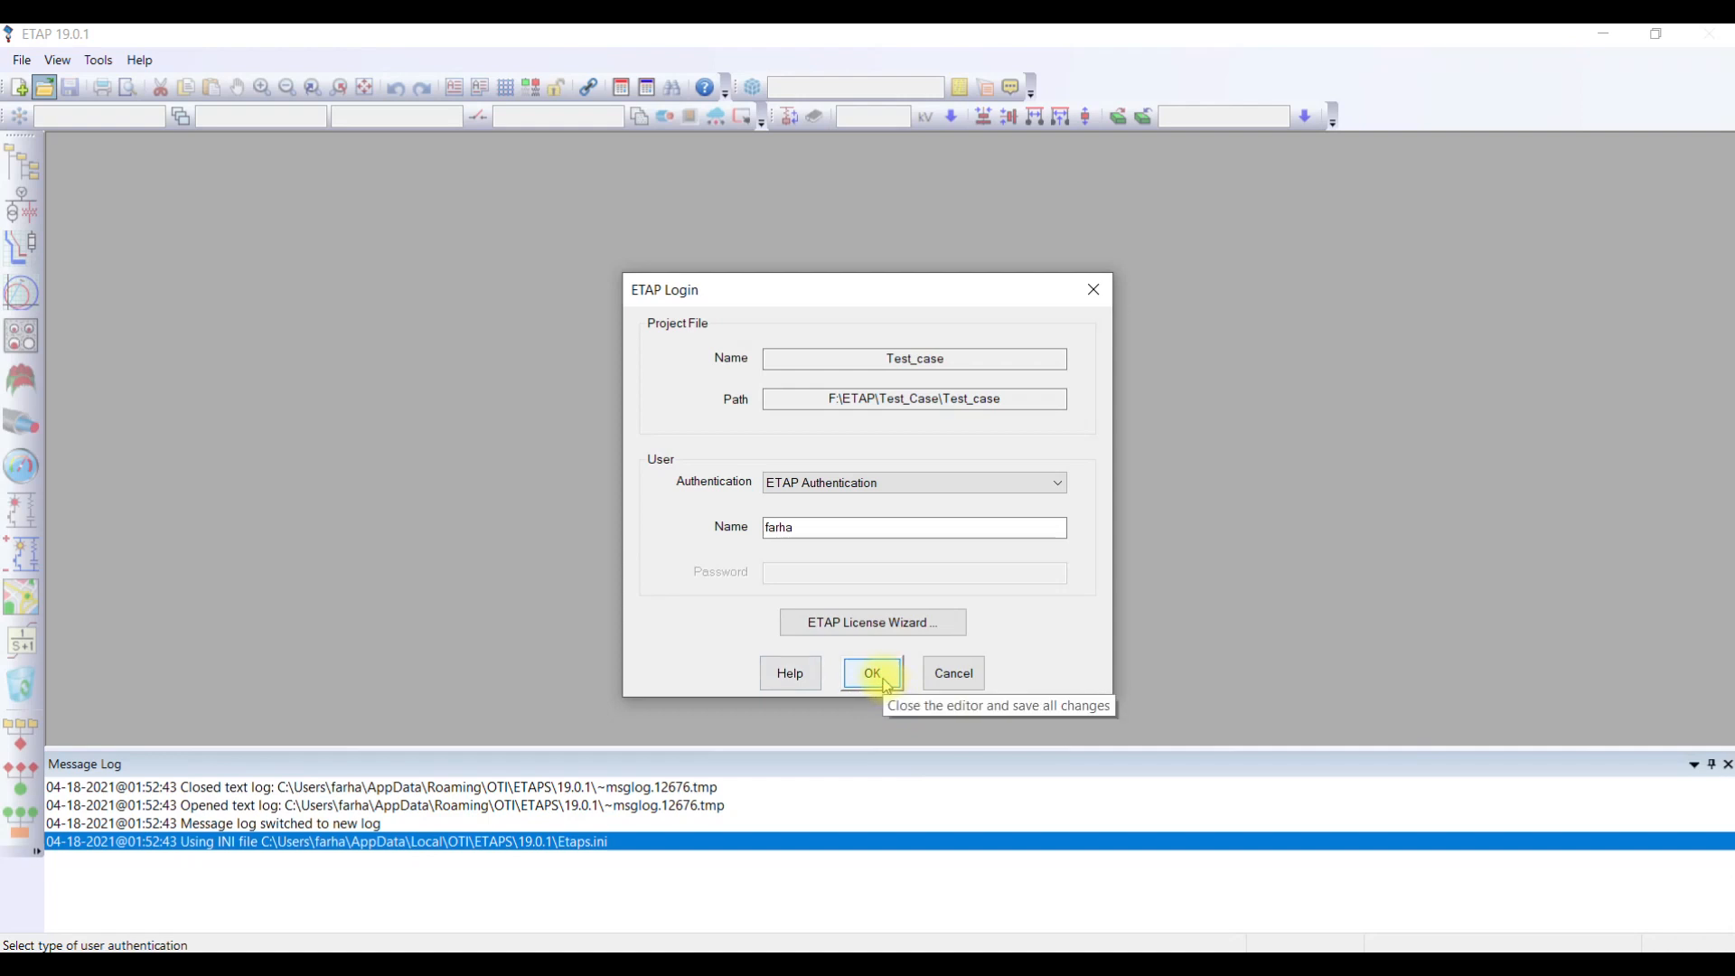
Log on to the Test_case project as Project Editor, opening its one-line diagram.
{"action": "left_click", "coordinate": [871, 673]}
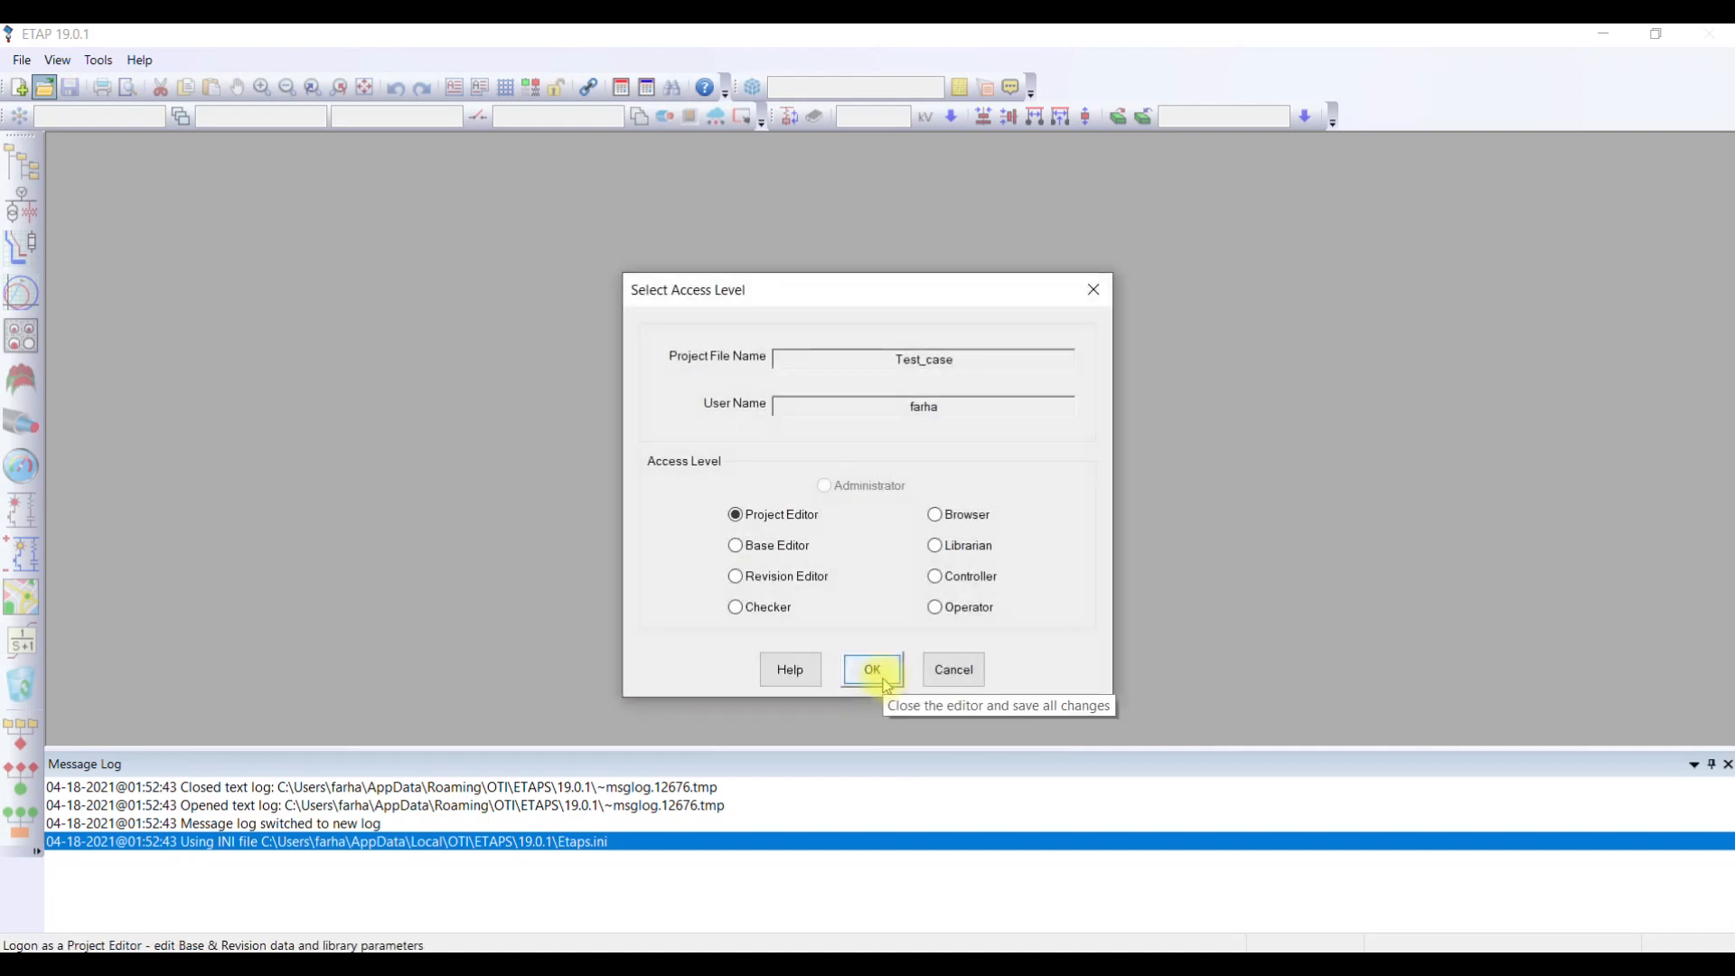
{"action": "mouse_move", "coordinate": [649, 511]}
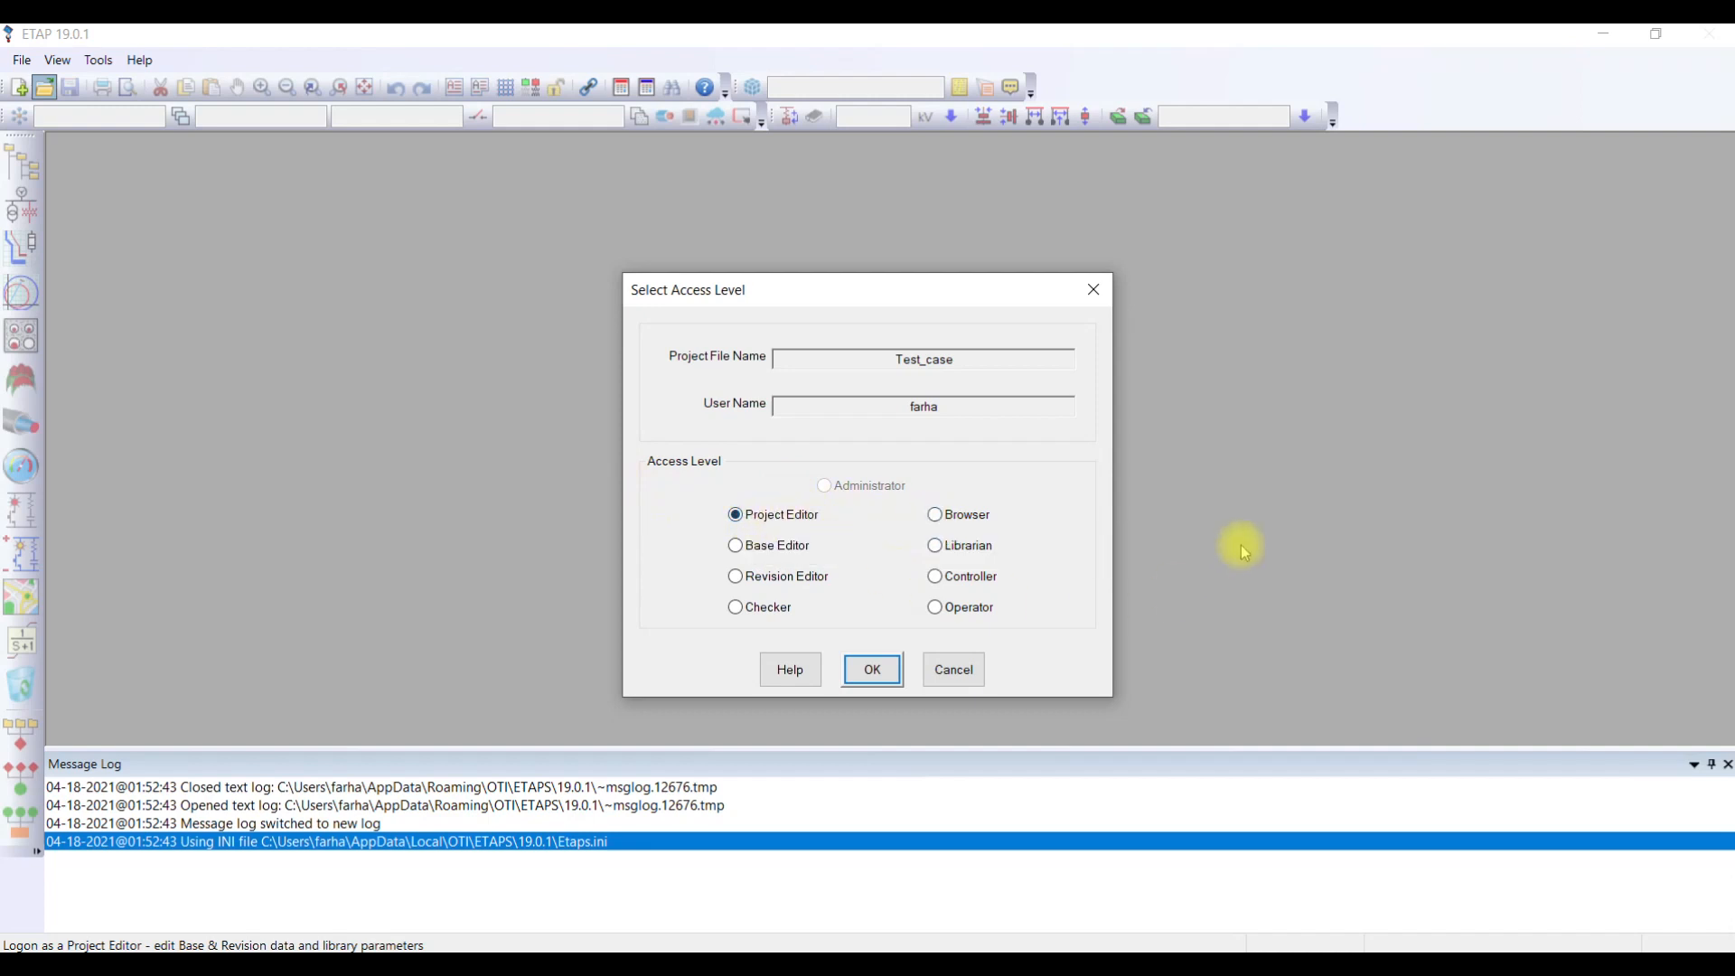
{"action": "mouse_move", "coordinate": [963, 725]}
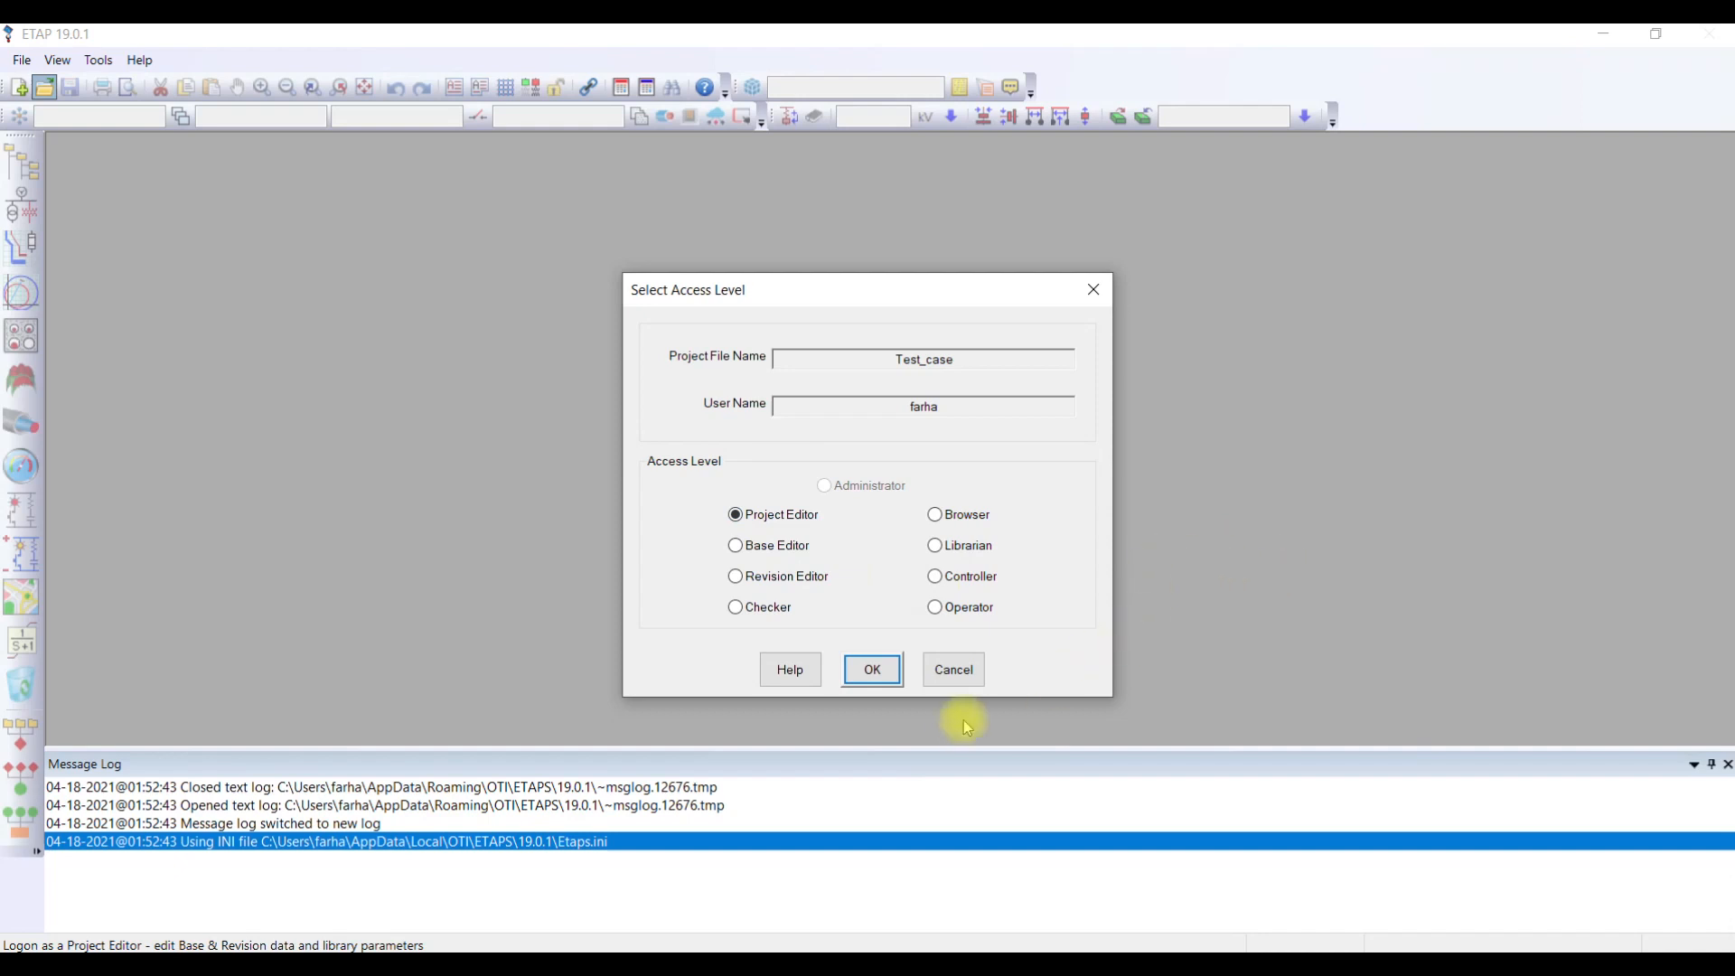
{"action": "left_click", "coordinate": [872, 668]}
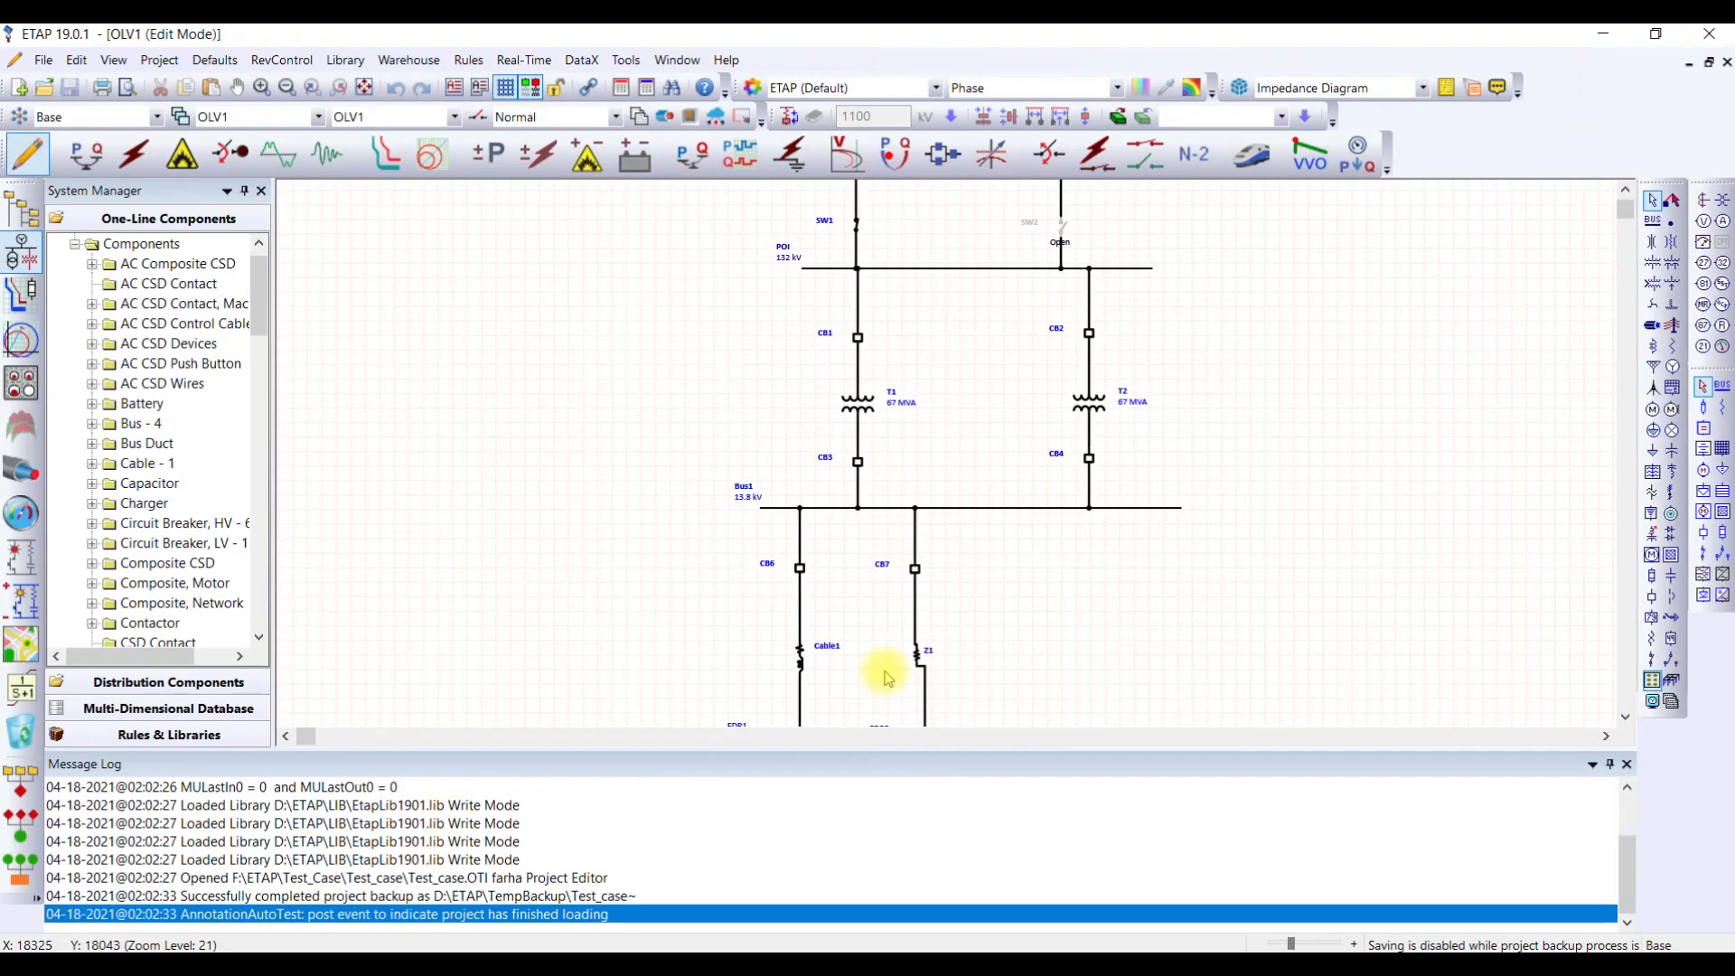
{"action": "mouse_move", "coordinate": [1037, 530]}
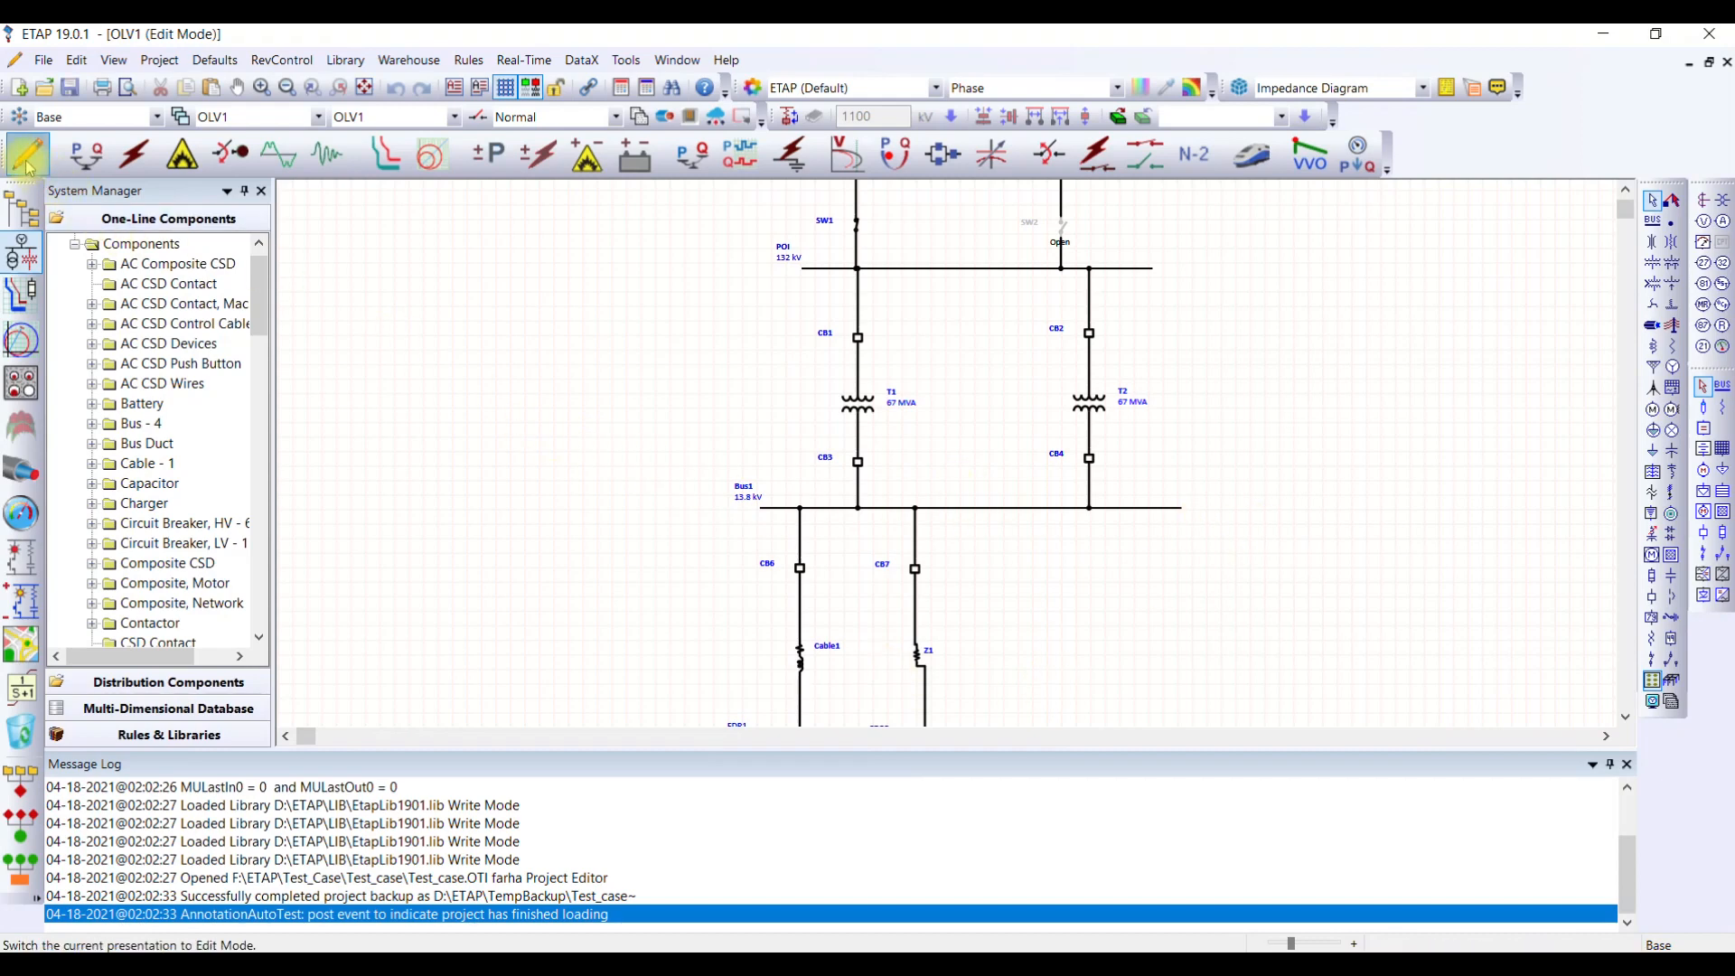
{"action": "mouse_move", "coordinate": [27, 152]}
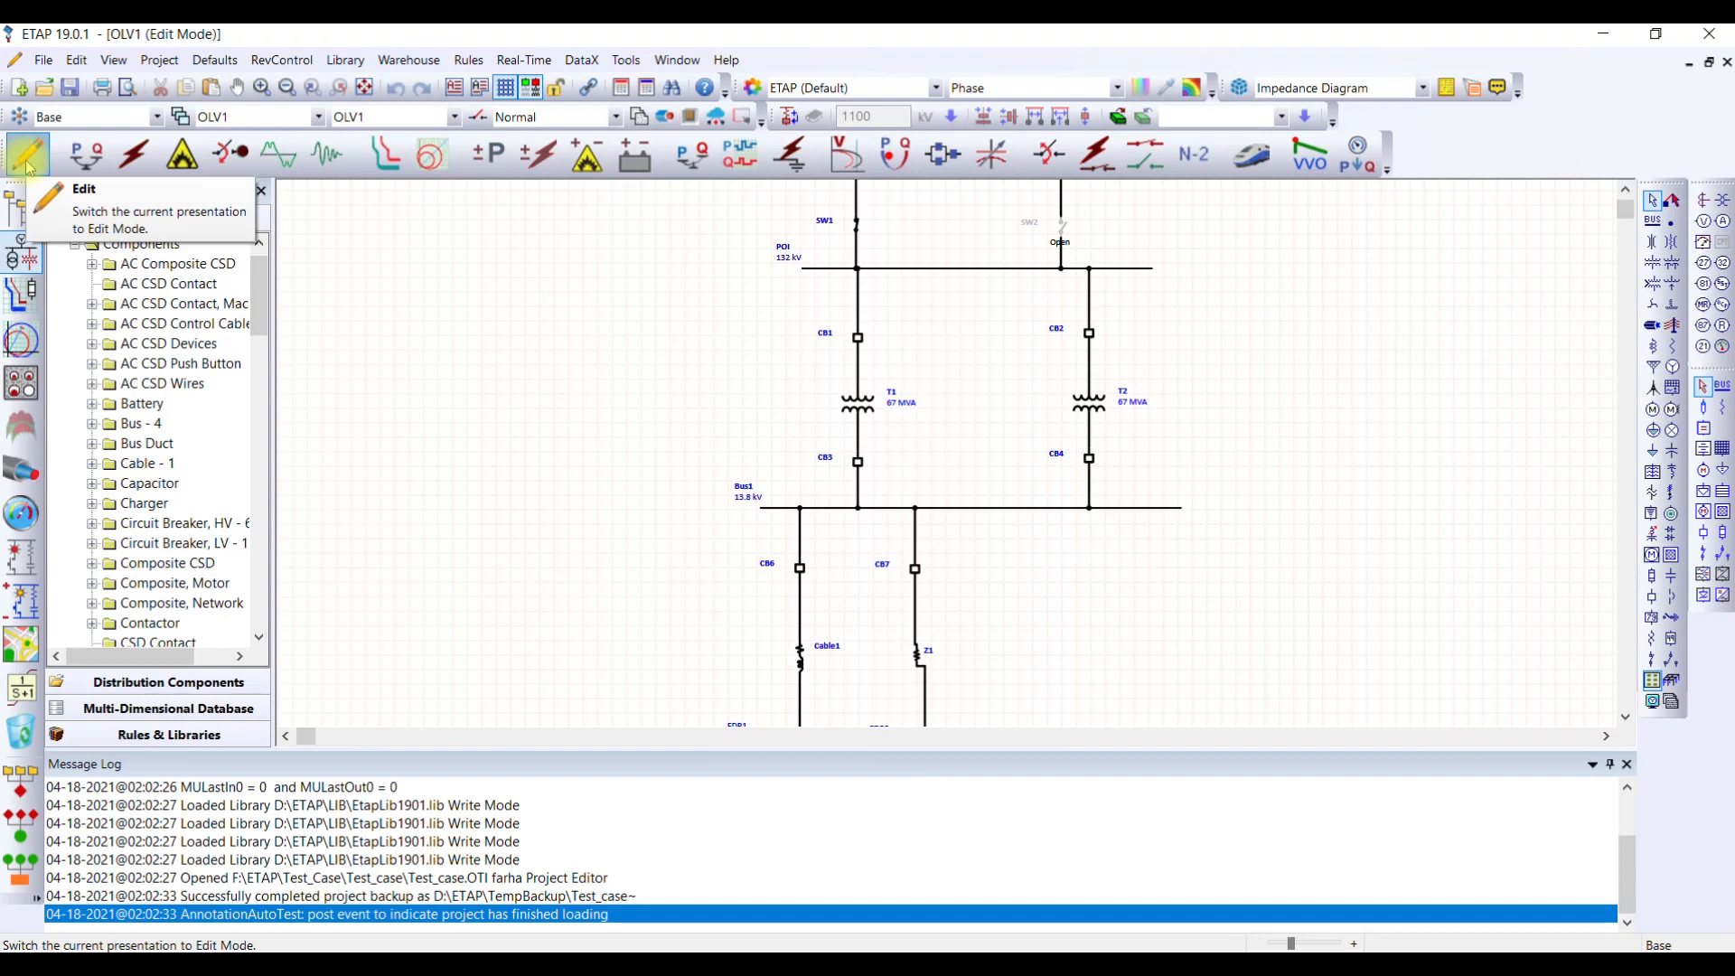
{"action": "mouse_move", "coordinate": [1334, 381]}
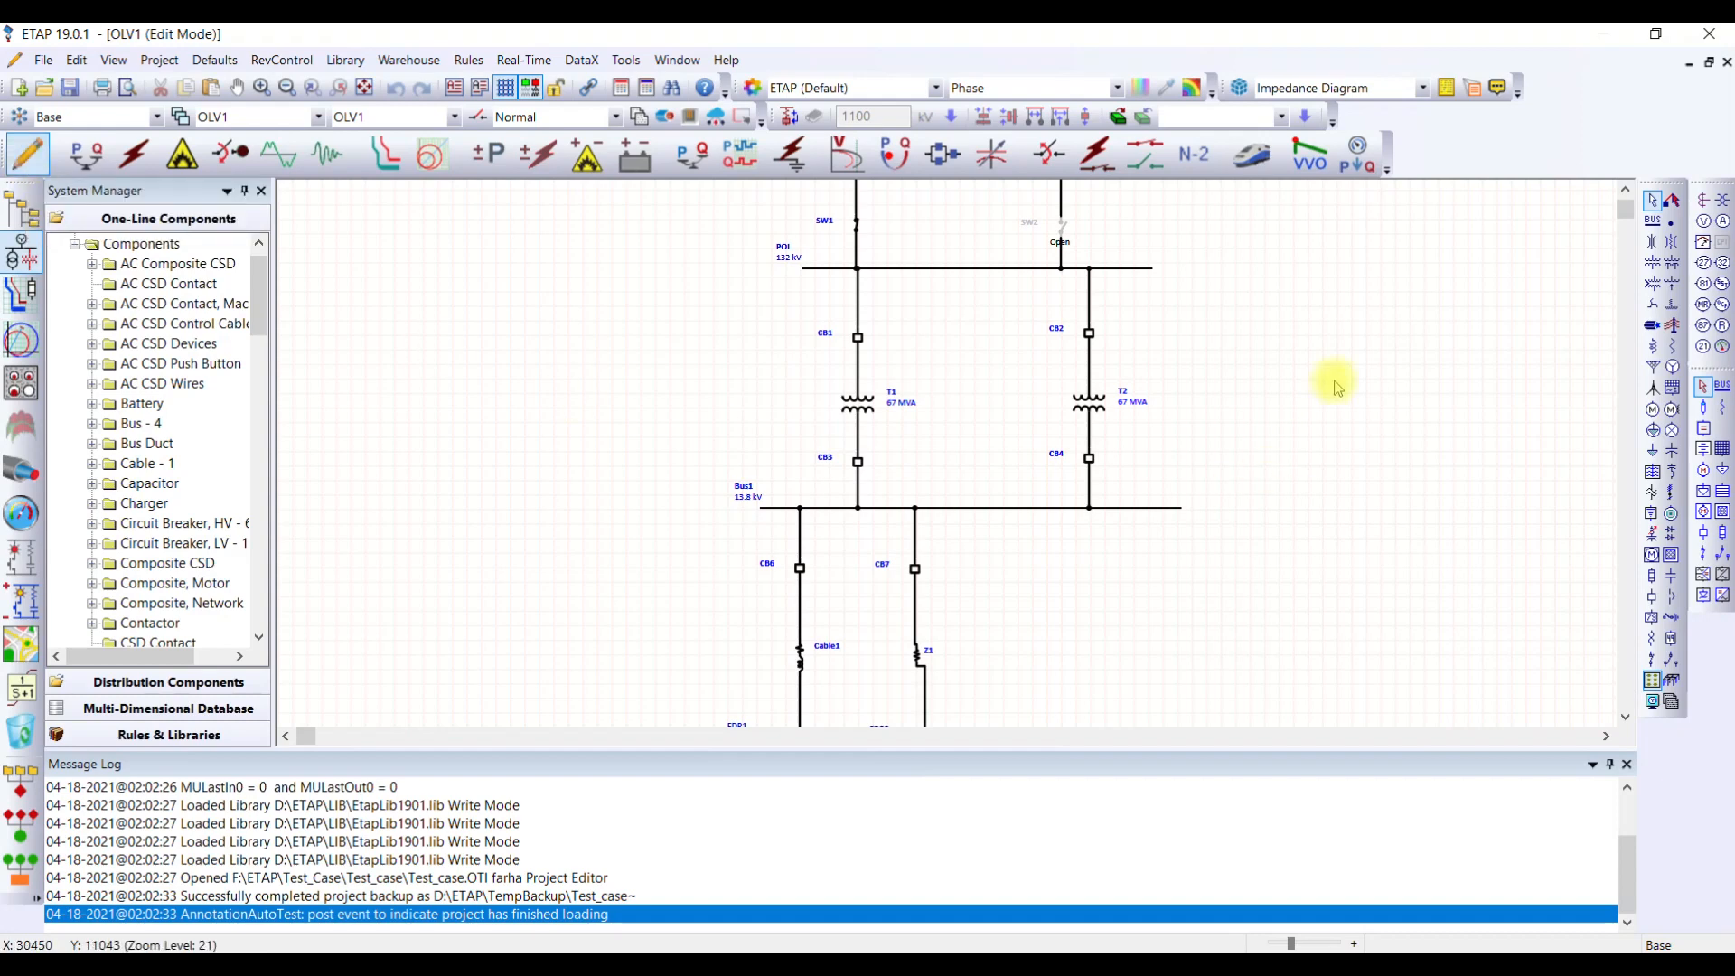
{"action": "mouse_move", "coordinate": [1278, 360]}
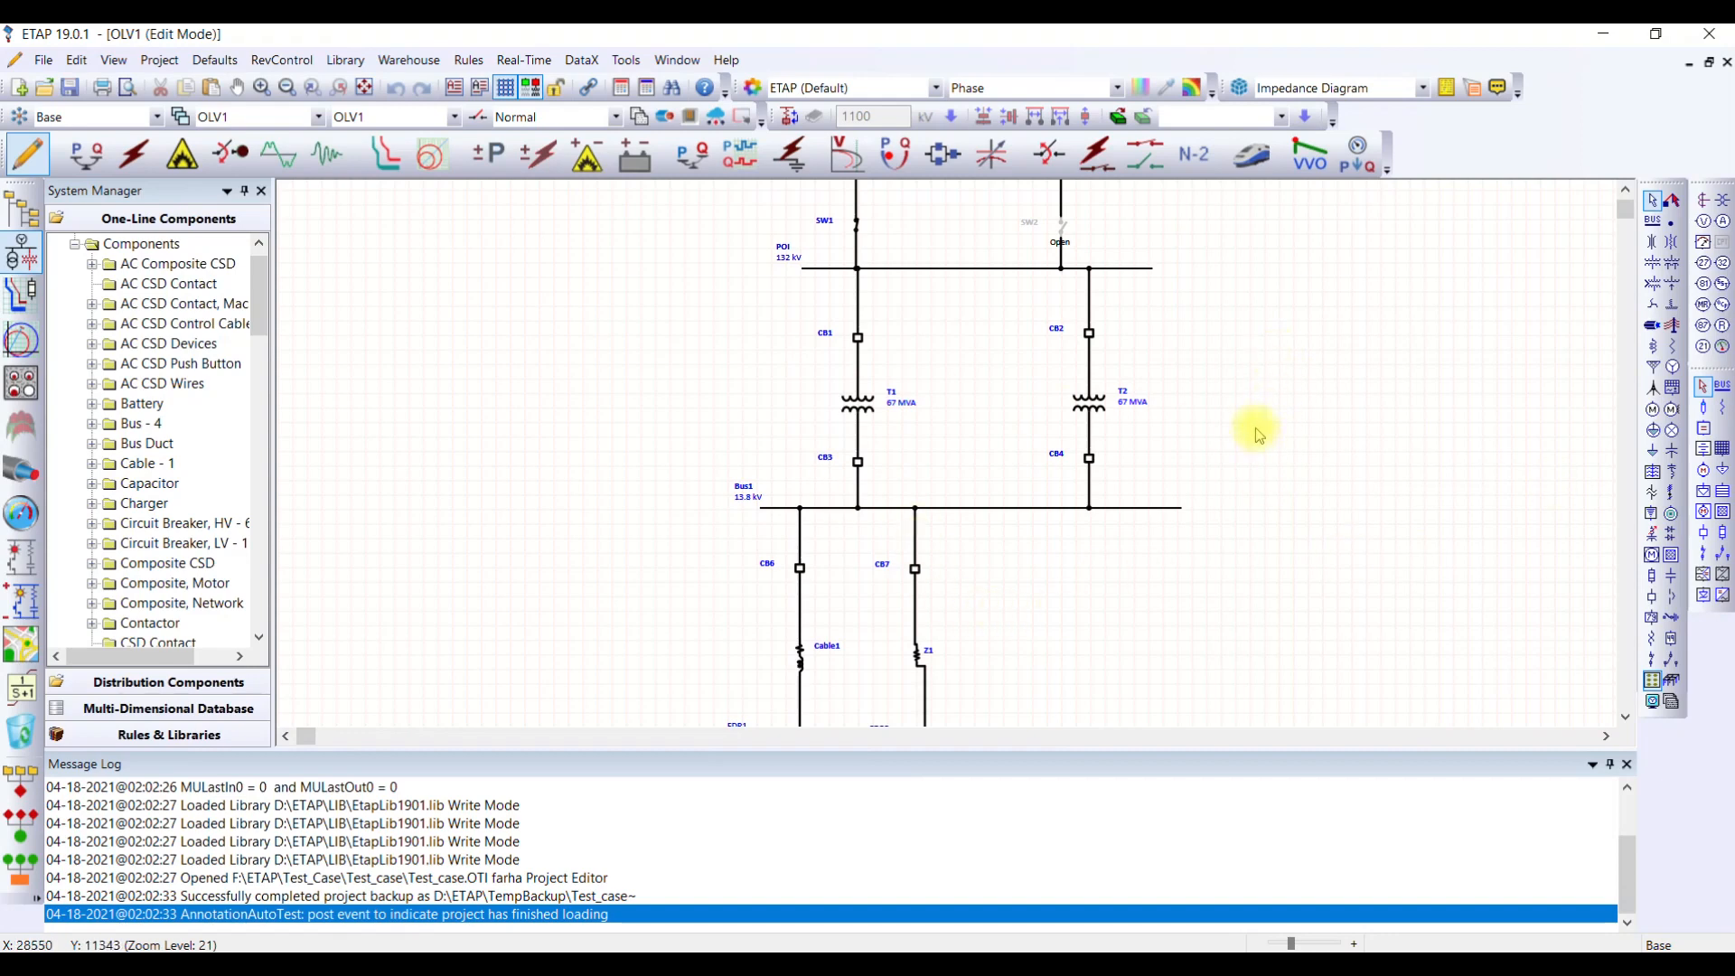
{"action": "mouse_move", "coordinate": [1234, 374]}
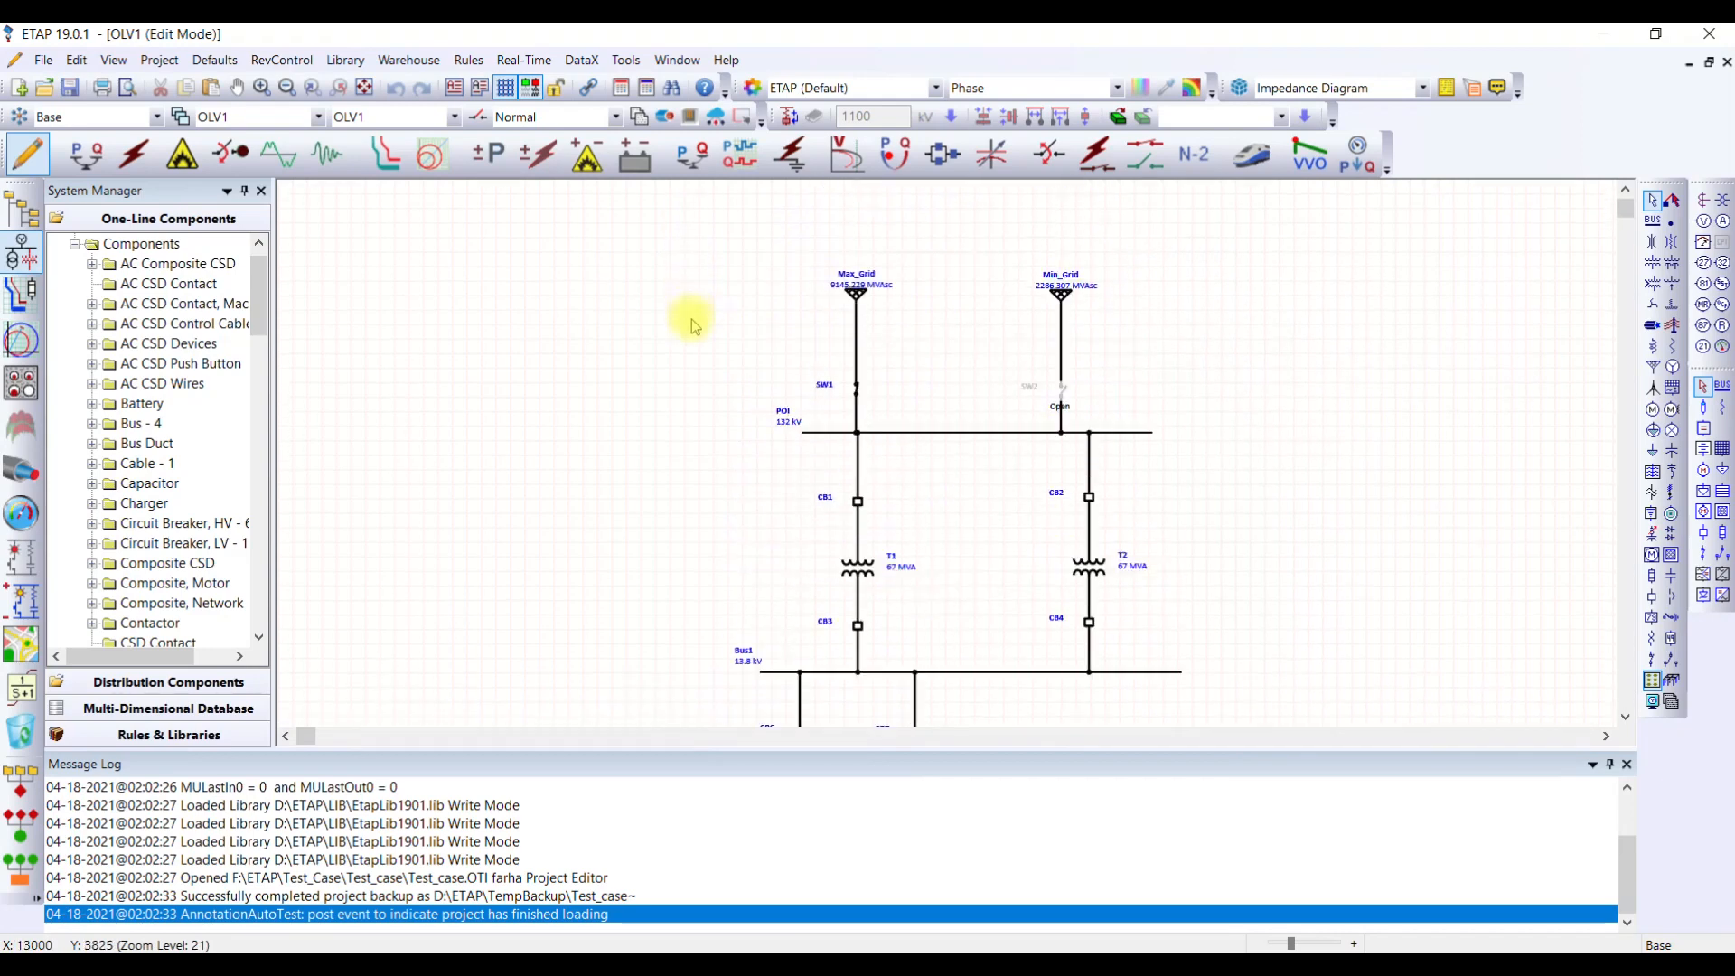
{"action": "mouse_move", "coordinate": [766, 340]}
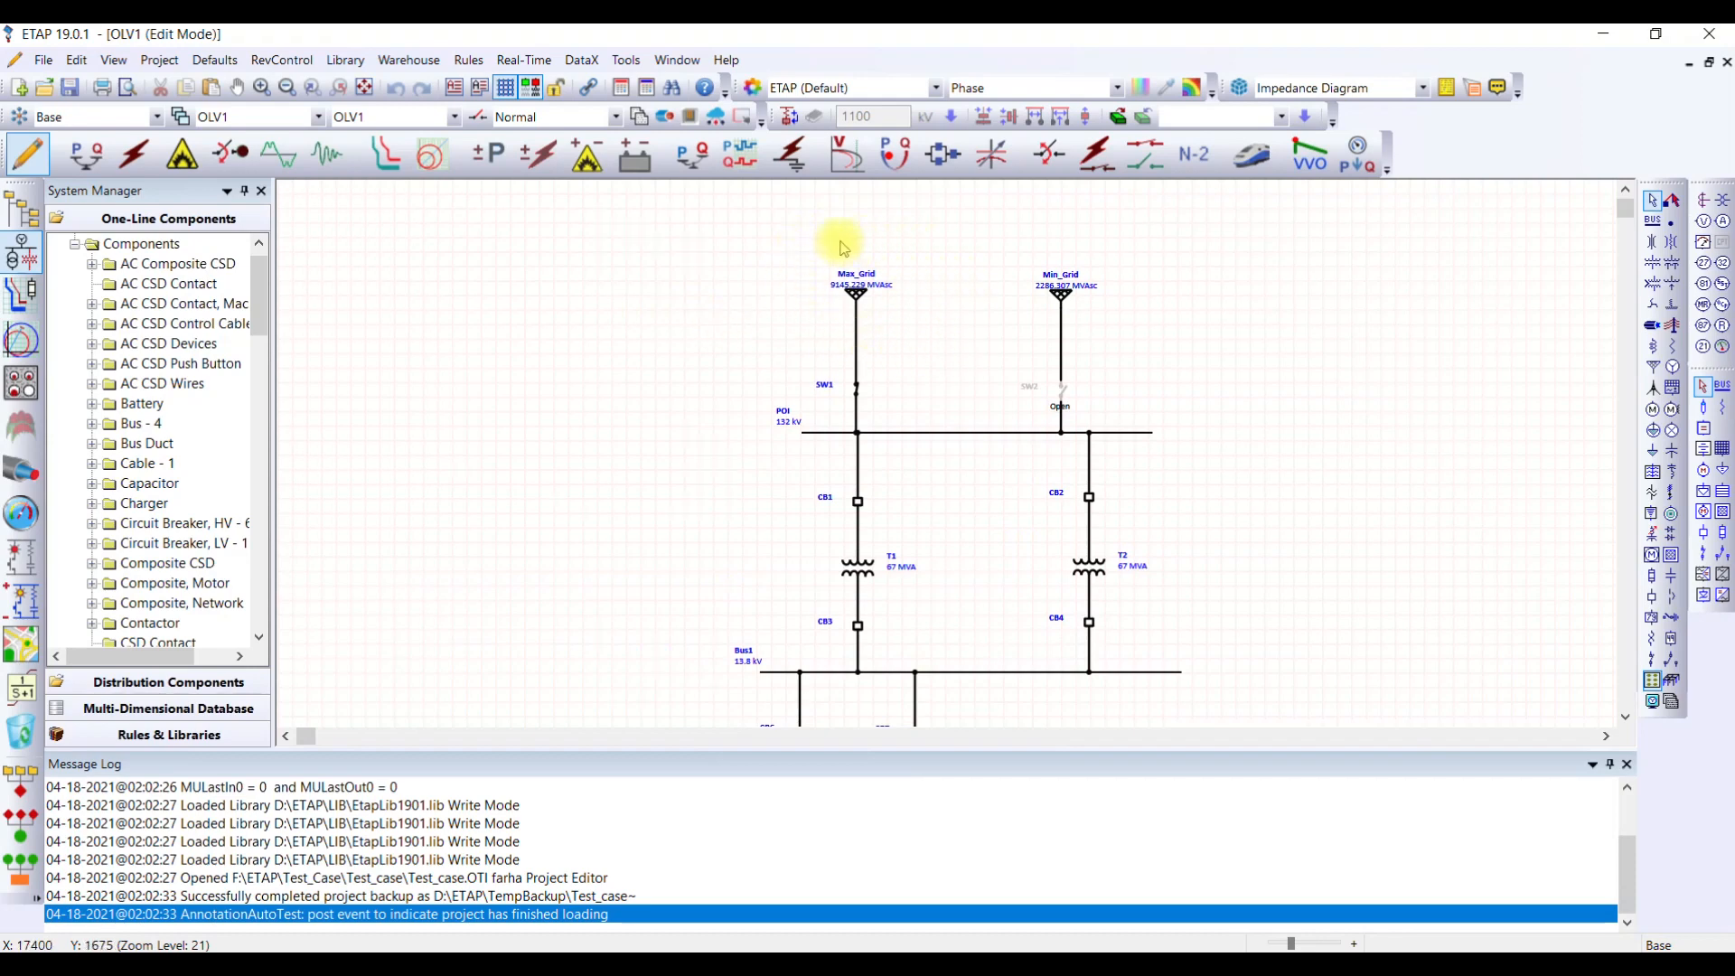
{"action": "mouse_move", "coordinate": [880, 322]}
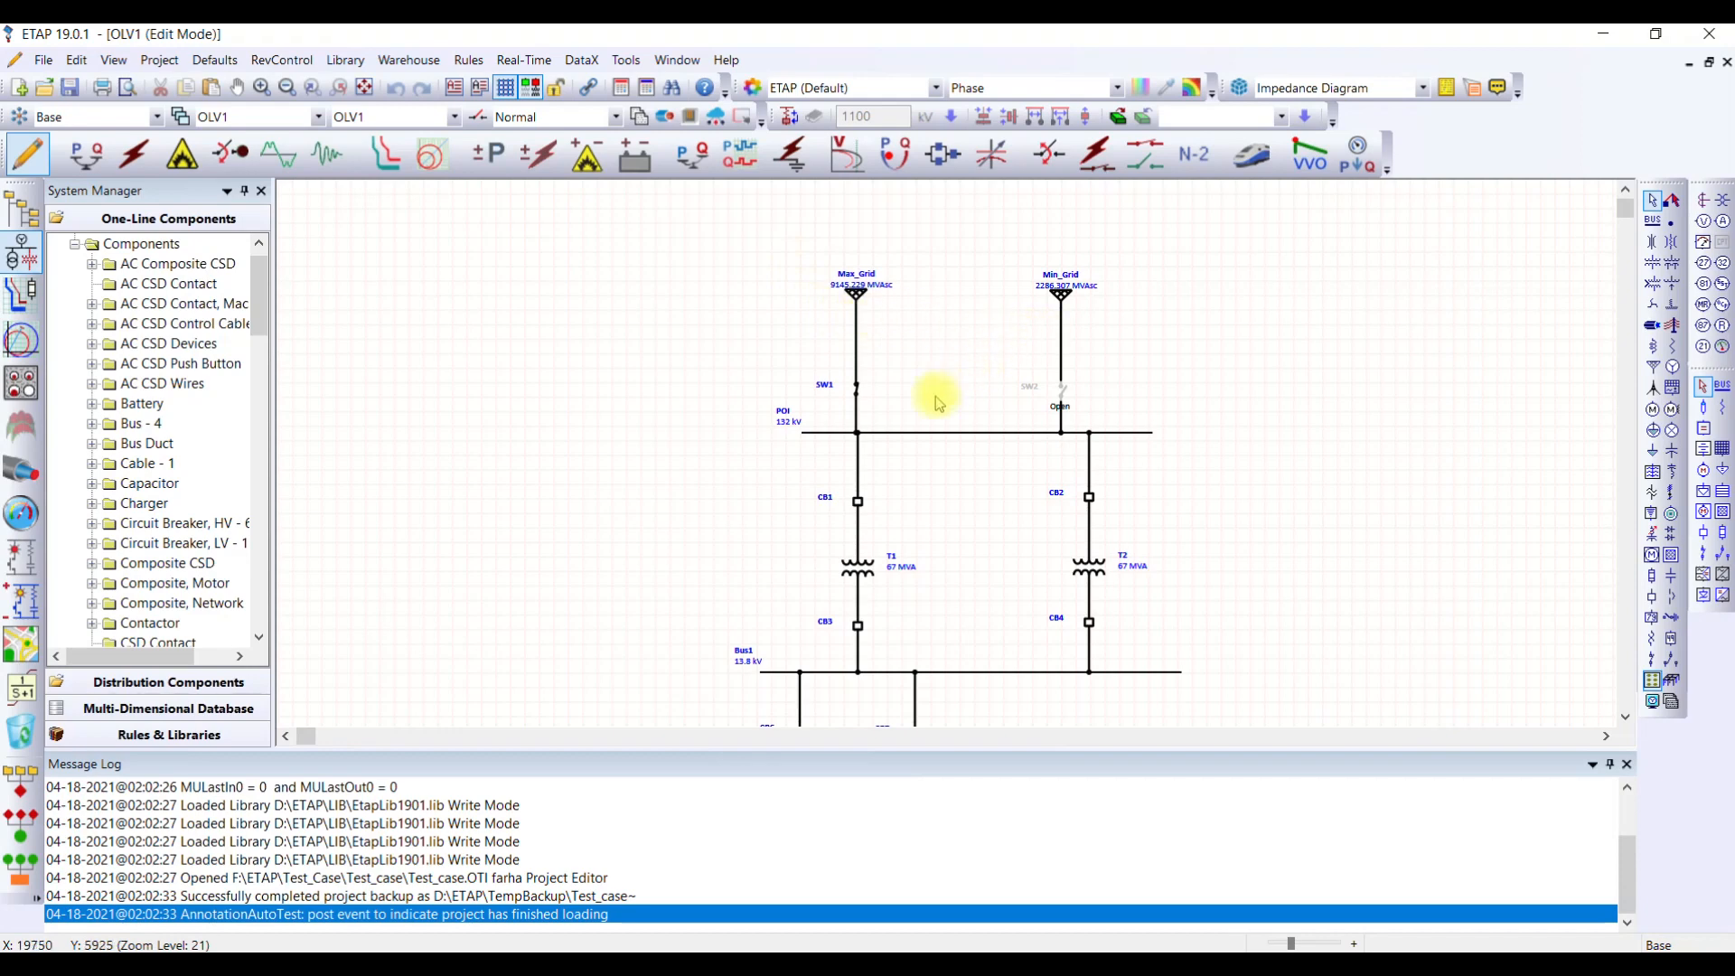
{"action": "mouse_move", "coordinate": [899, 332]}
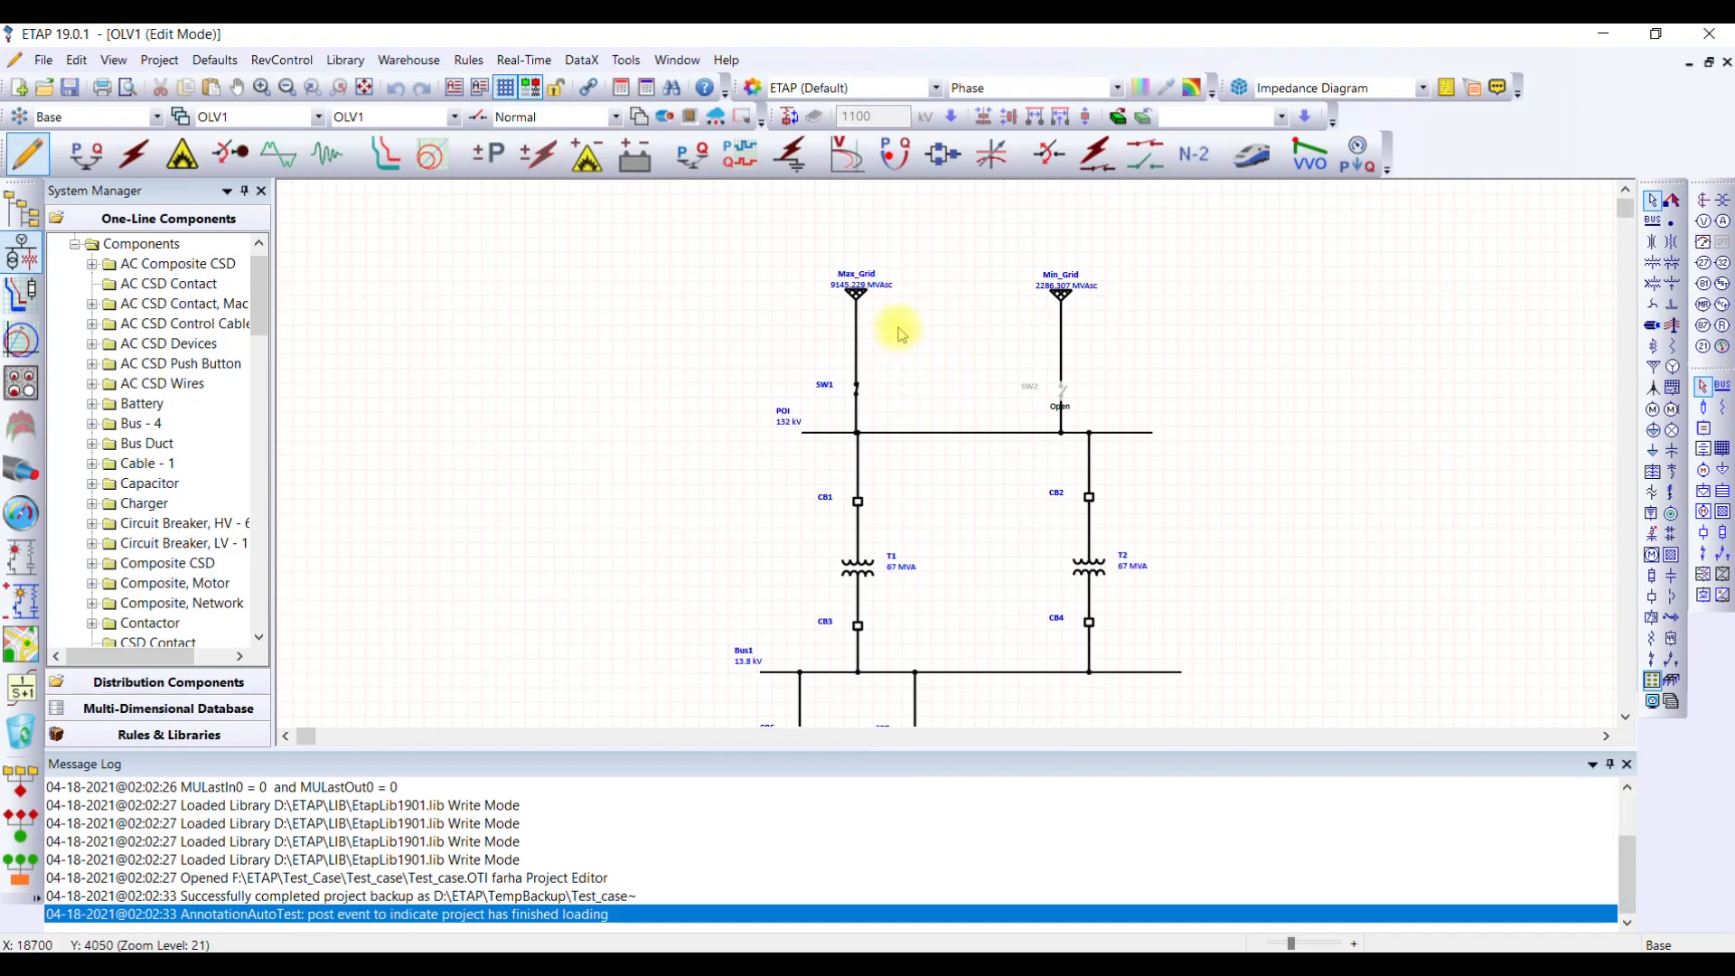
{"action": "scroll", "scroll_direction": "down", "scroll_amount": 3}
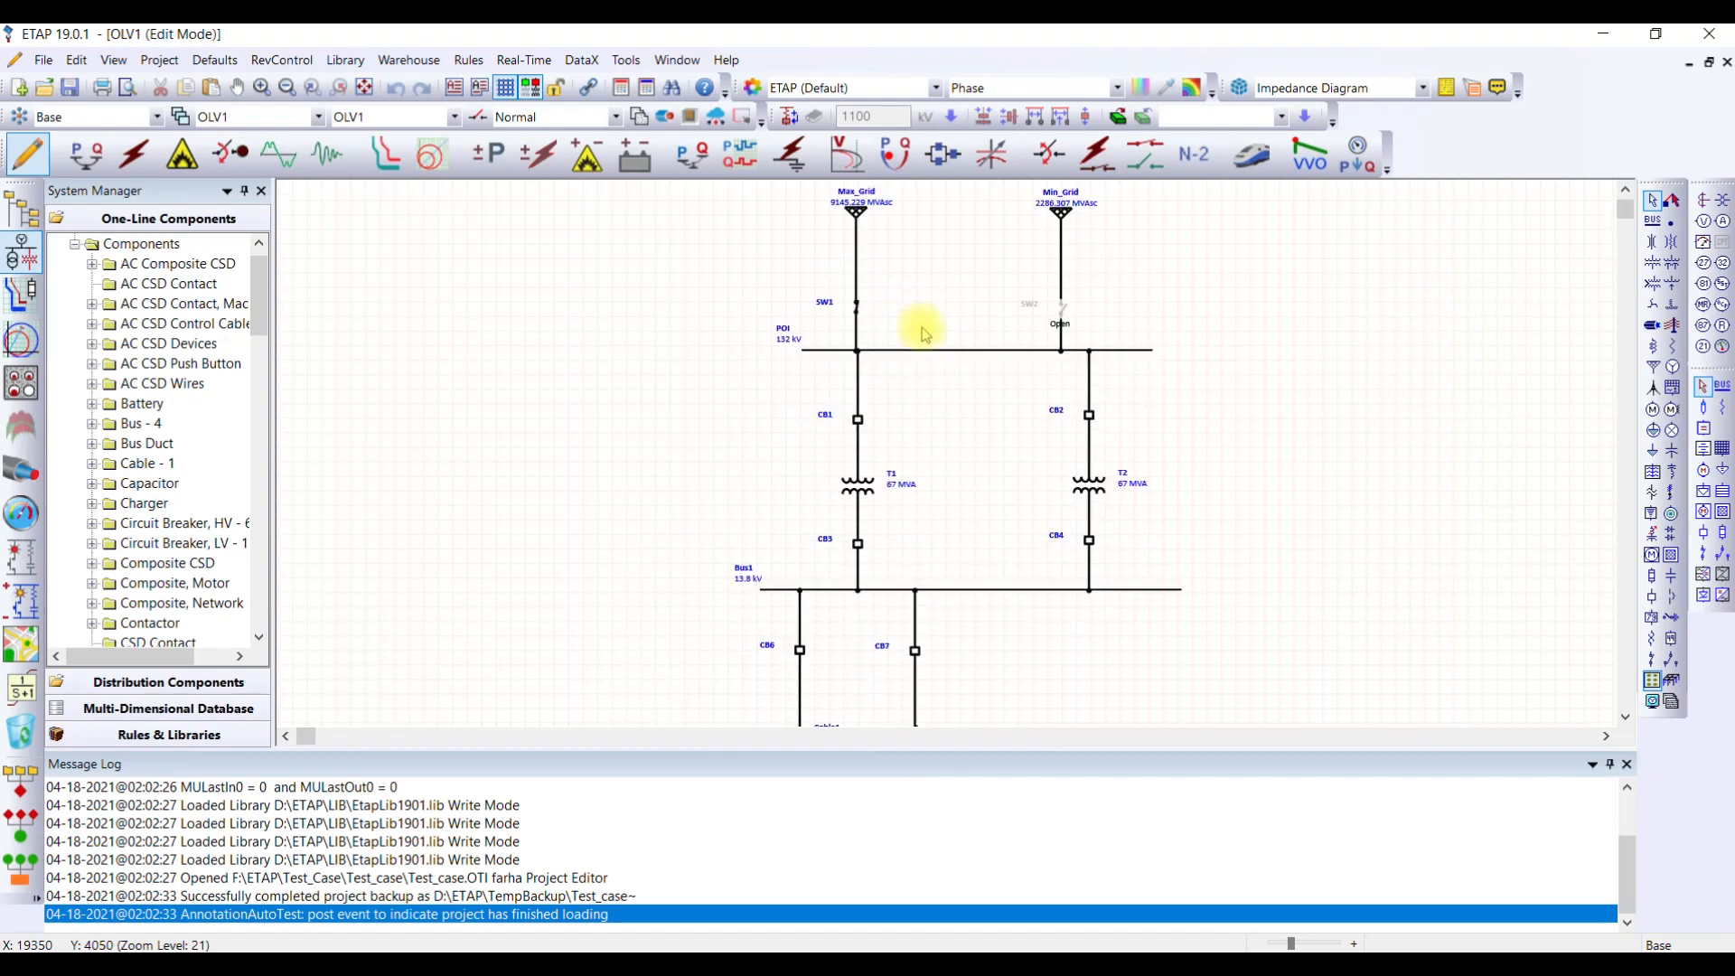
{"action": "scroll", "scroll_direction": "down", "scroll_amount": 3}
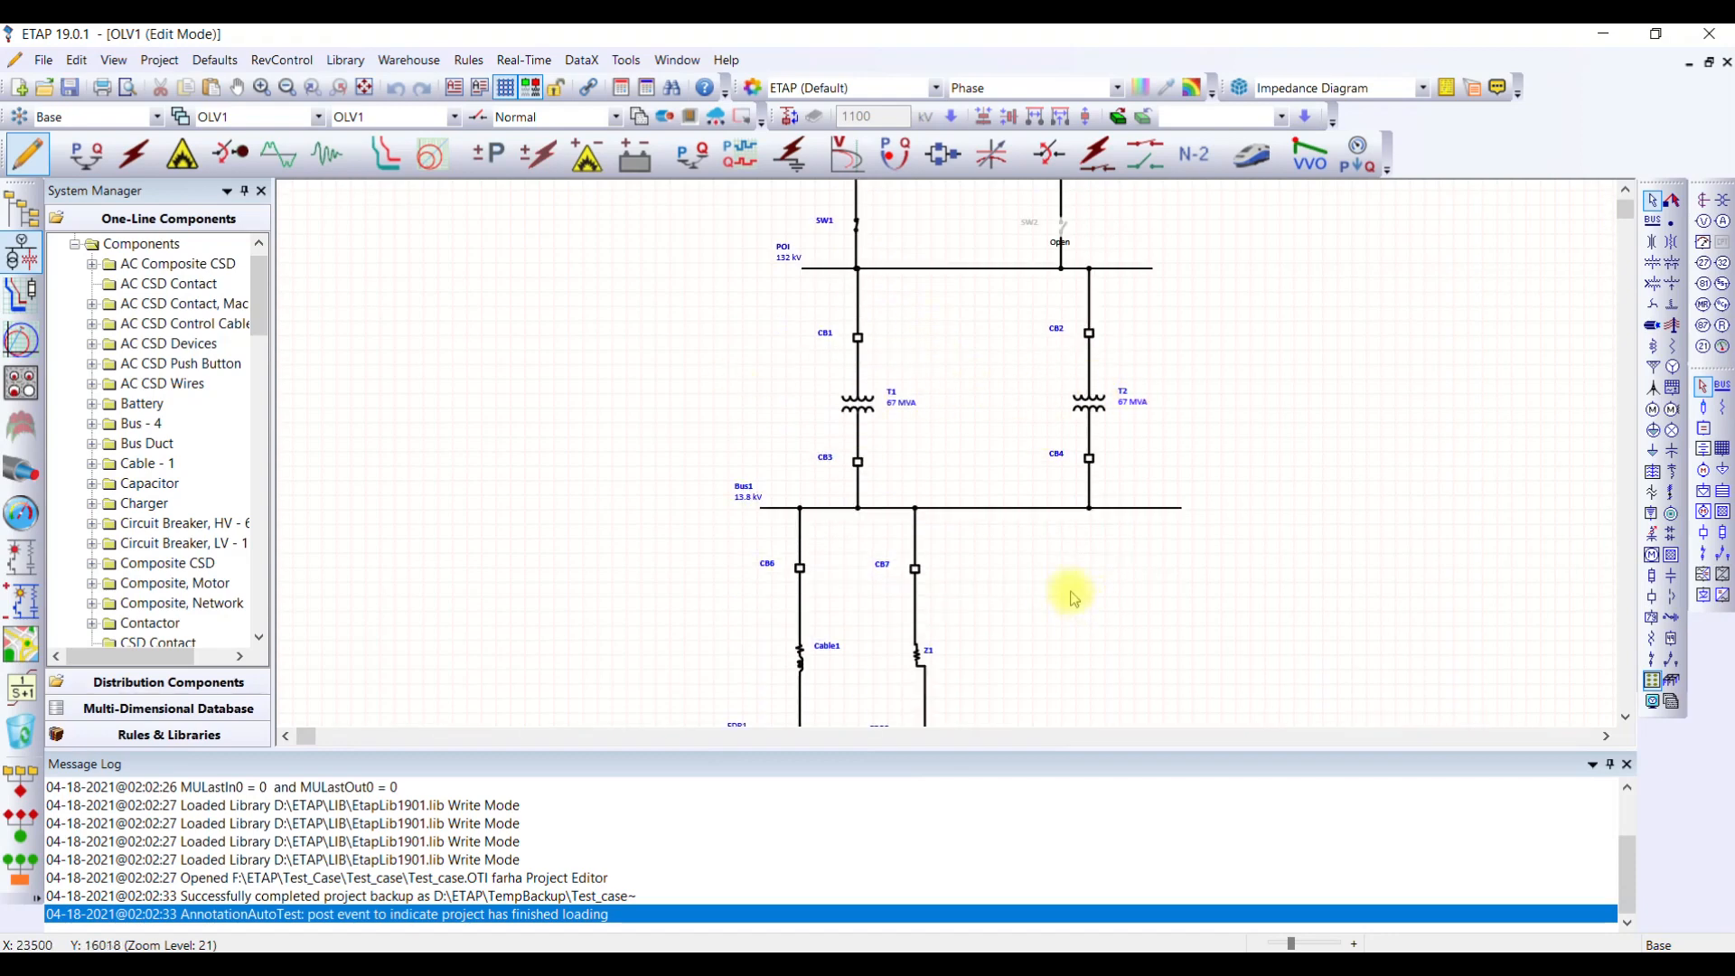
{"action": "scroll", "scroll_direction": "down", "scroll_amount": 3}
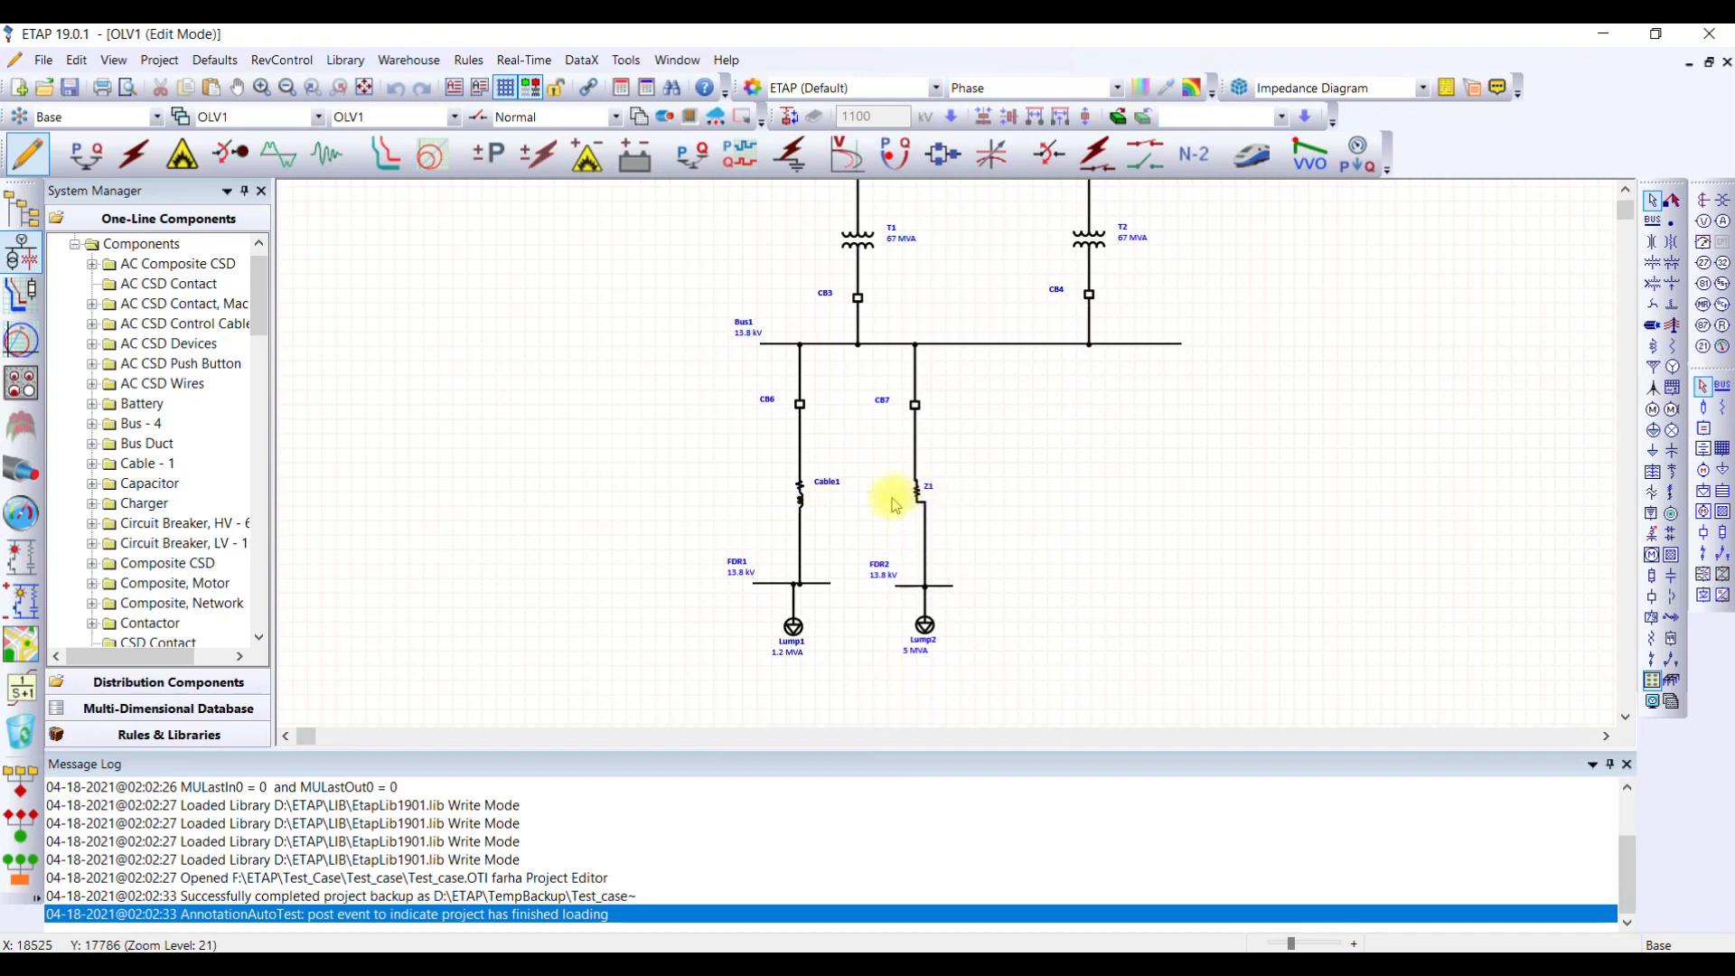
{"action": "mouse_move", "coordinate": [1005, 504]}
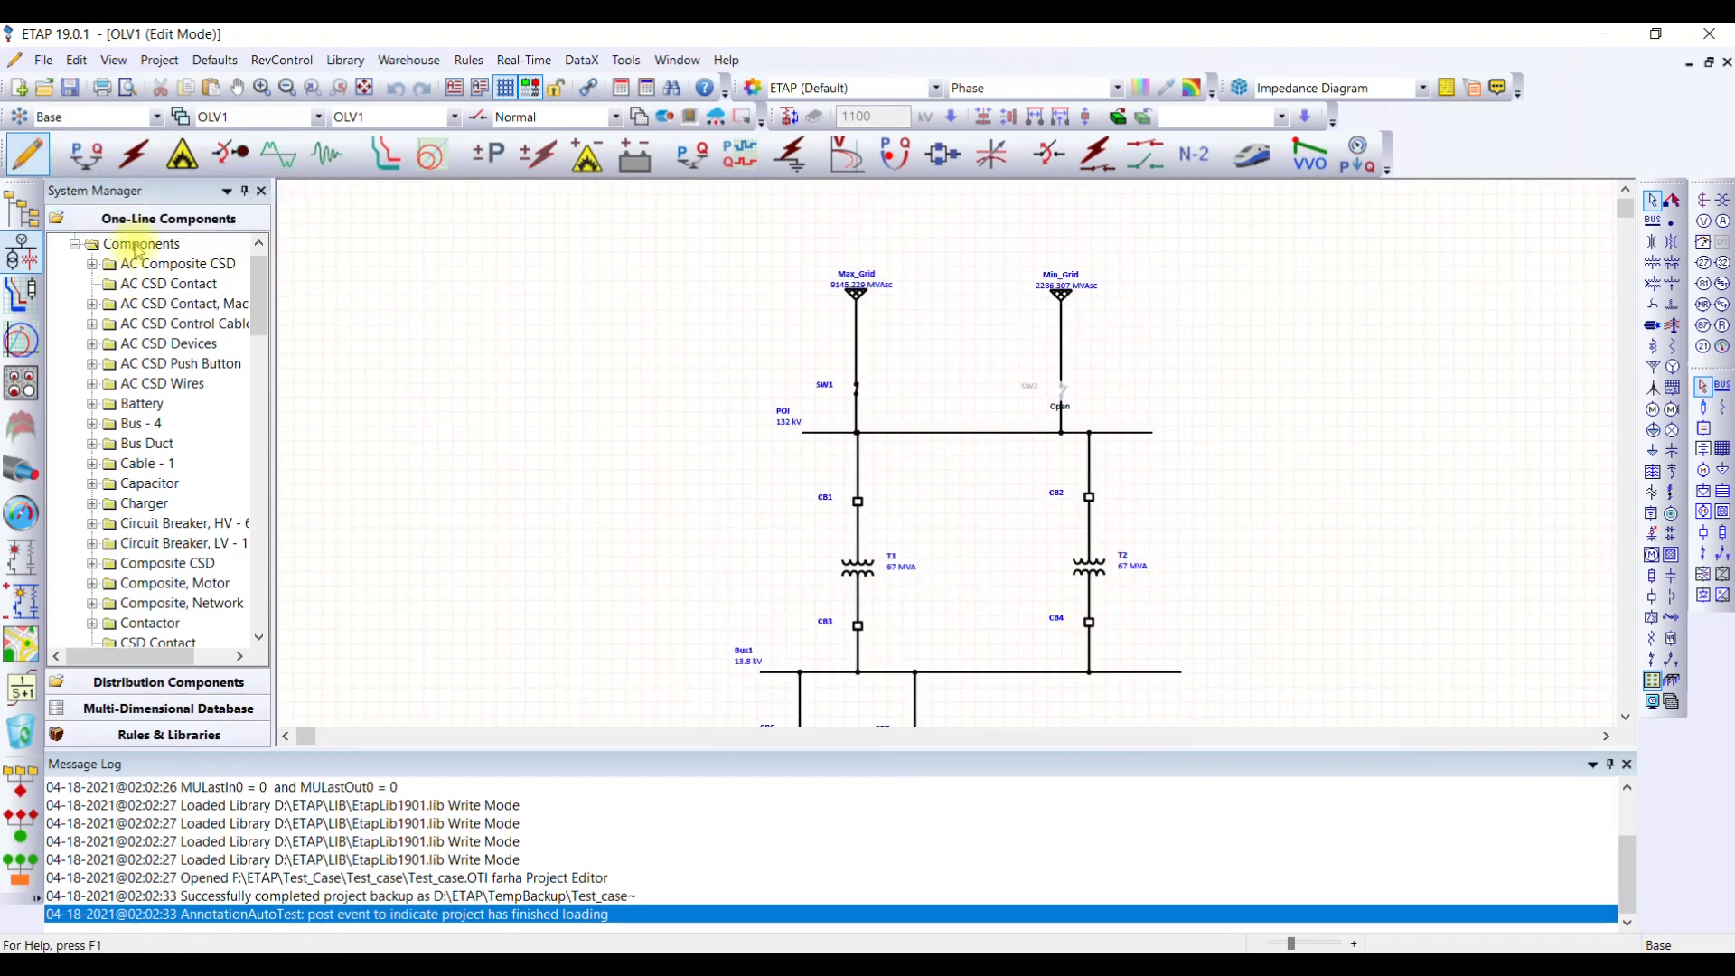
{"action": "scroll", "scroll_direction": "down", "scroll_amount": 3}
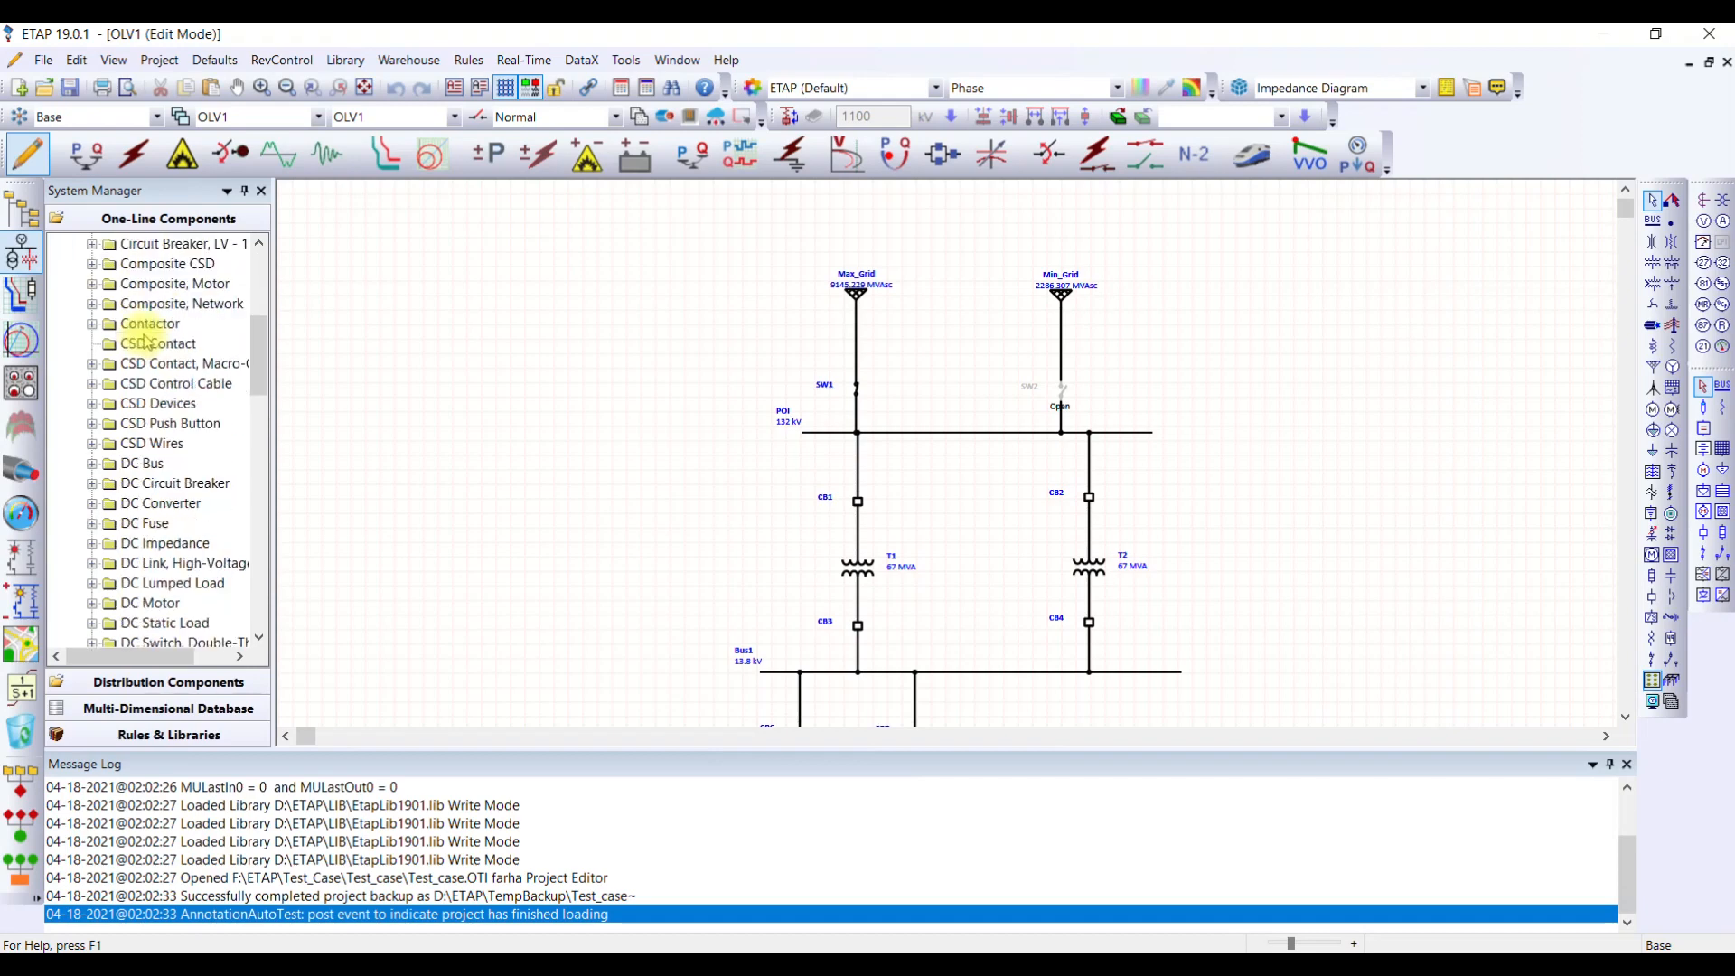
{"action": "scroll", "scroll_direction": "down", "scroll_amount": 3}
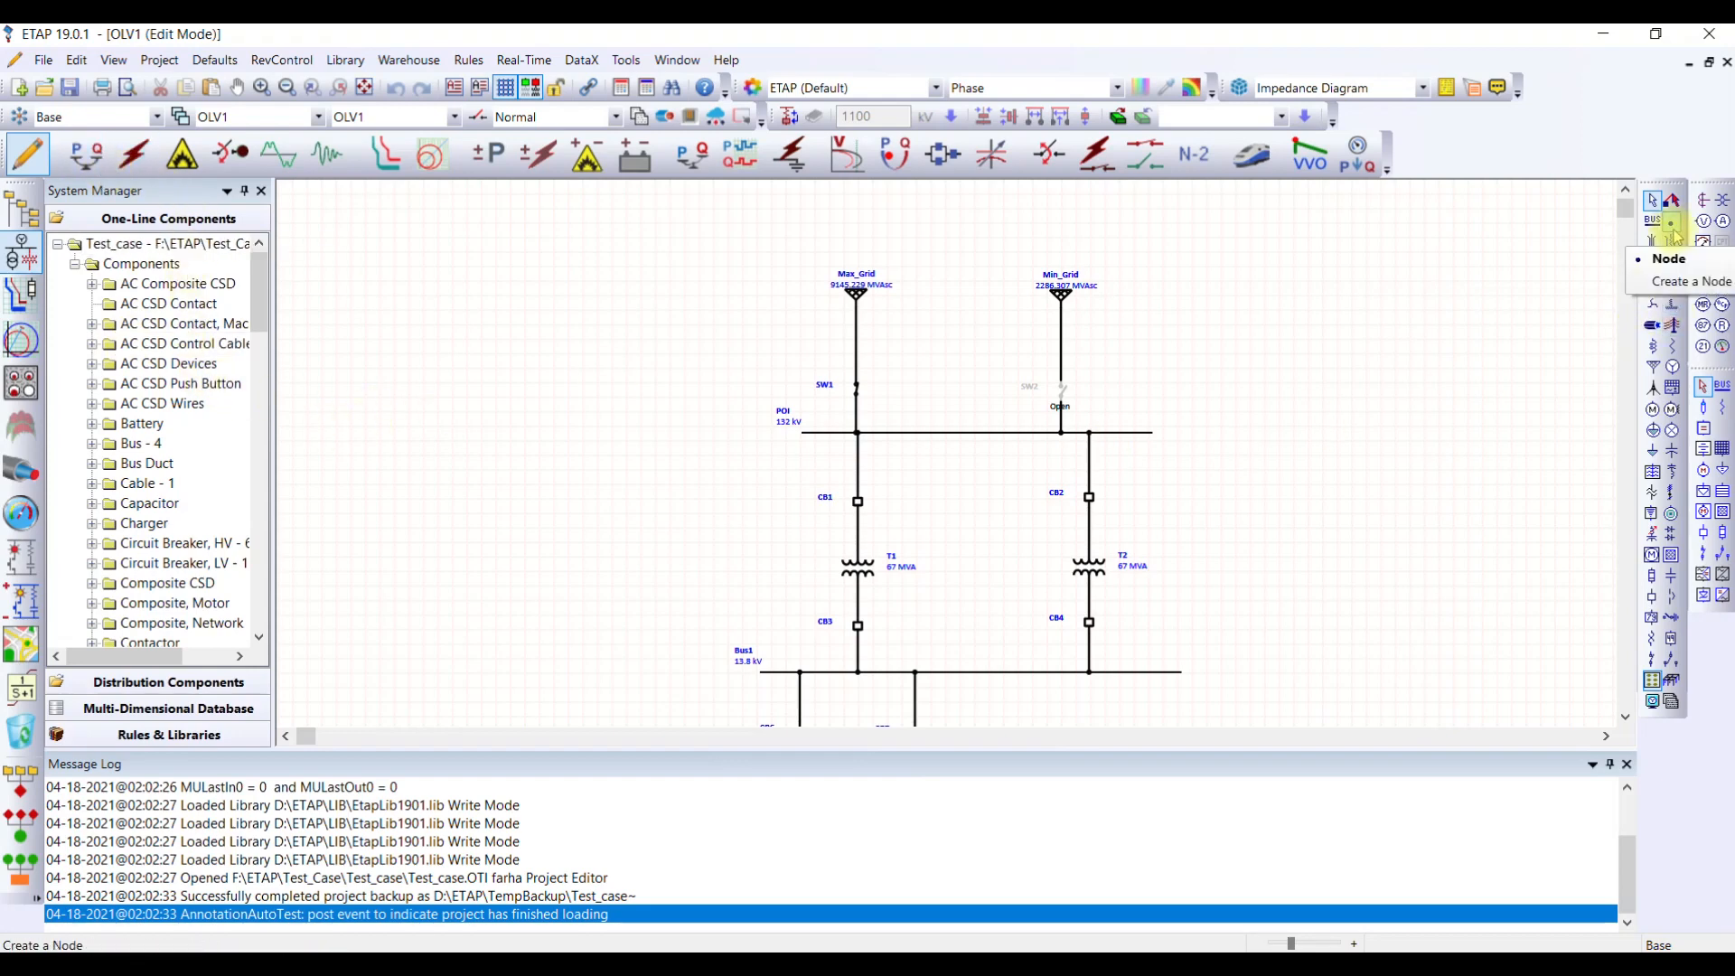
{"action": "mouse_move", "coordinate": [1663, 266]}
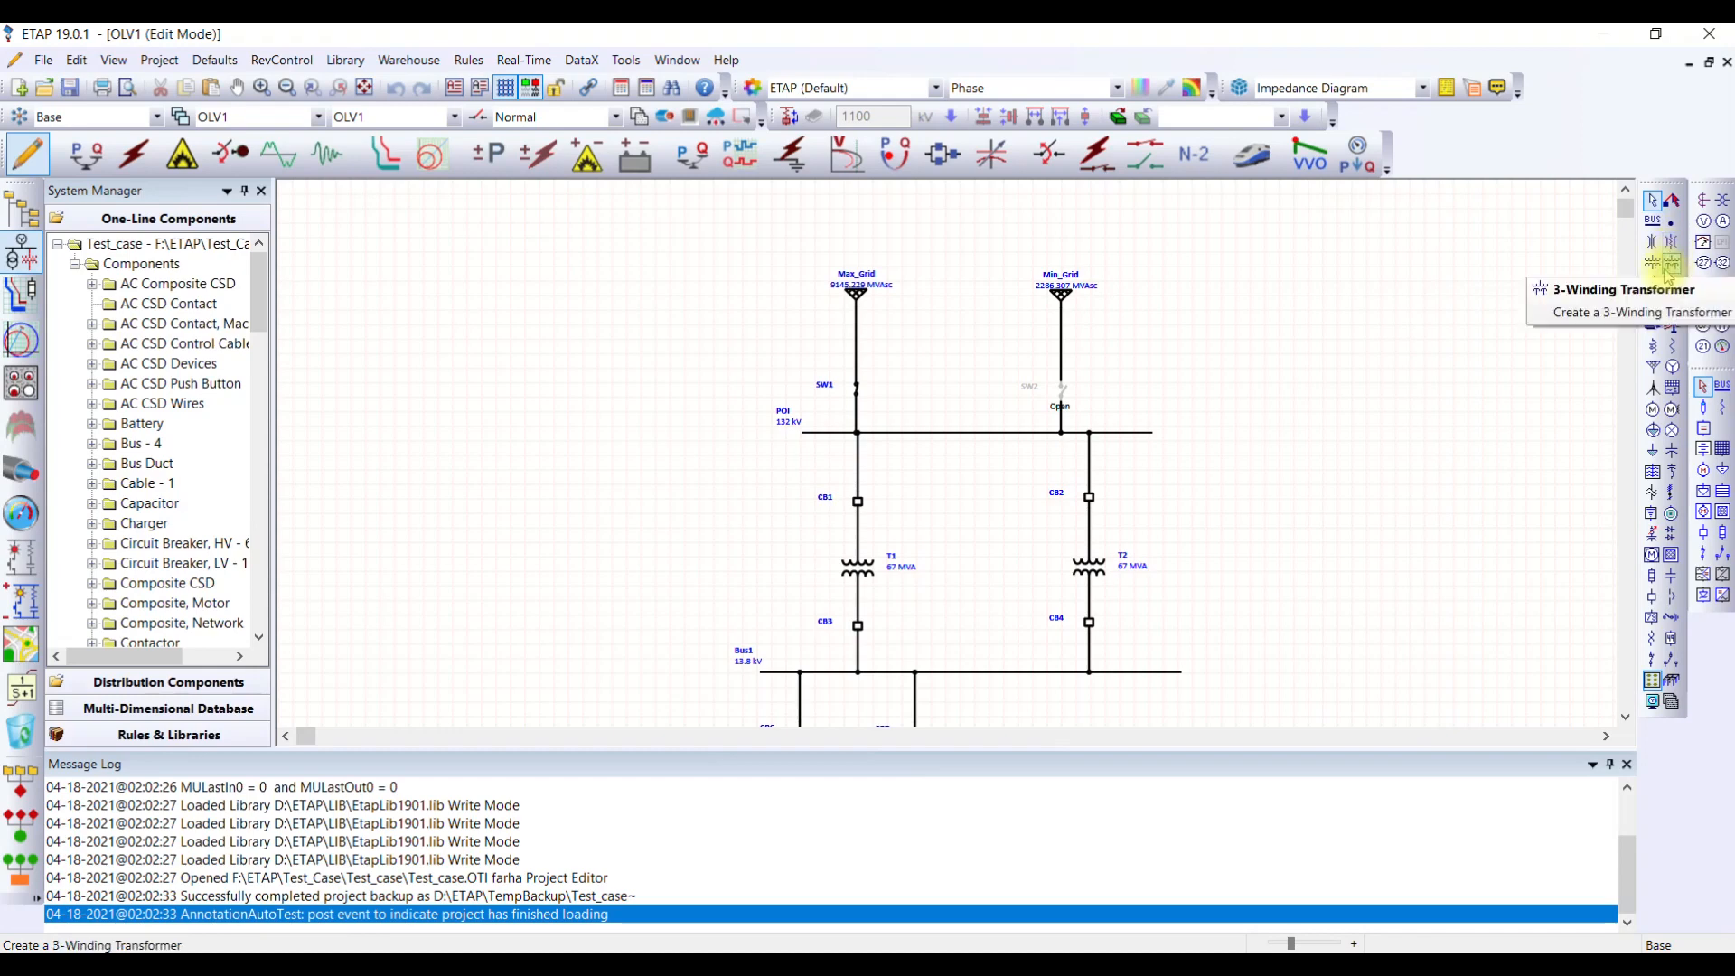
{"action": "mouse_move", "coordinate": [1665, 322]}
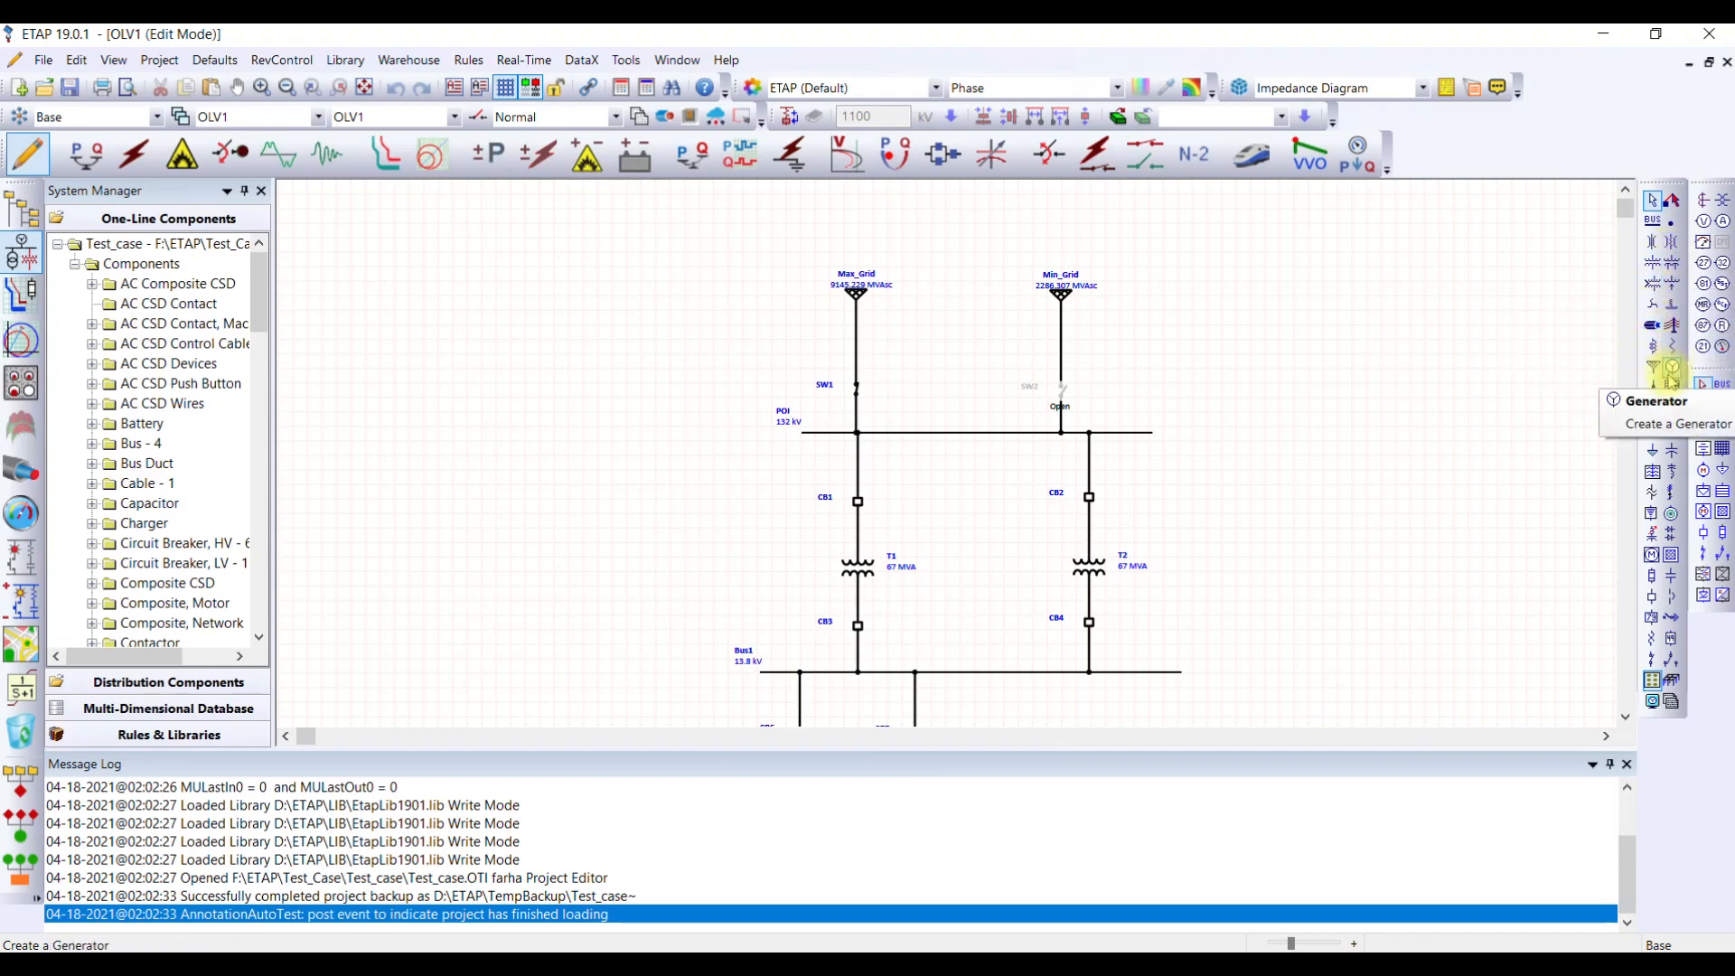
{"action": "mouse_move", "coordinate": [575, 365]}
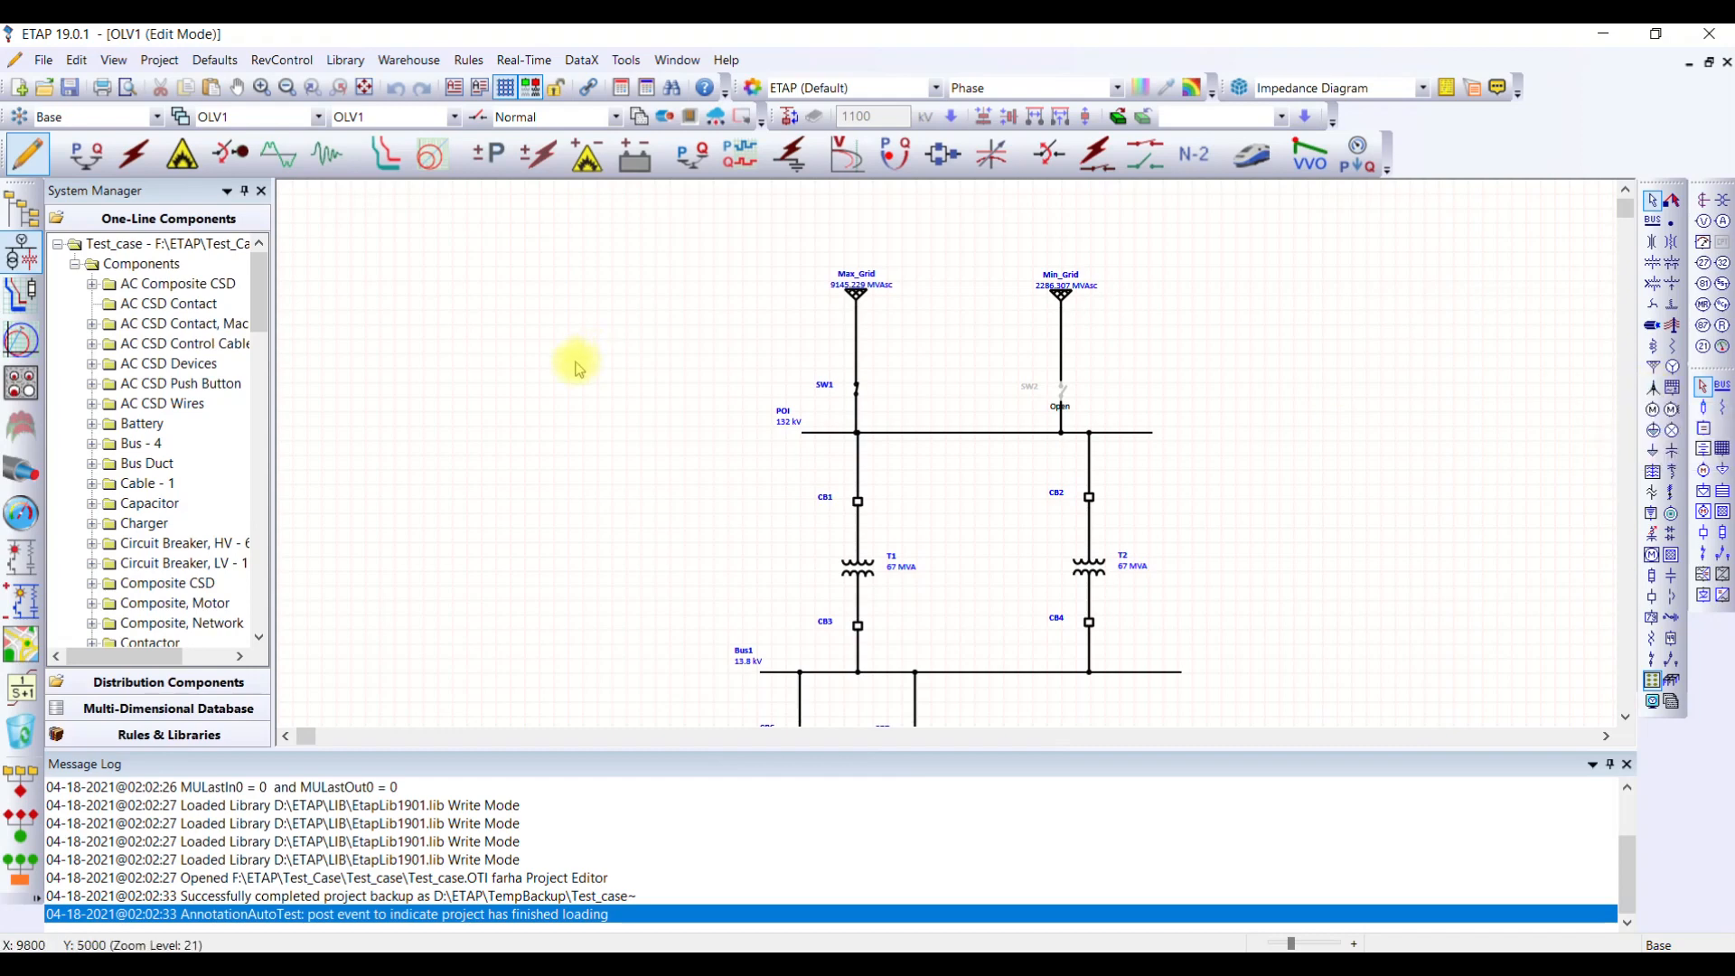
{"action": "mouse_move", "coordinate": [376, 322]}
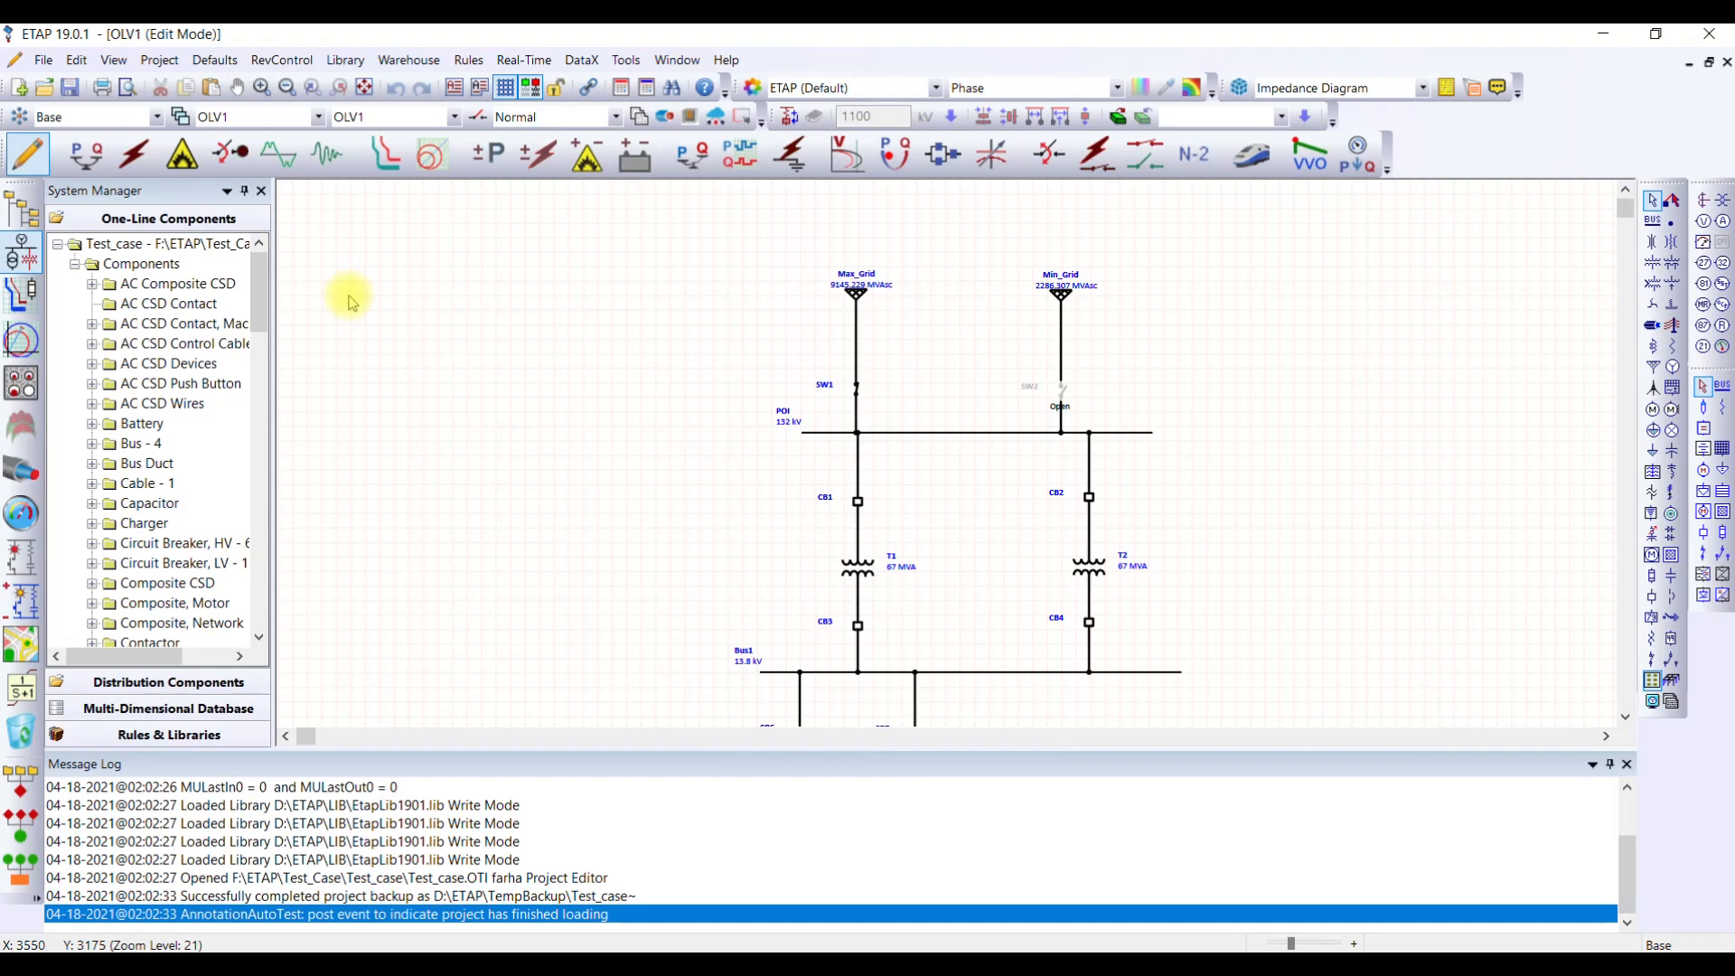
{"action": "mouse_move", "coordinate": [113, 190]}
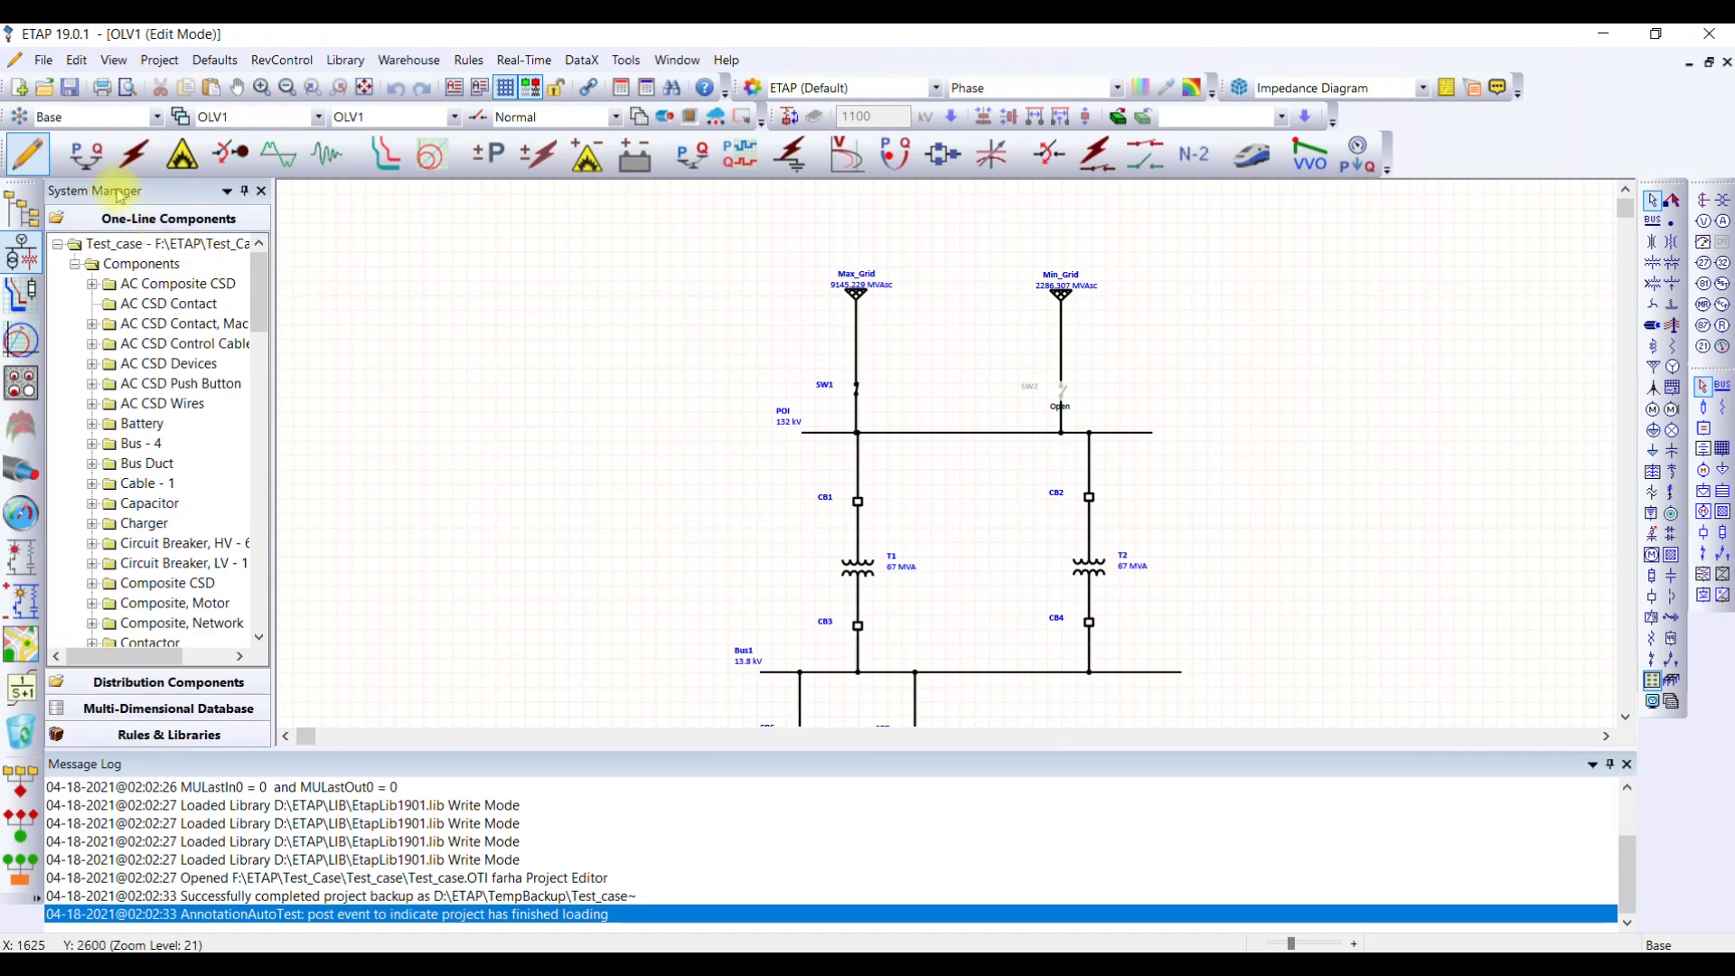
{"action": "mouse_move", "coordinate": [85, 152]}
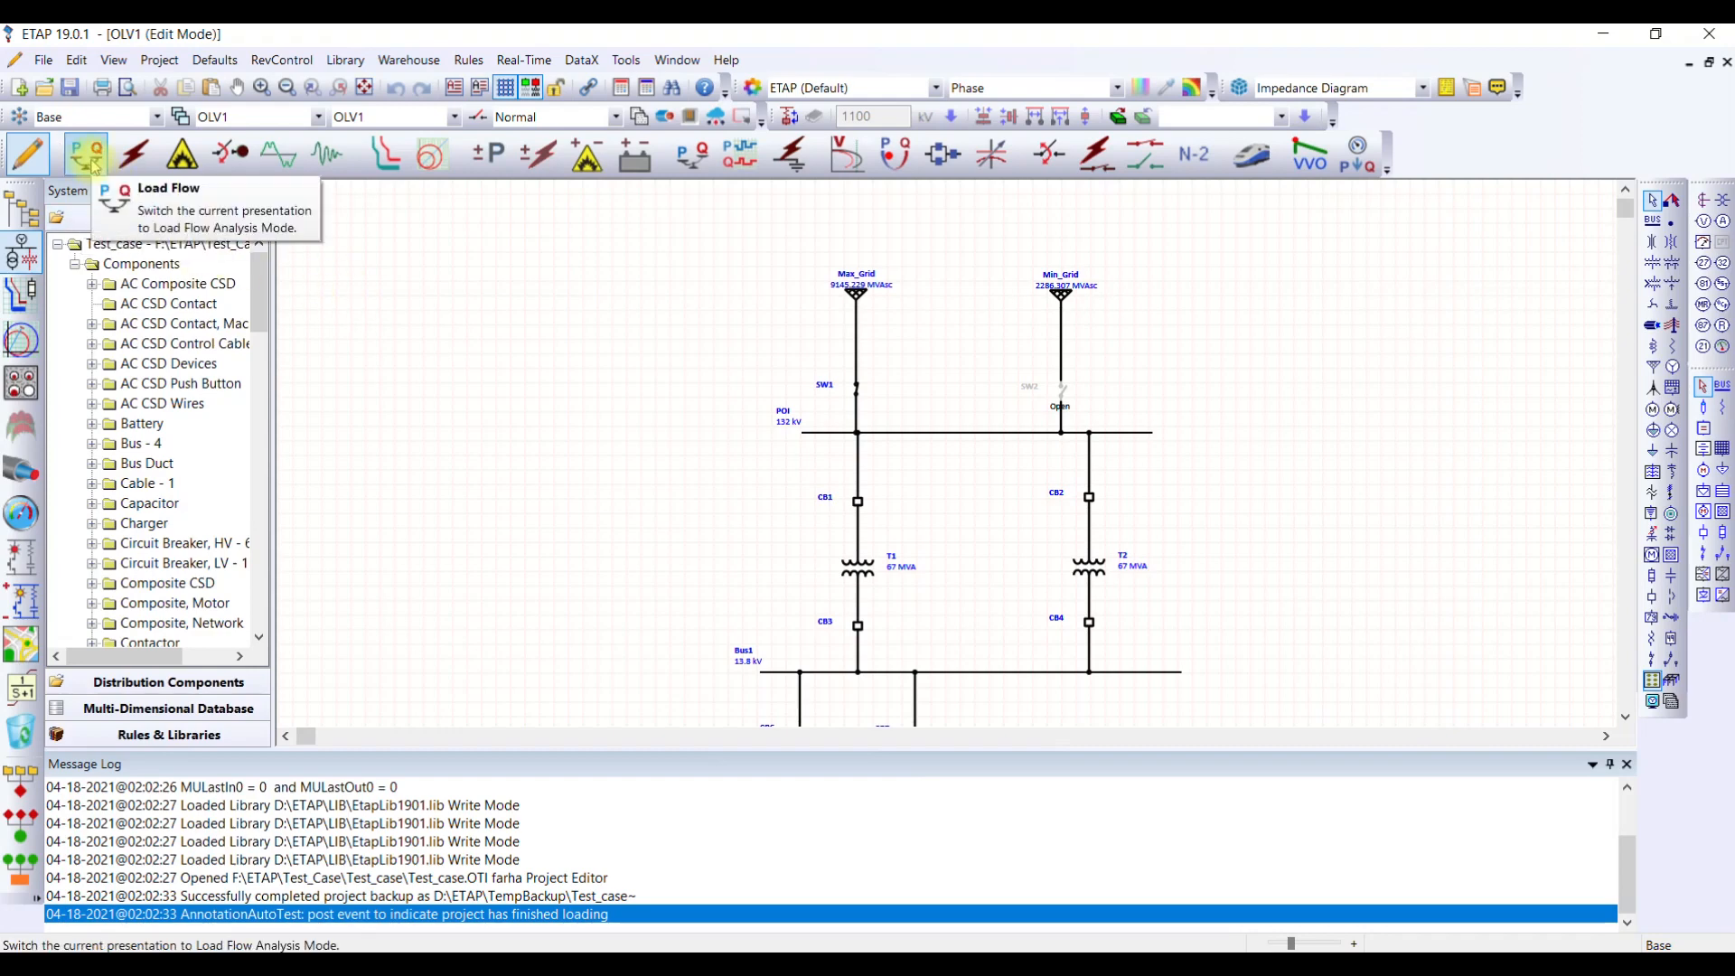
{"action": "left_click", "coordinate": [85, 151]}
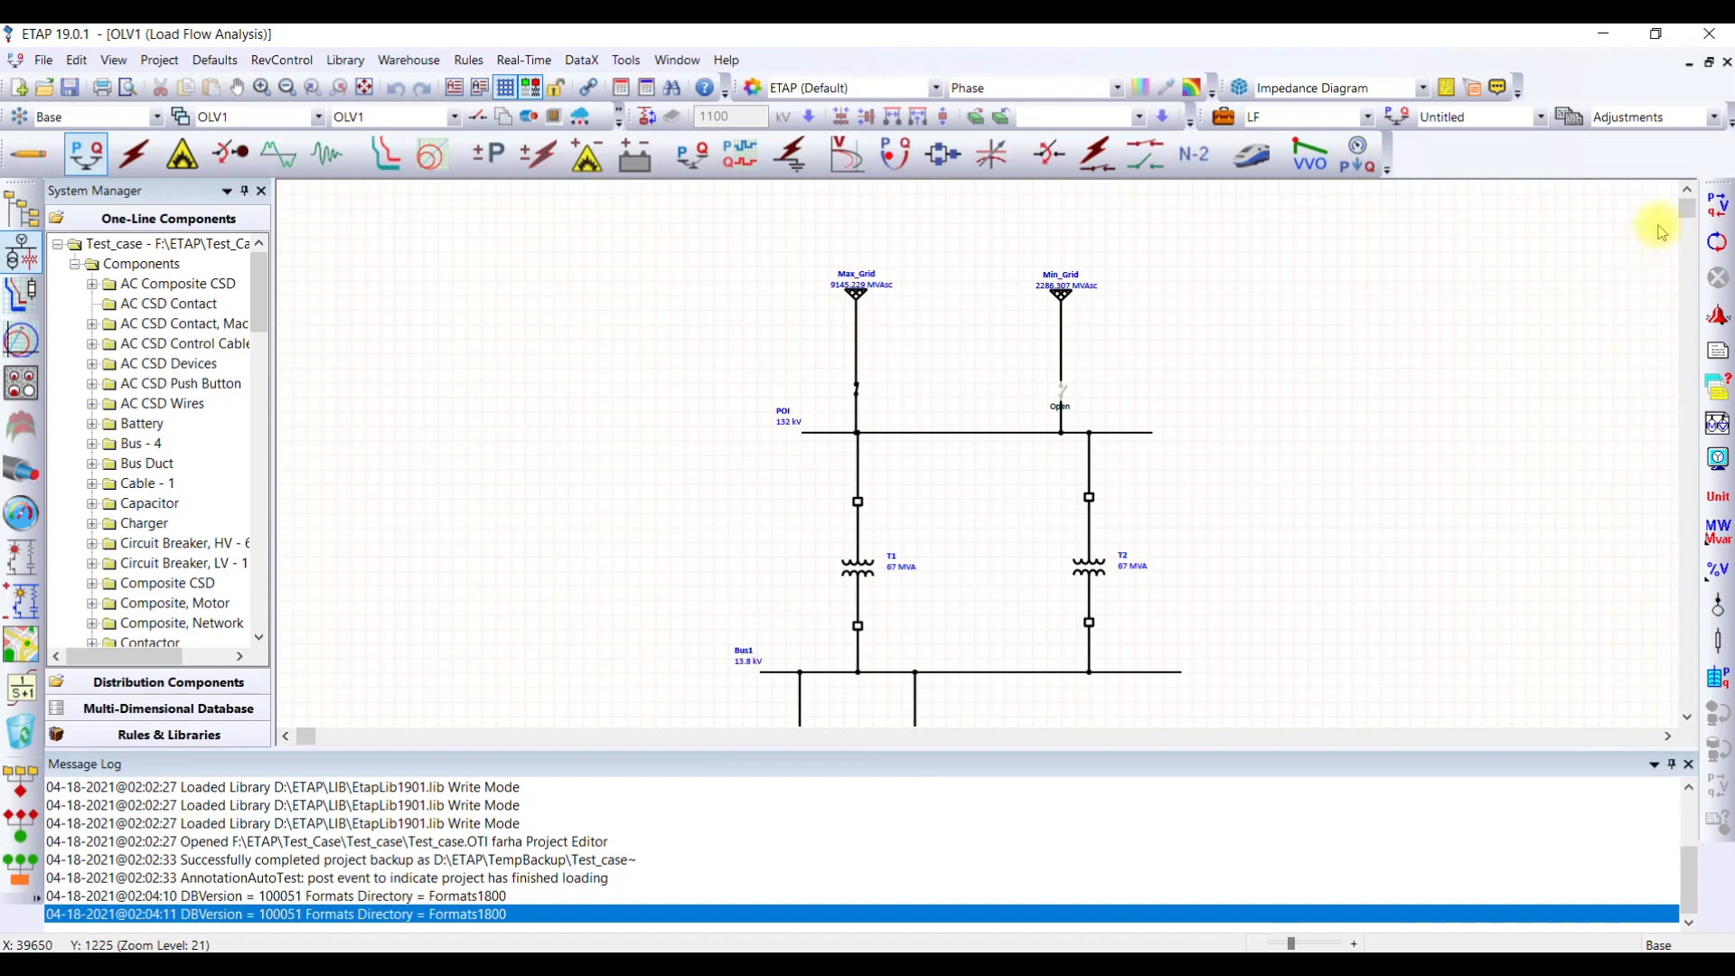
{"action": "mouse_move", "coordinate": [1719, 204]}
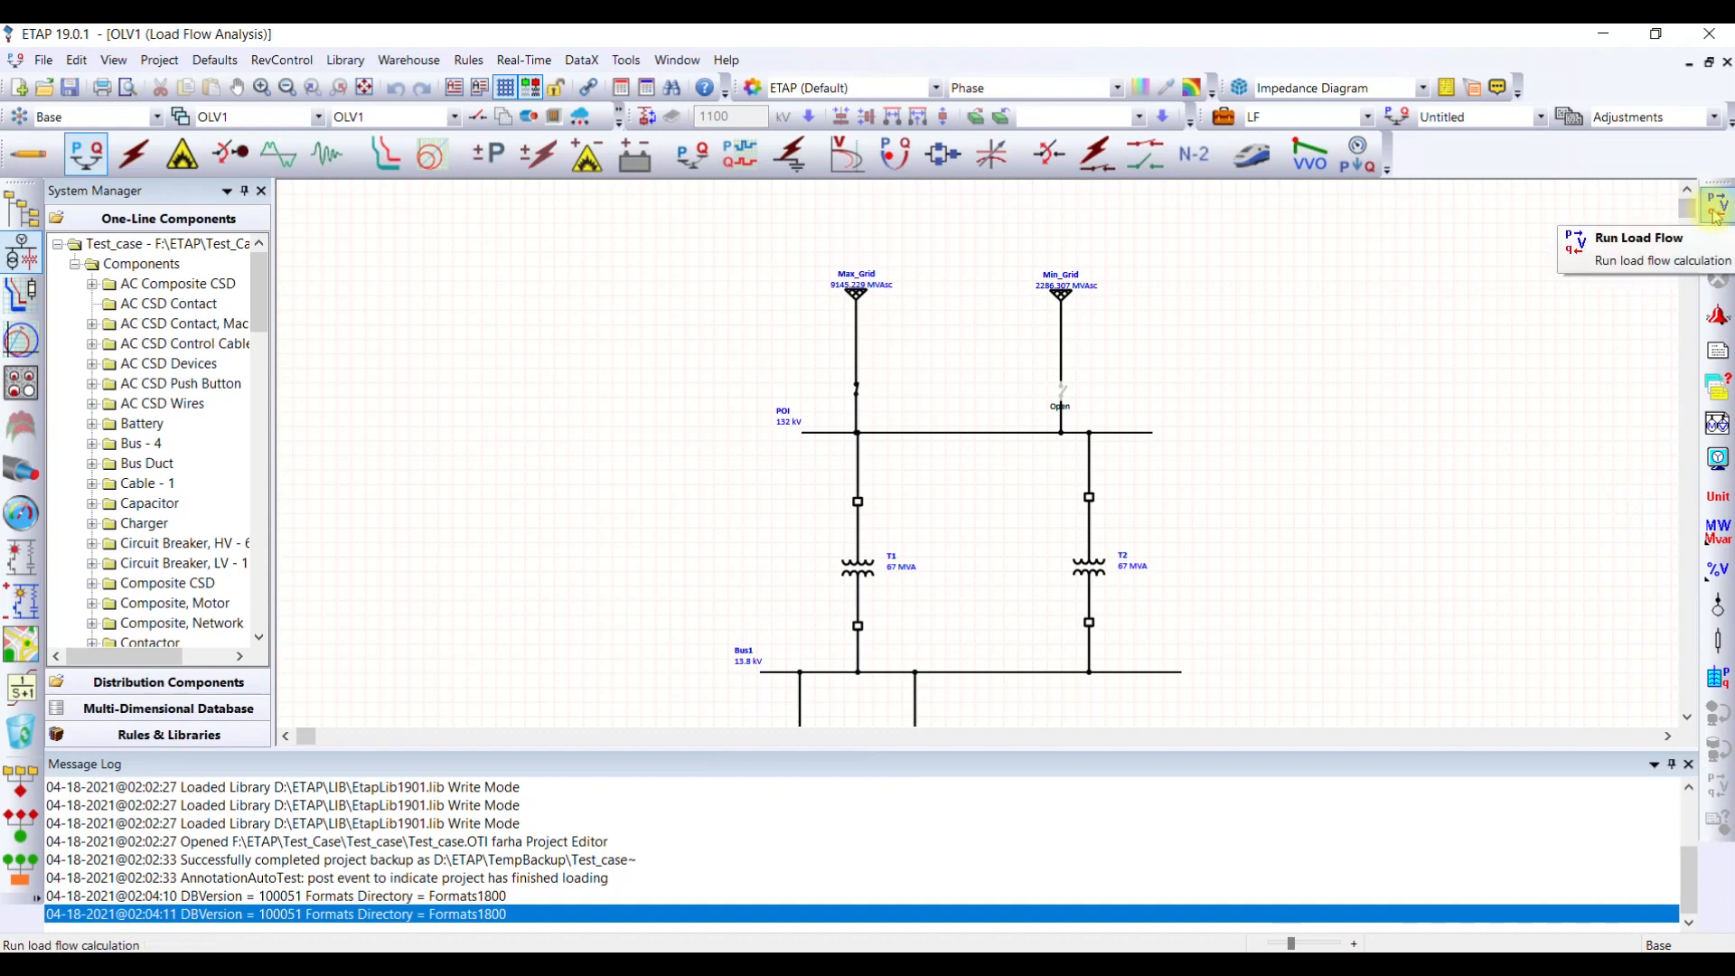
{"action": "mouse_move", "coordinate": [1719, 235]}
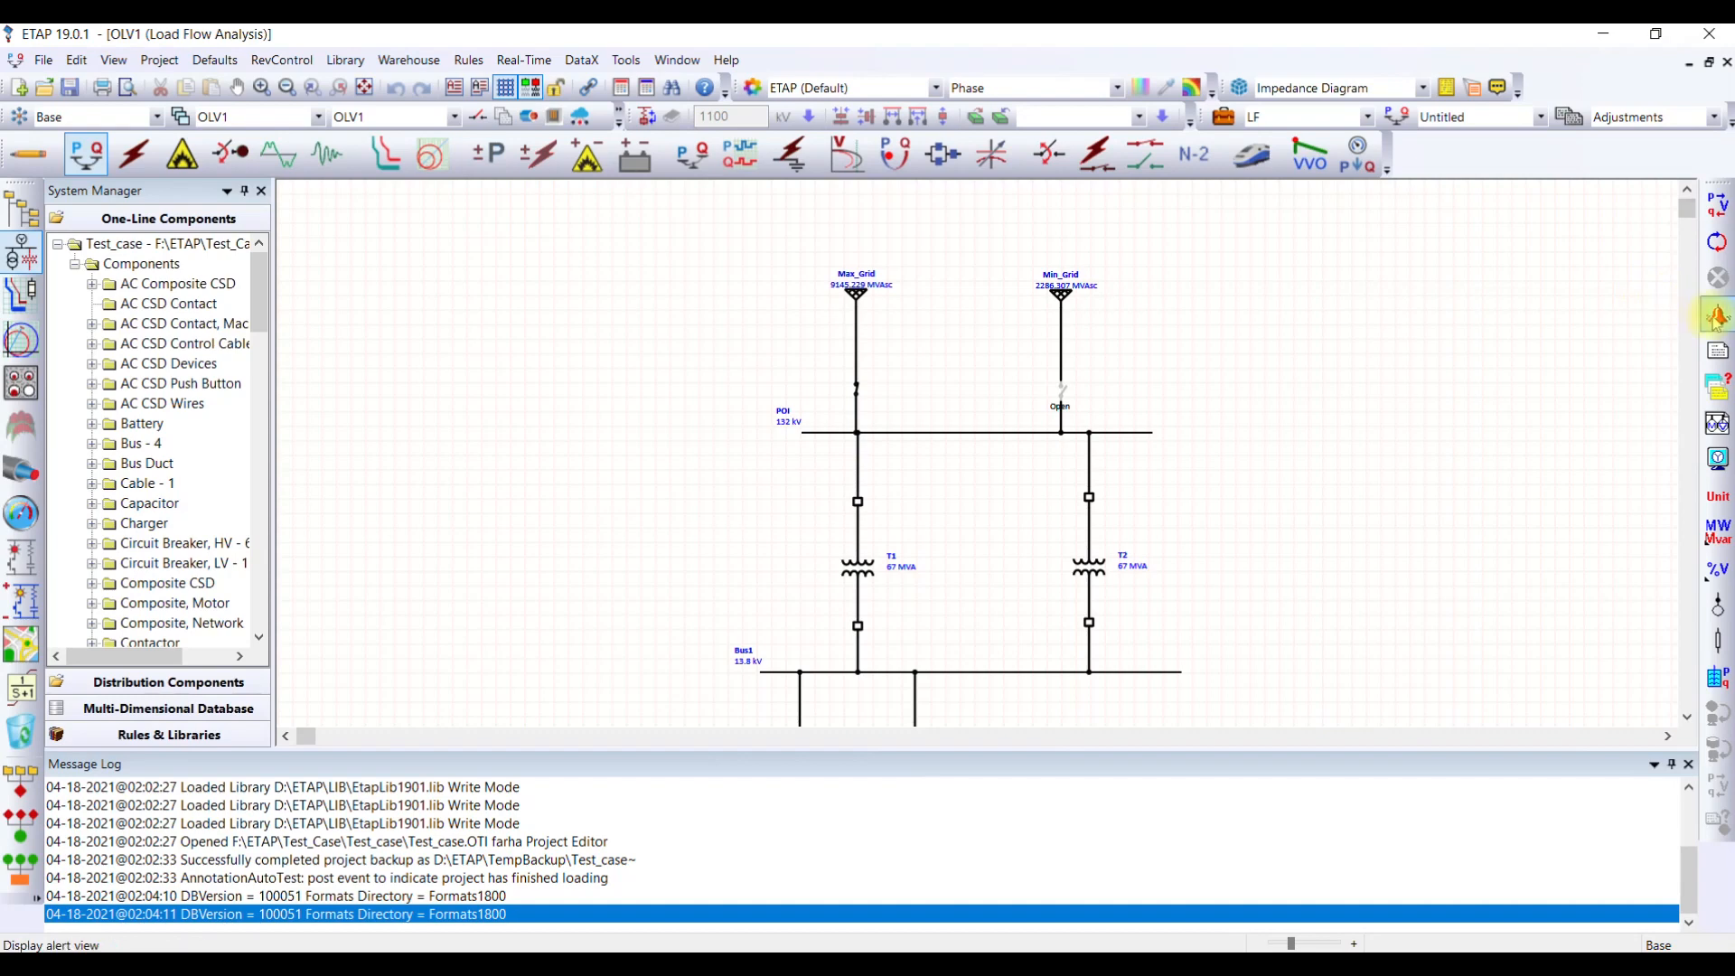
{"action": "mouse_move", "coordinate": [1718, 319]}
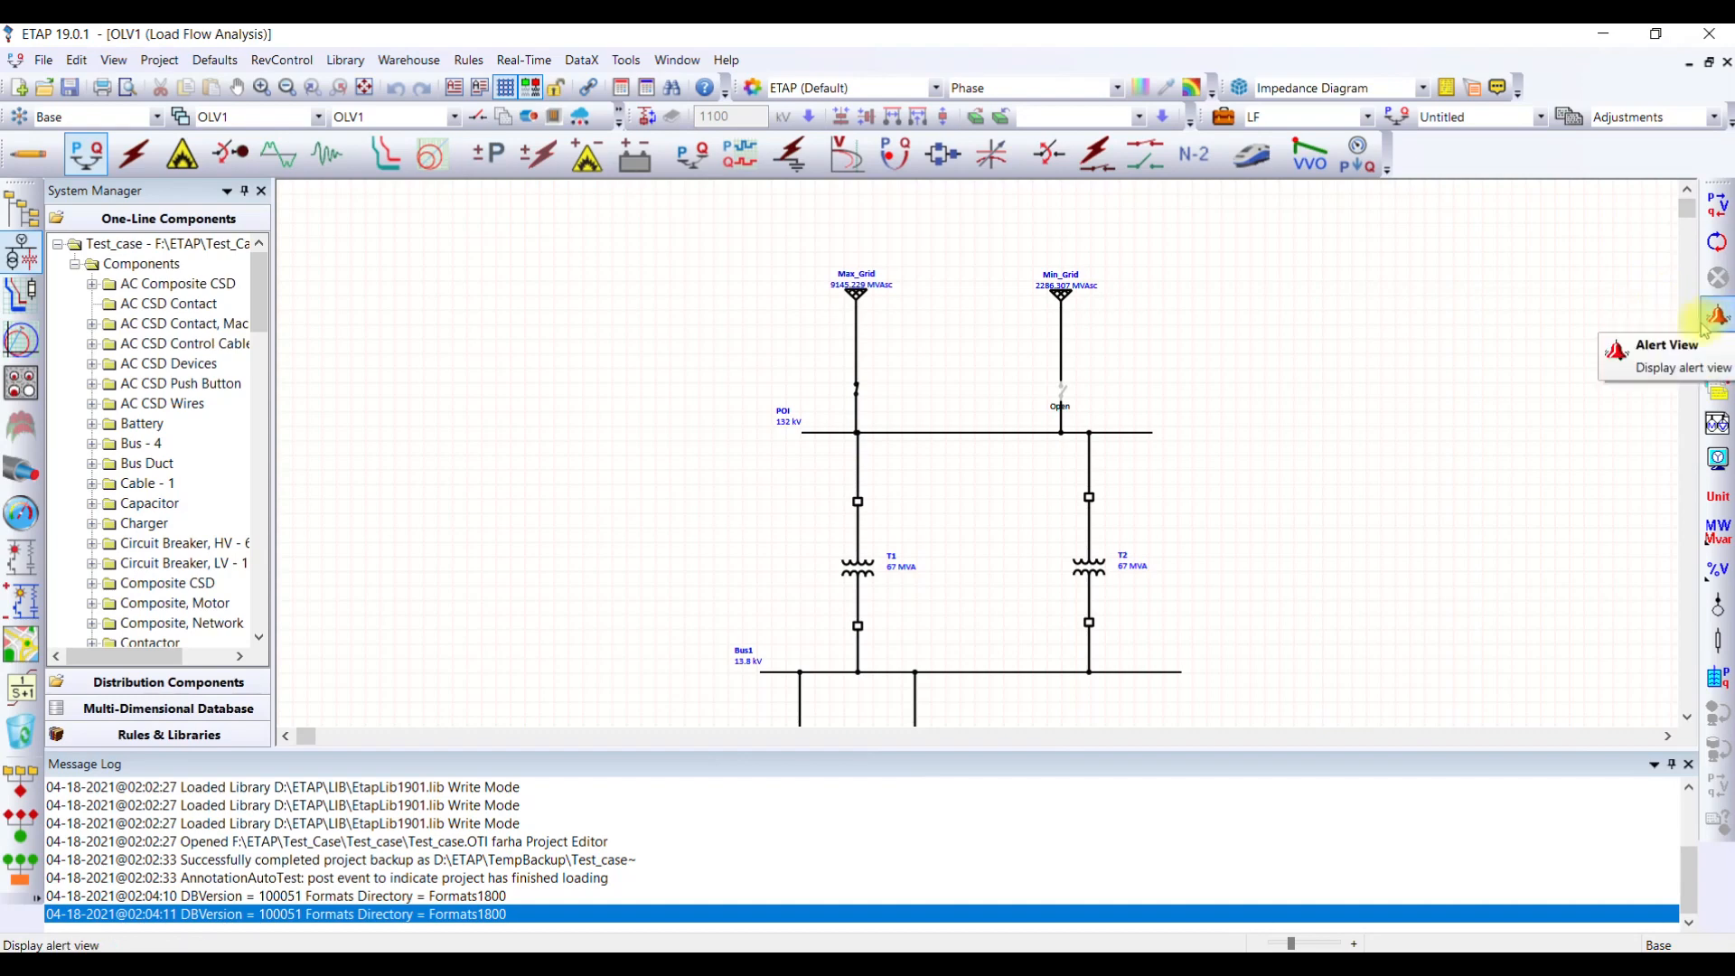
{"action": "mouse_move", "coordinate": [1543, 338]}
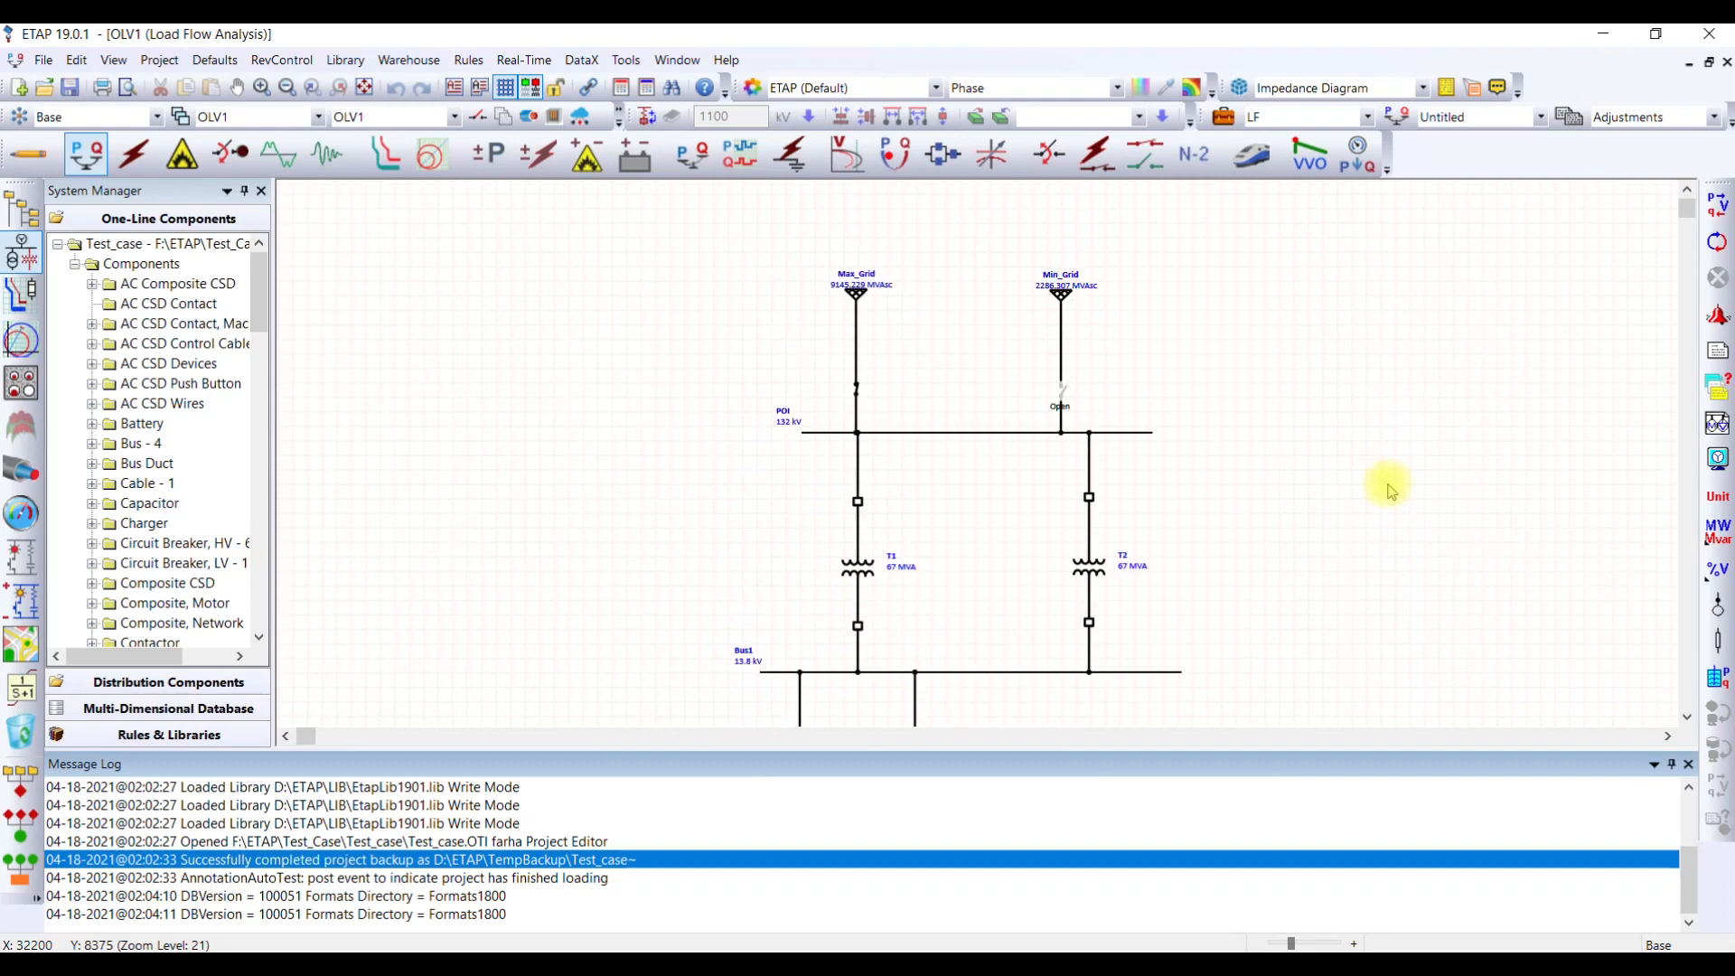
{"action": "mouse_move", "coordinate": [1352, 566]}
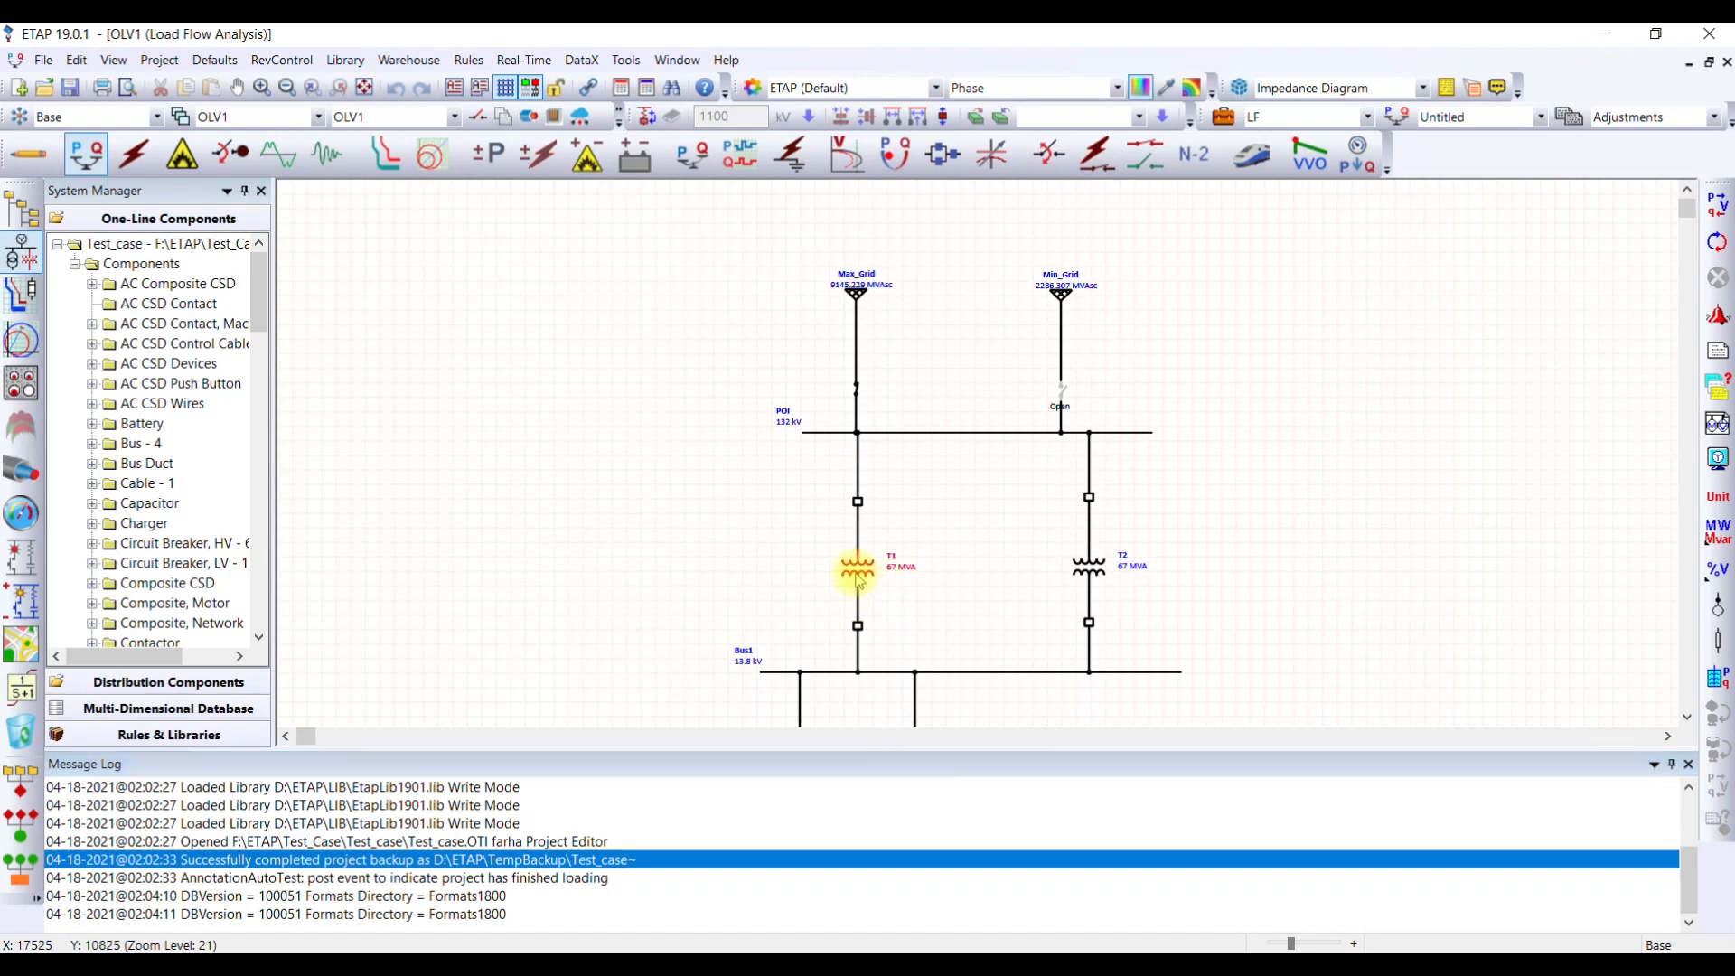
Show T1's ratings: 132/13.8 kV, 67000 MVA rated and derated, liquid-fill.
{"action": "double_click", "coordinate": [857, 566]}
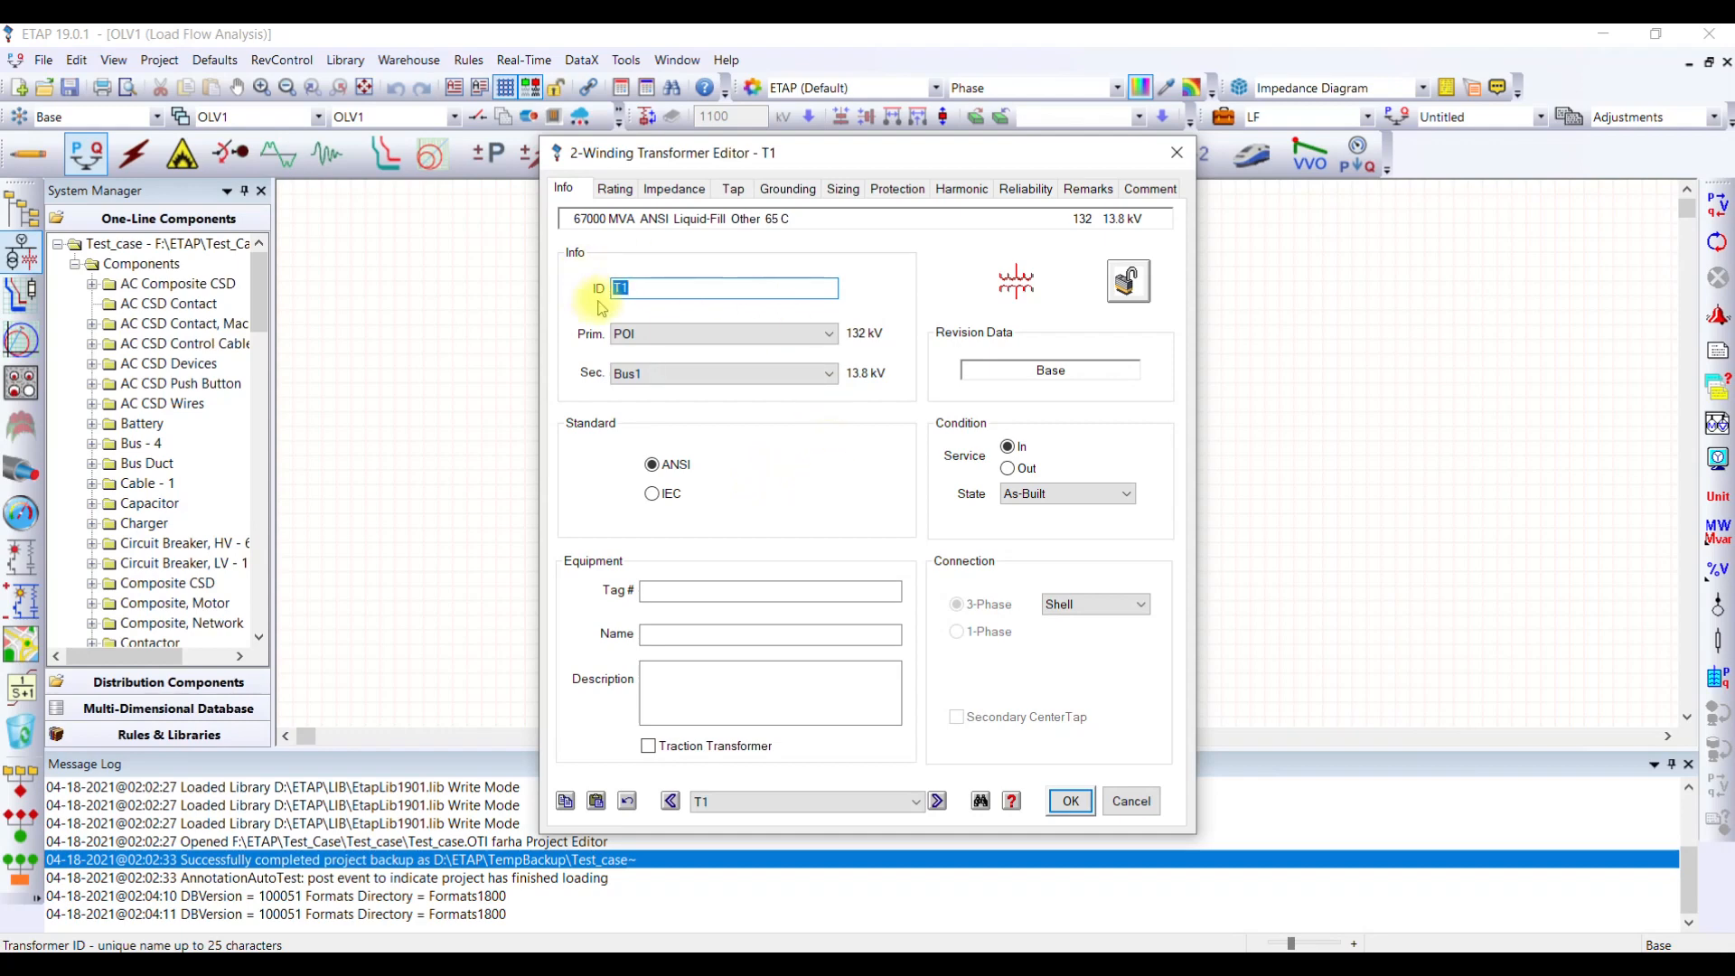
{"action": "left_click", "coordinate": [614, 188]}
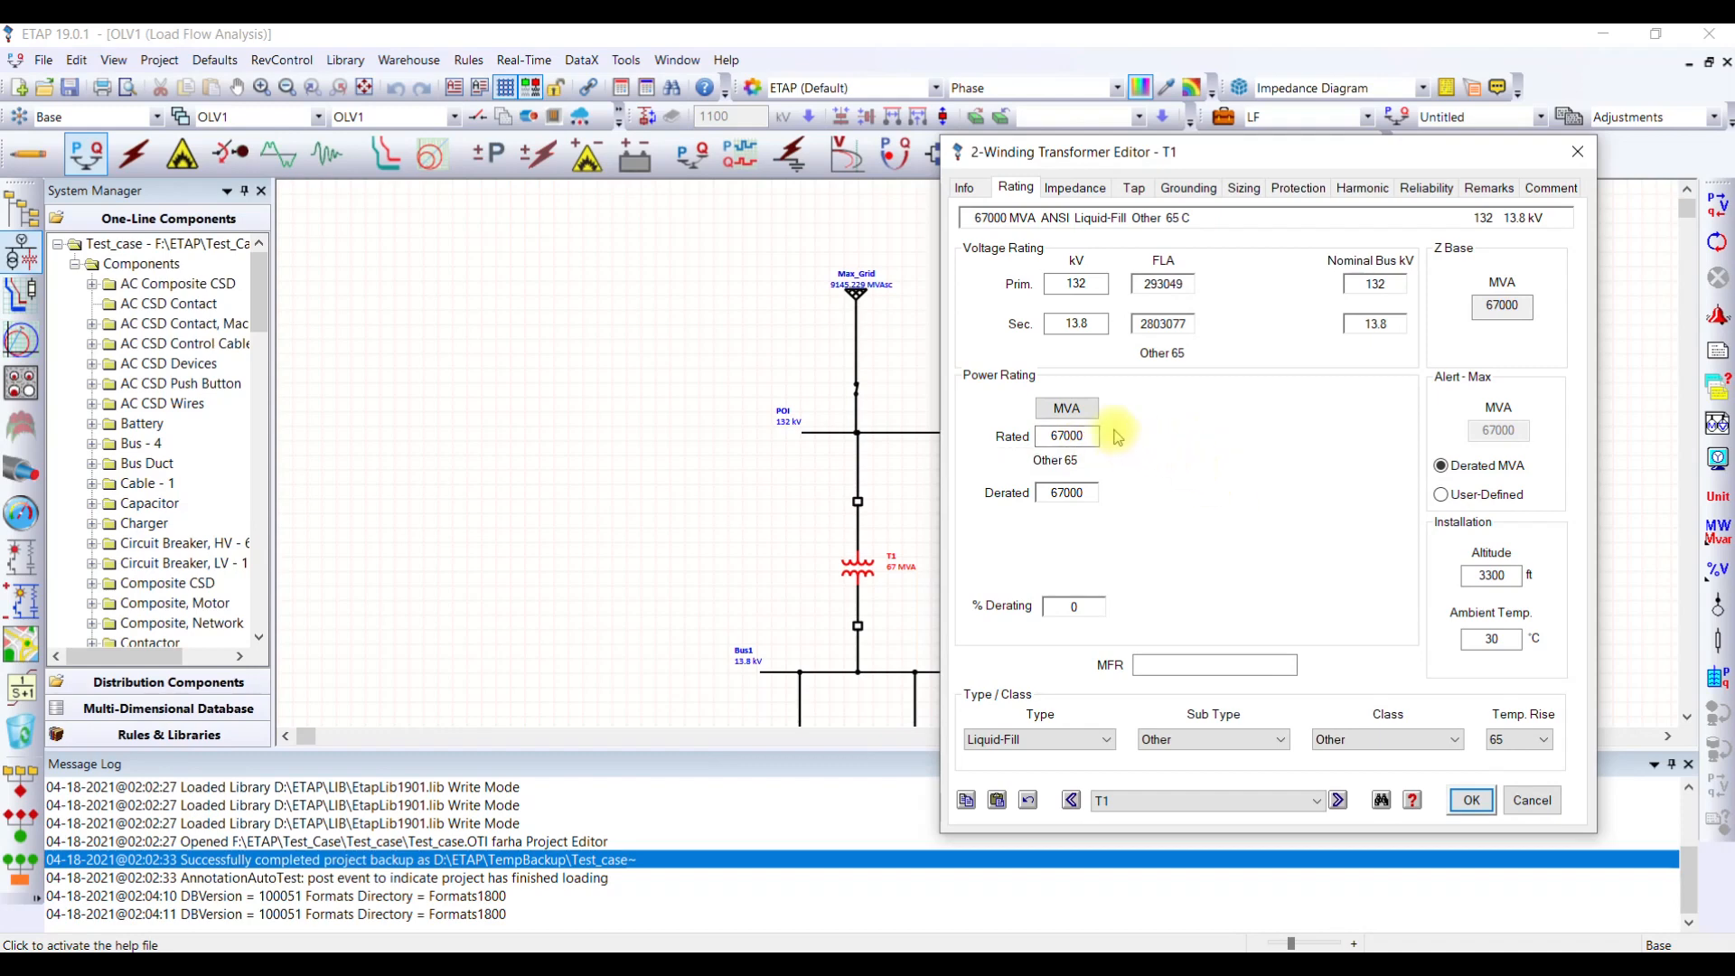
Show T1's impedance data: 9 %Z with X/R 34.1.
{"action": "left_click", "coordinate": [1066, 436]}
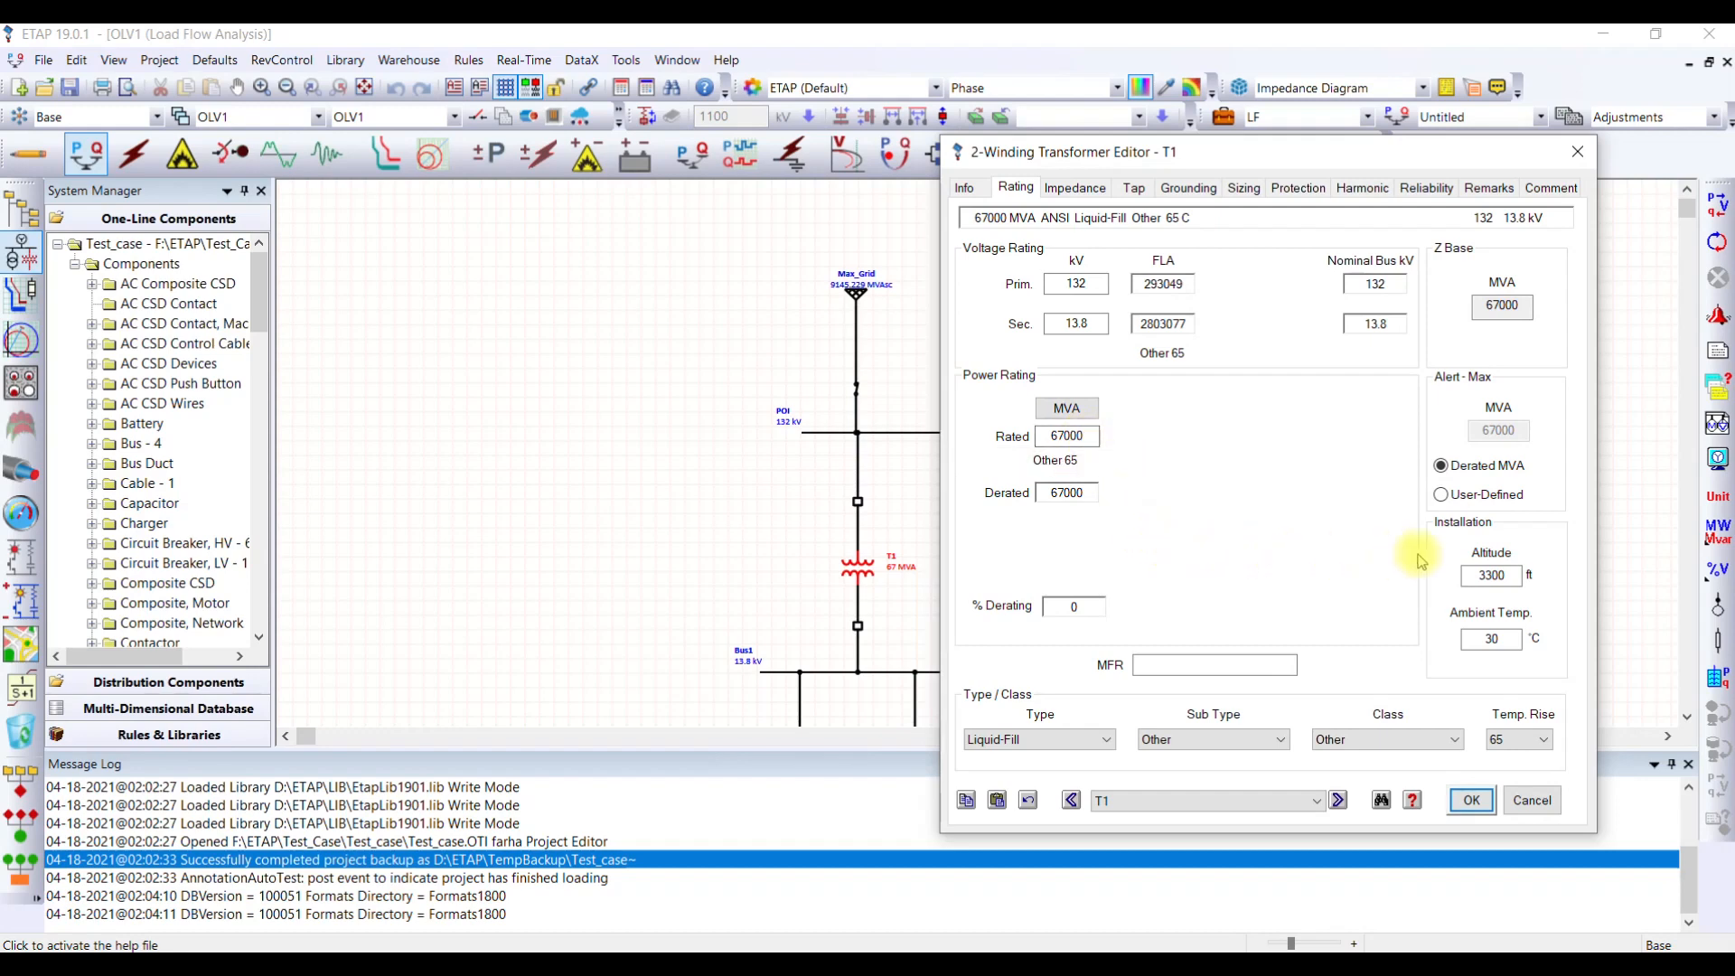
{"action": "mouse_move", "coordinate": [1312, 620]}
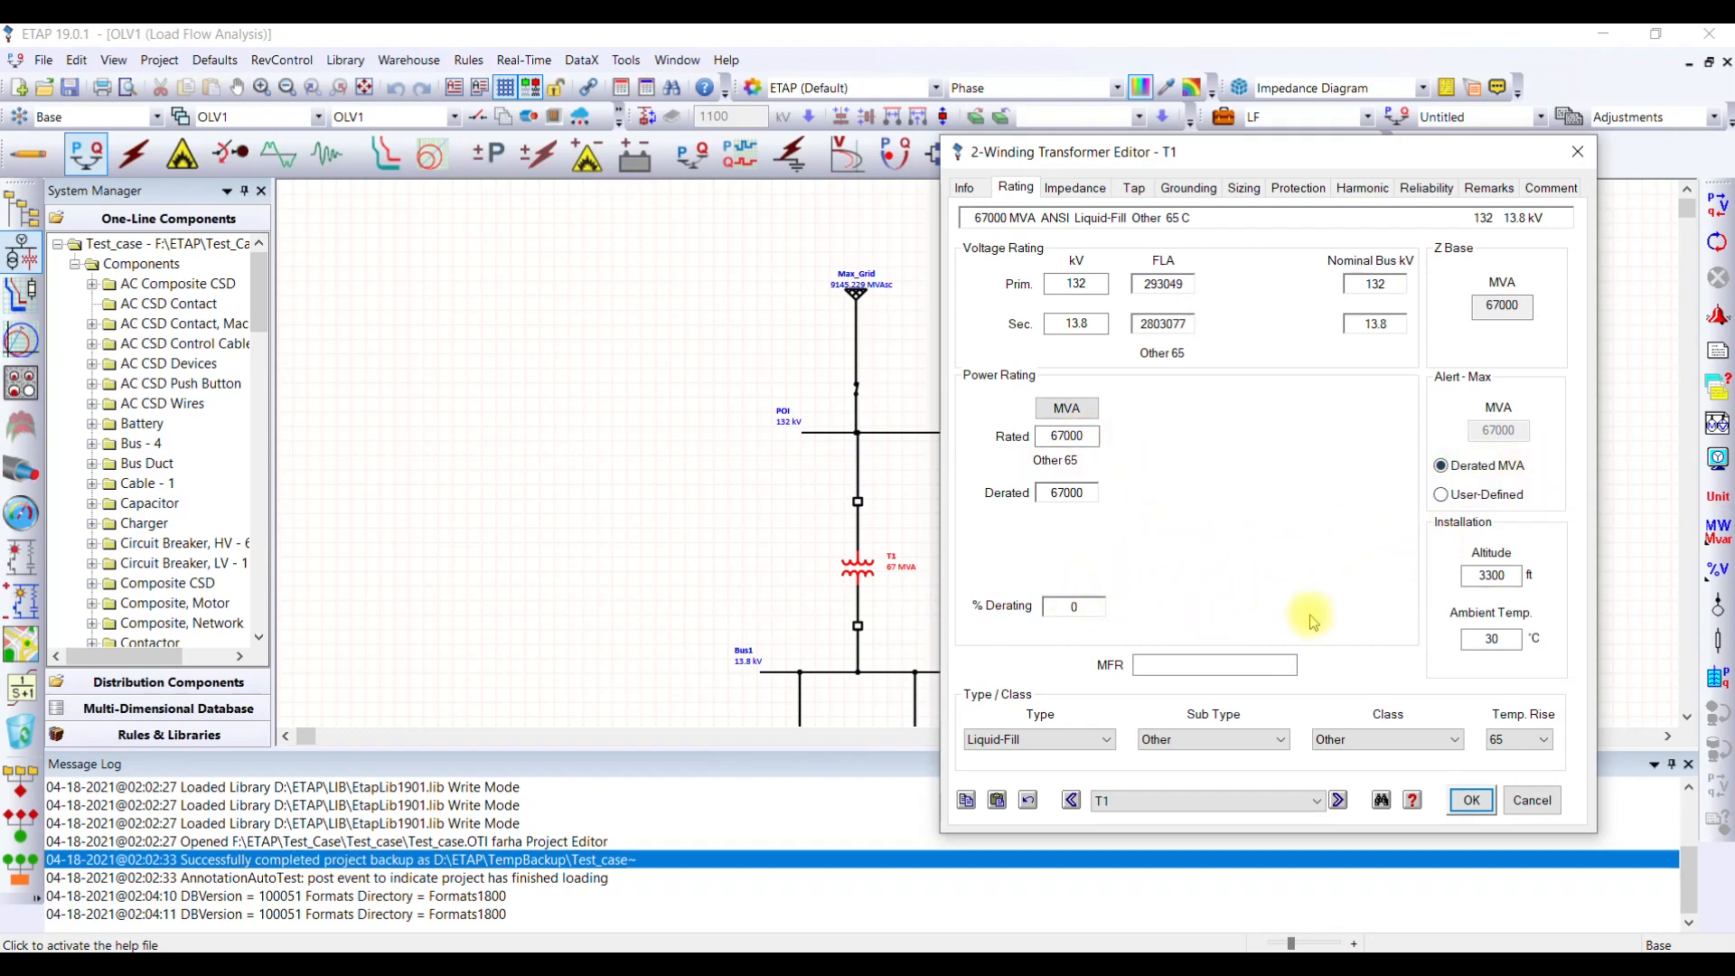
{"action": "left_click", "coordinate": [1074, 187]}
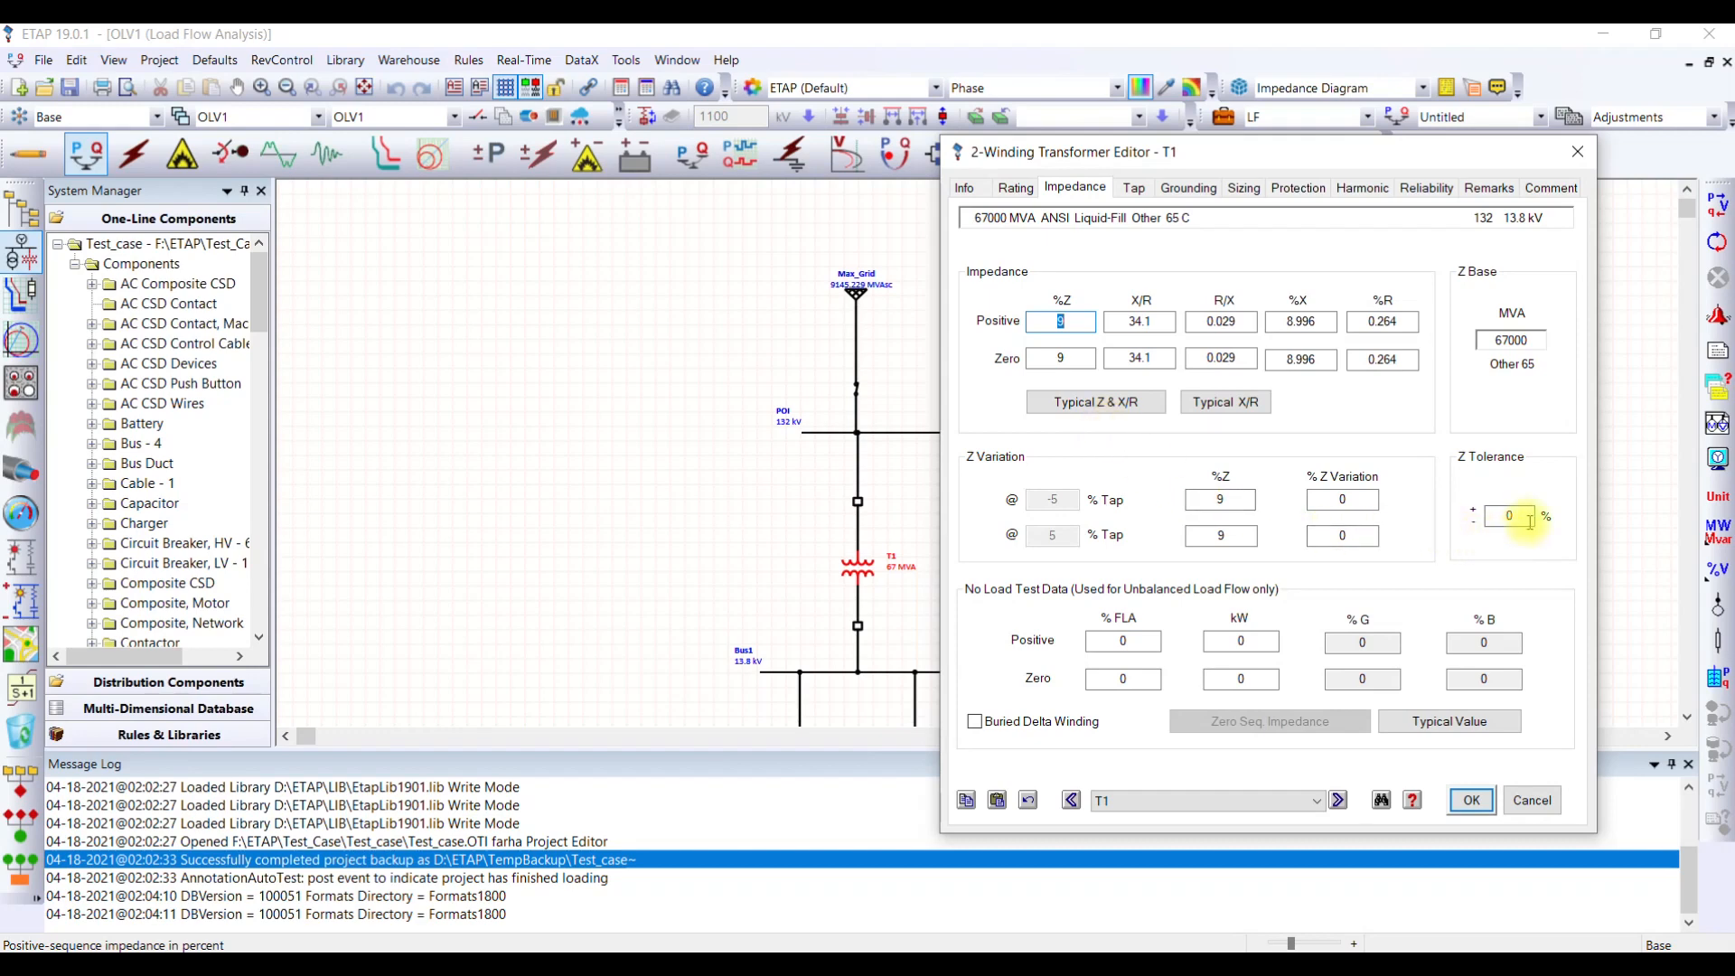
{"action": "mouse_move", "coordinate": [1507, 515]}
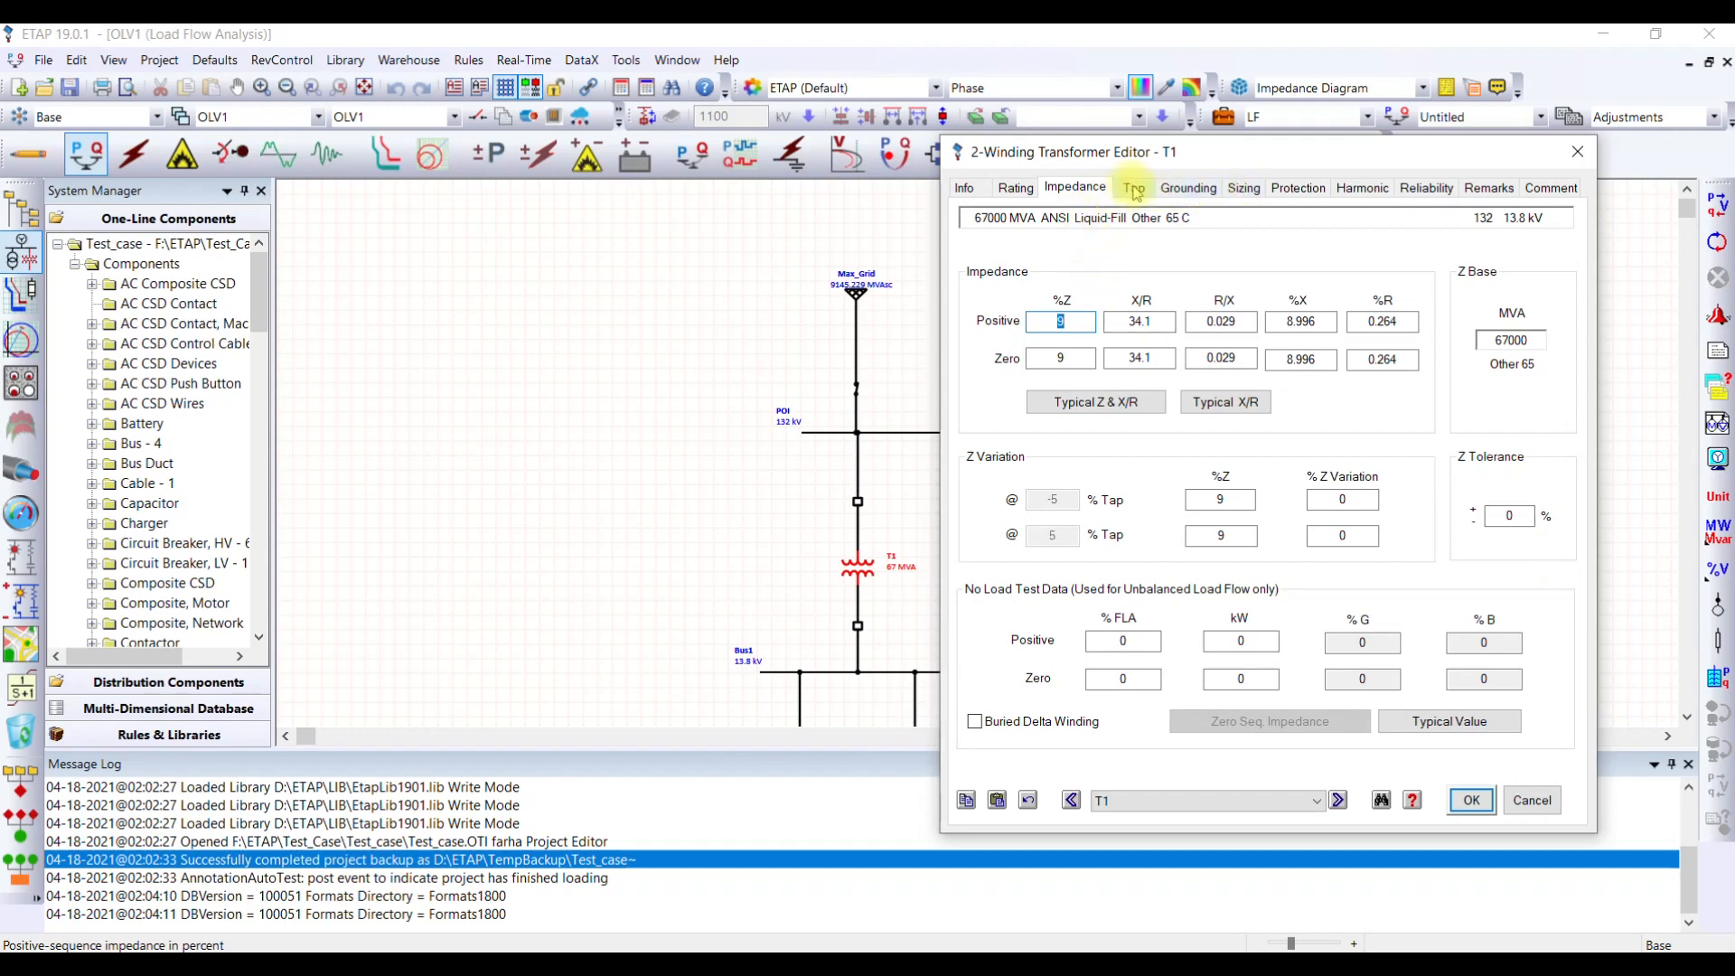
Review T1's tap, grounding and sizing data, then confirm and close its editor.
{"action": "left_click", "coordinate": [1133, 186]}
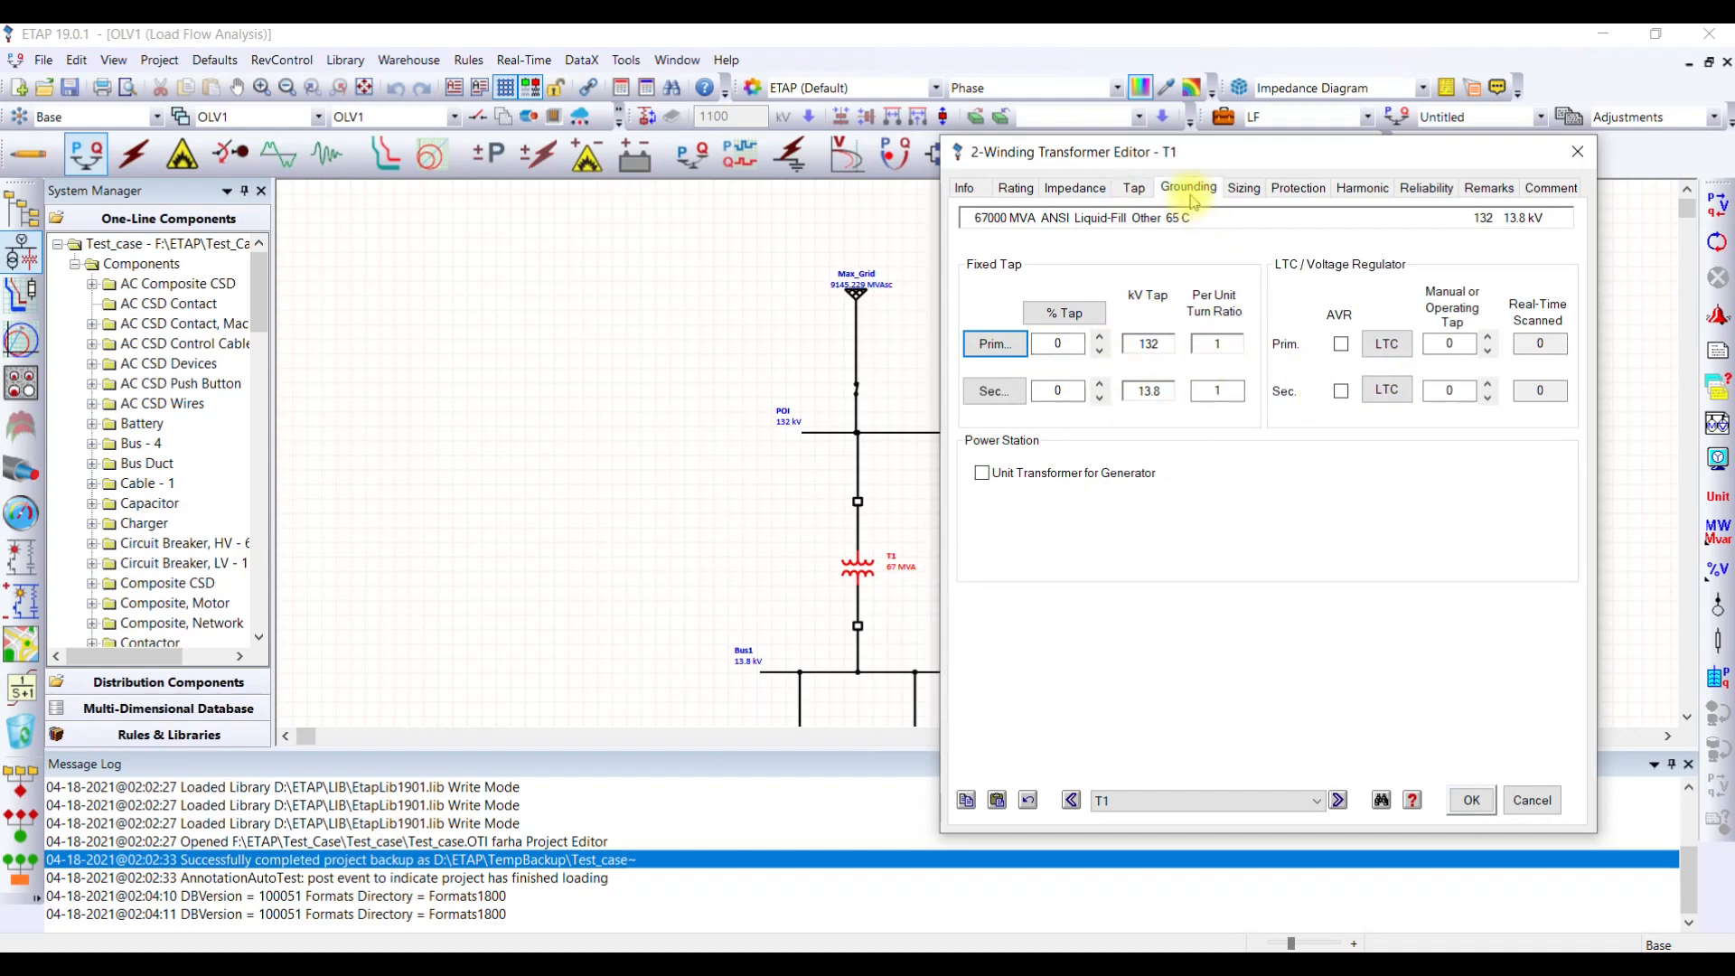
{"action": "left_click", "coordinate": [1187, 186]}
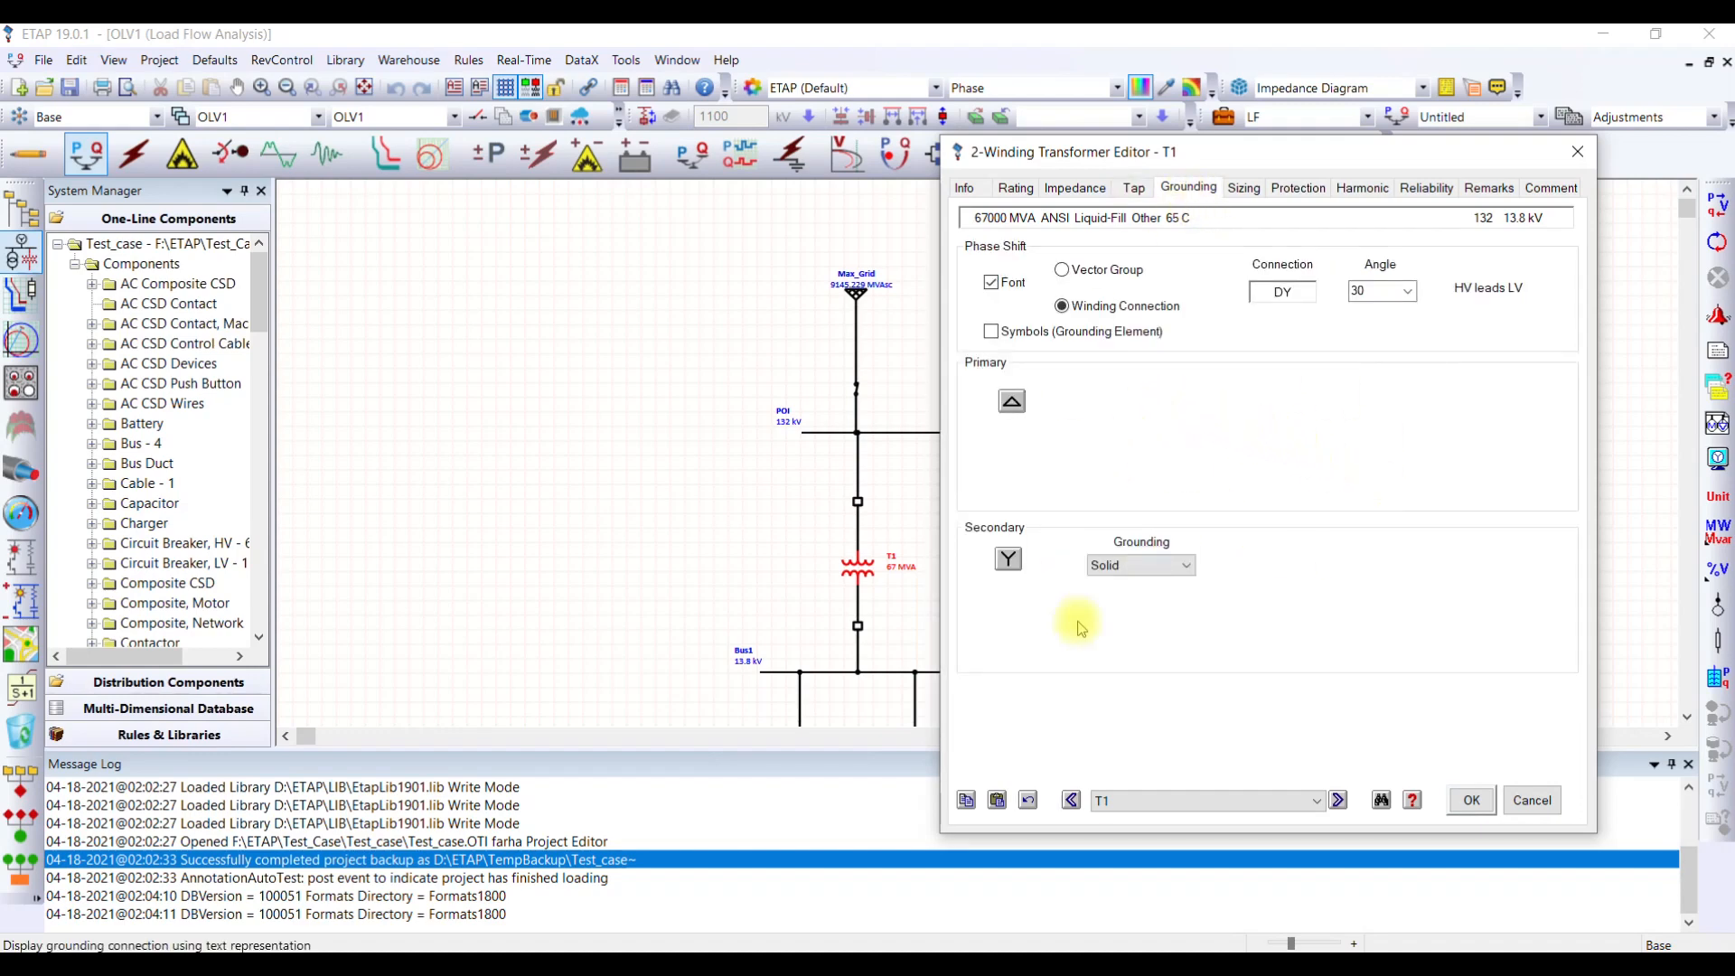
{"action": "mouse_move", "coordinate": [1229, 277]}
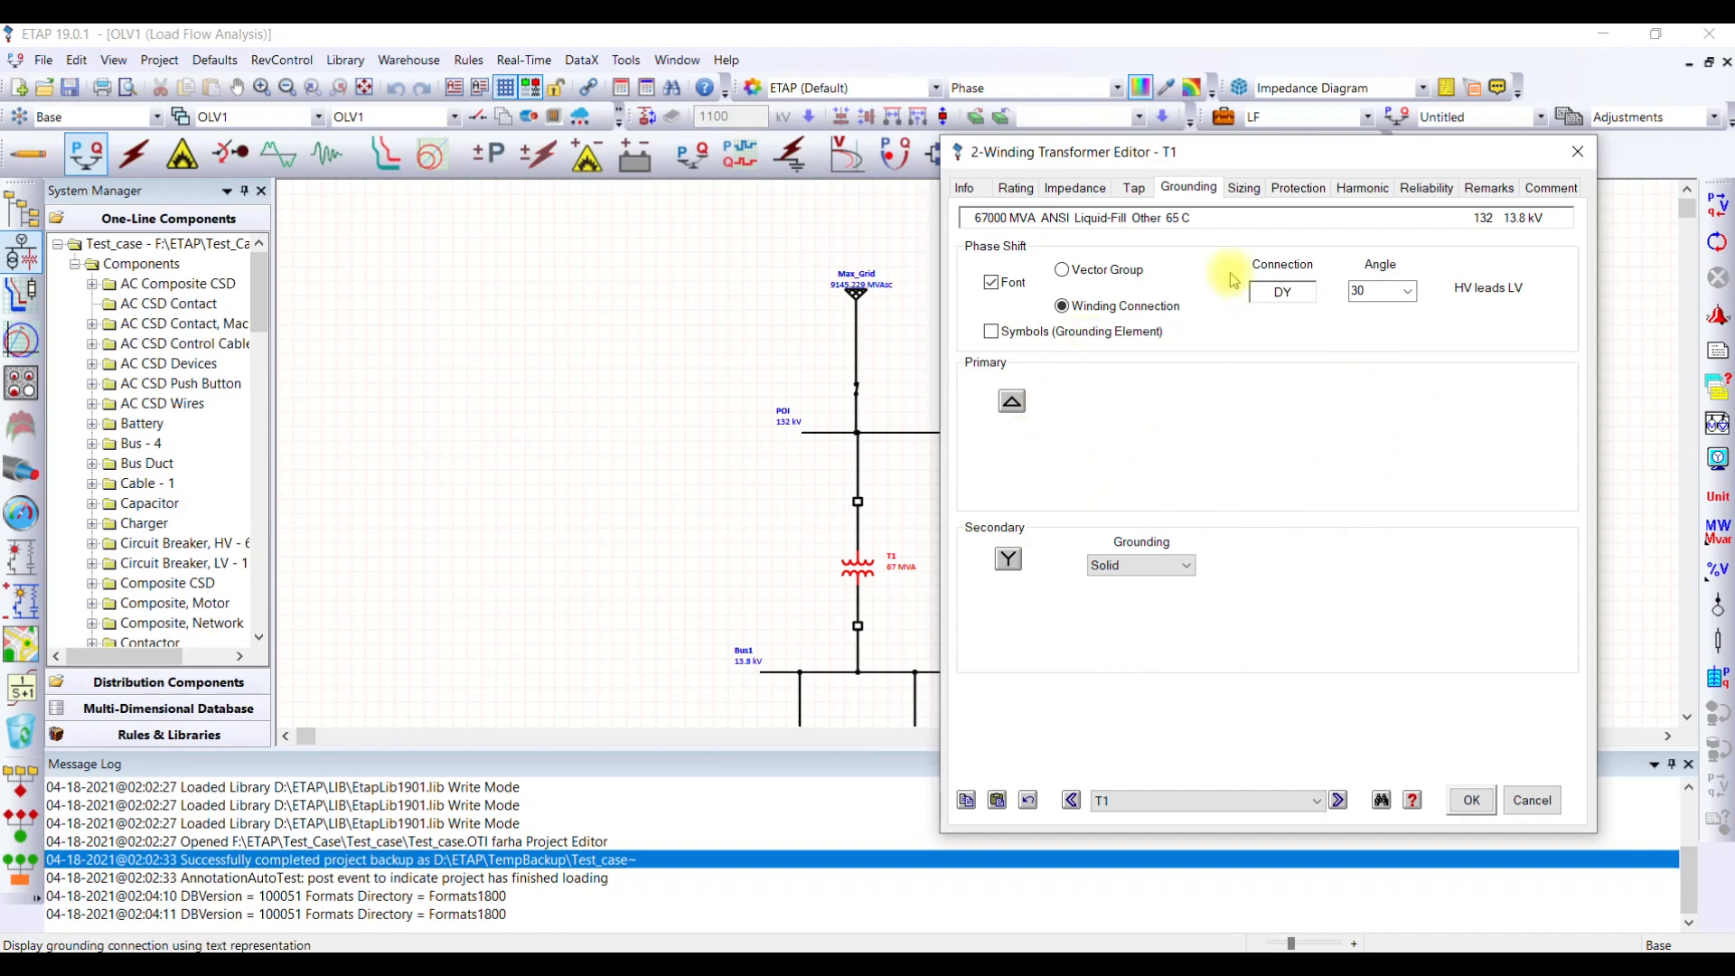
{"action": "left_click", "coordinate": [1244, 186]}
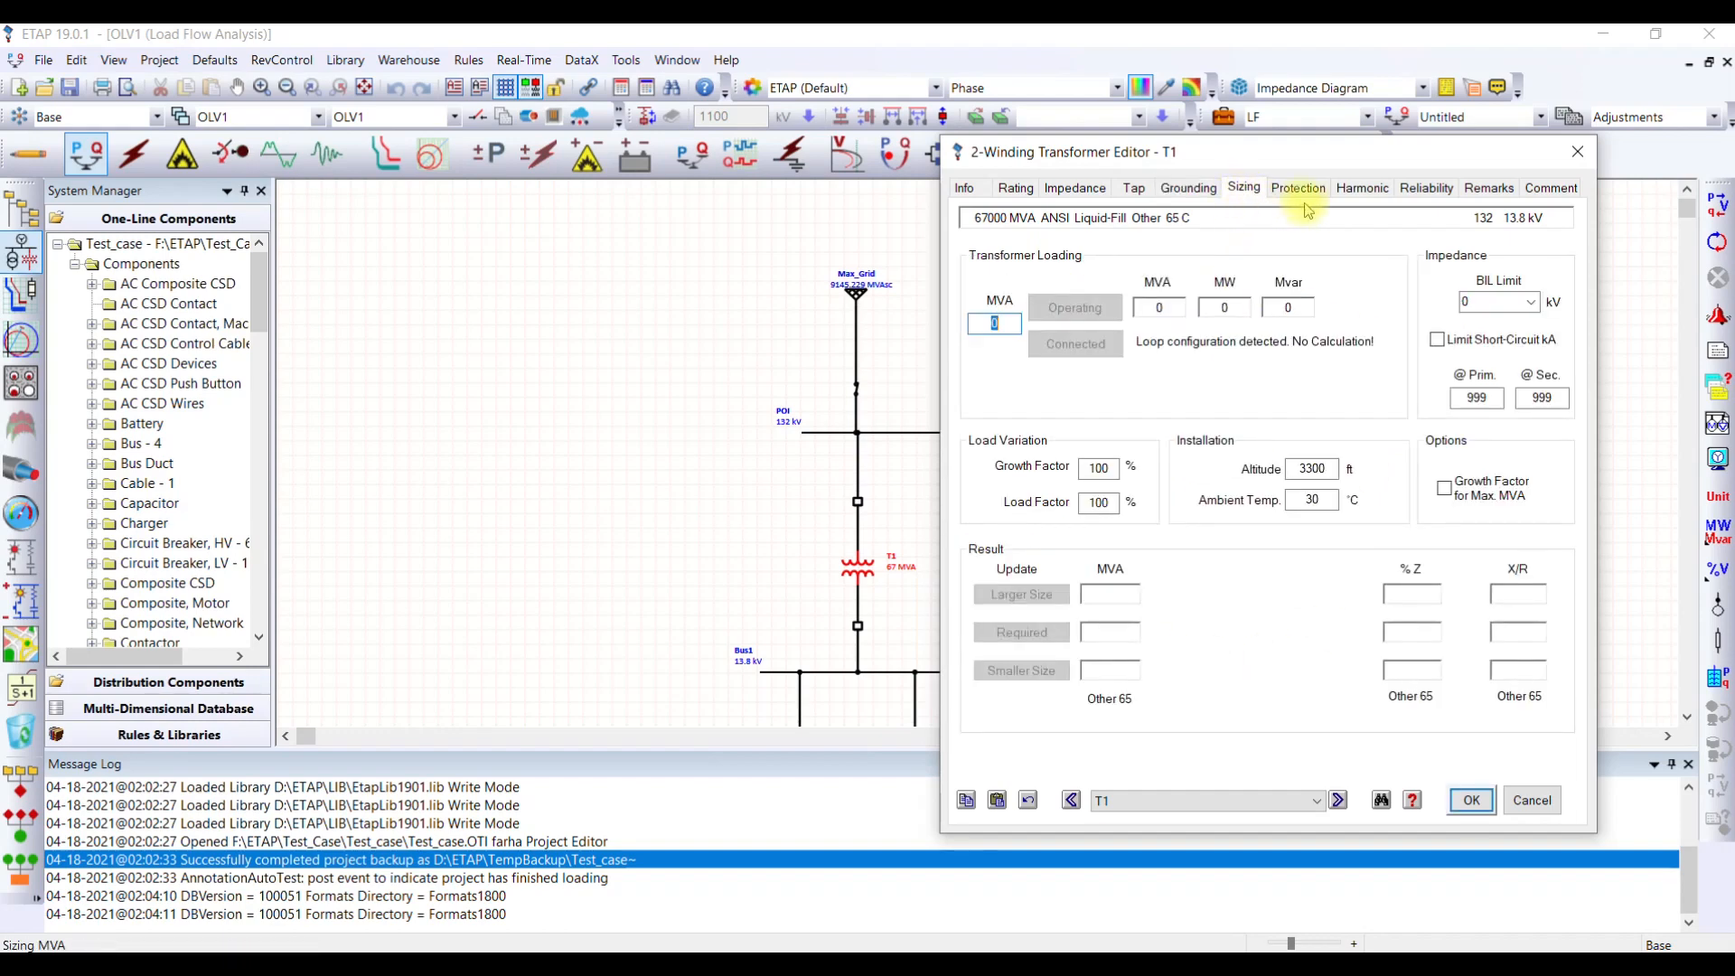
{"action": "mouse_move", "coordinate": [1383, 390]}
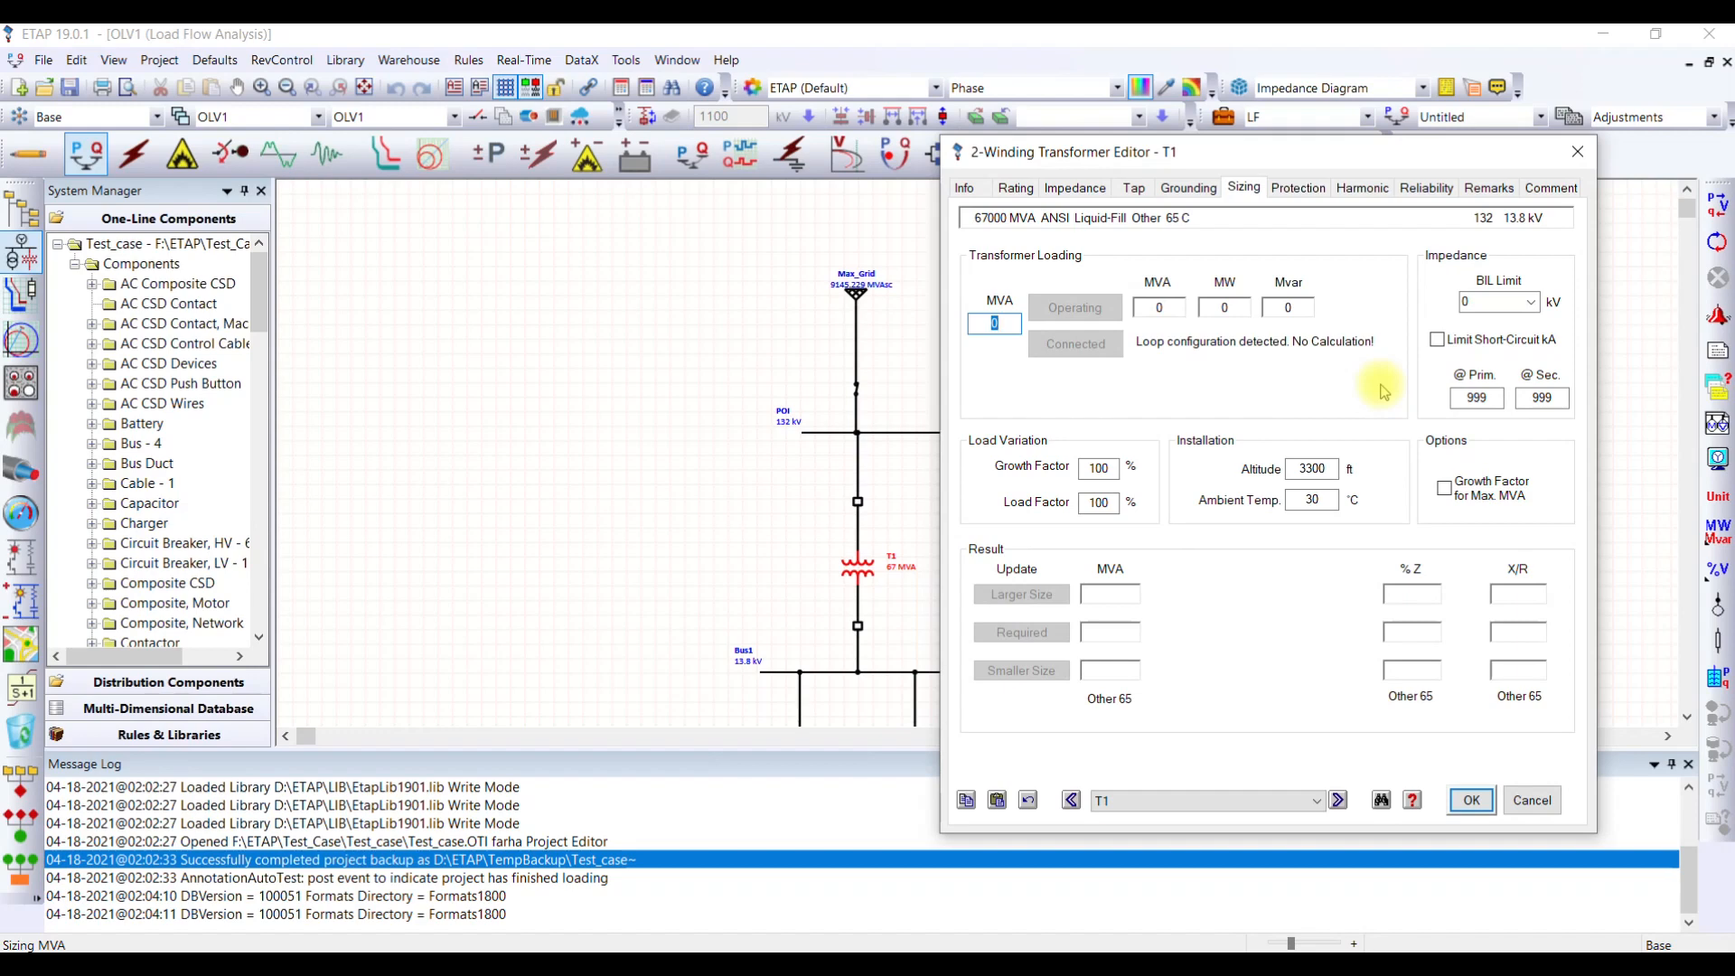
{"action": "mouse_move", "coordinate": [1169, 553]}
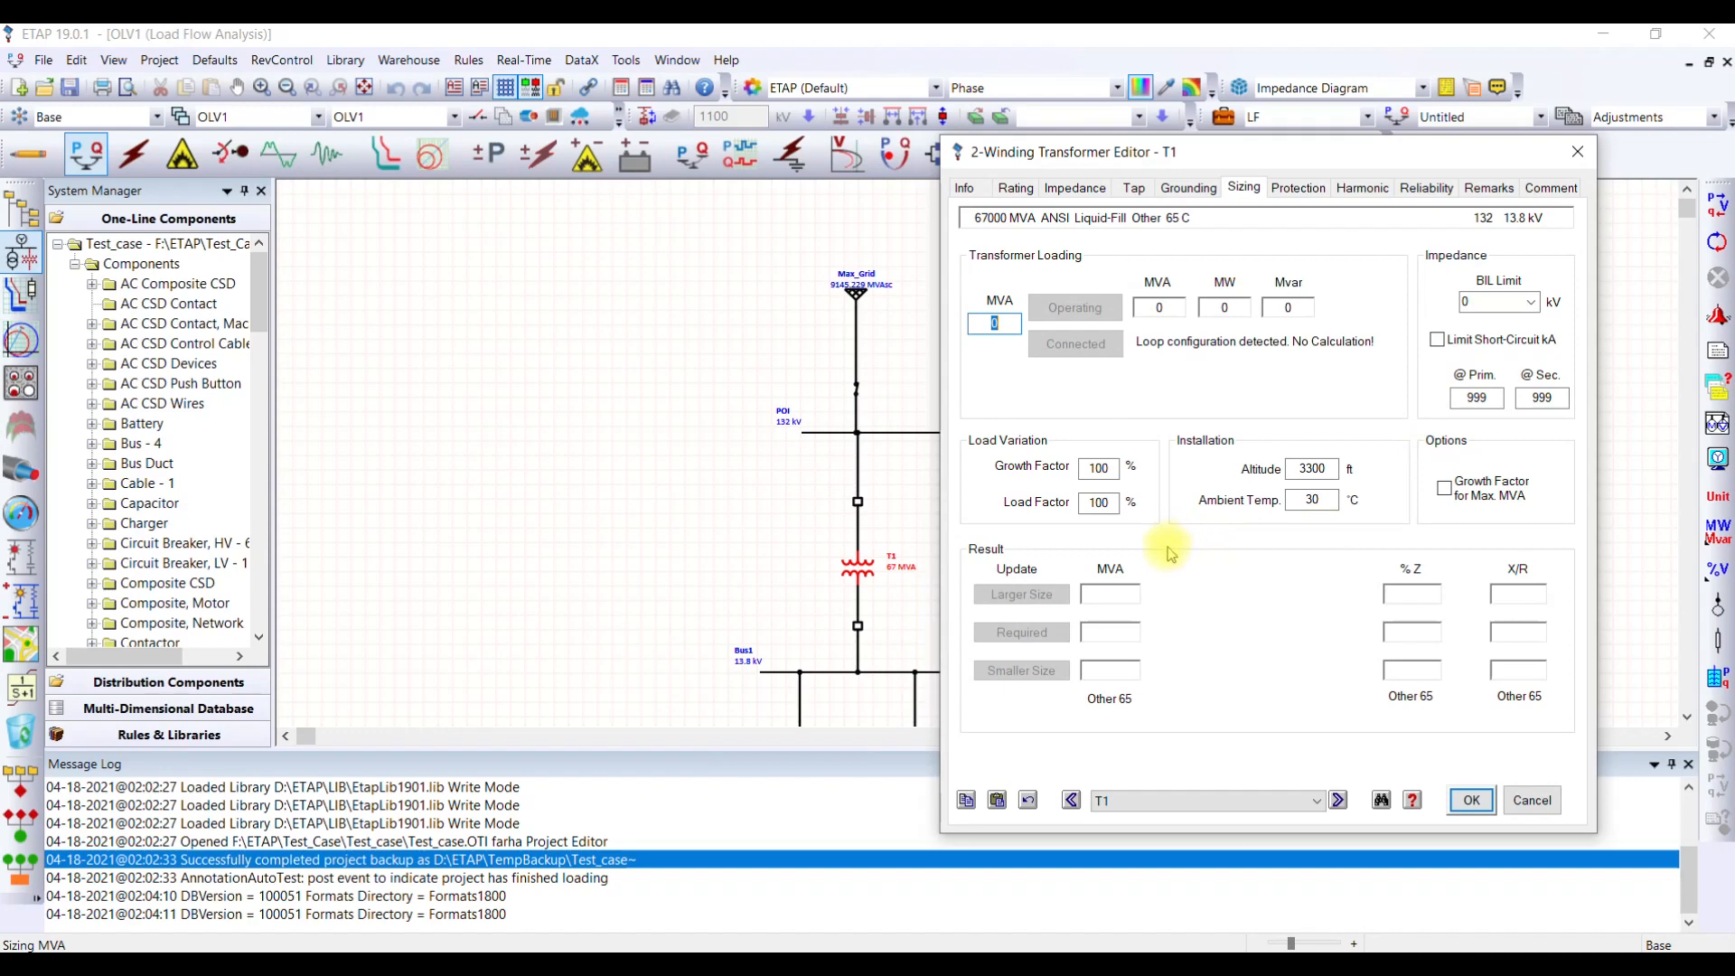
{"action": "left_click", "coordinate": [1471, 799]}
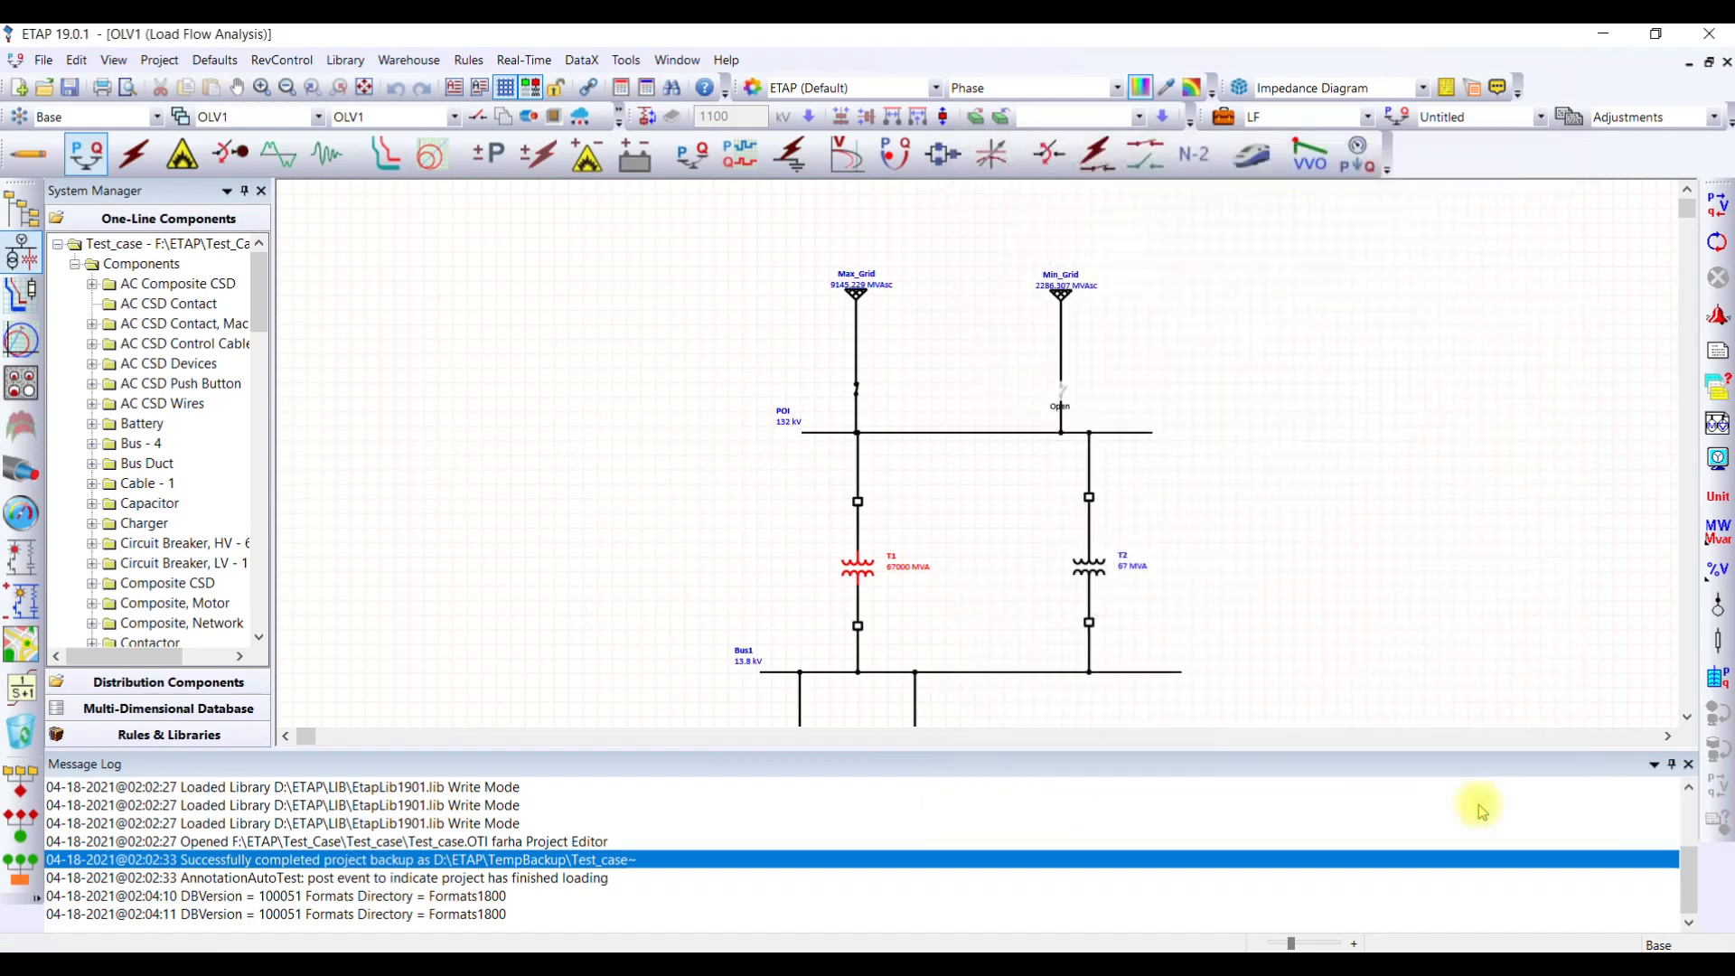
{"action": "left_click", "coordinate": [855, 292]}
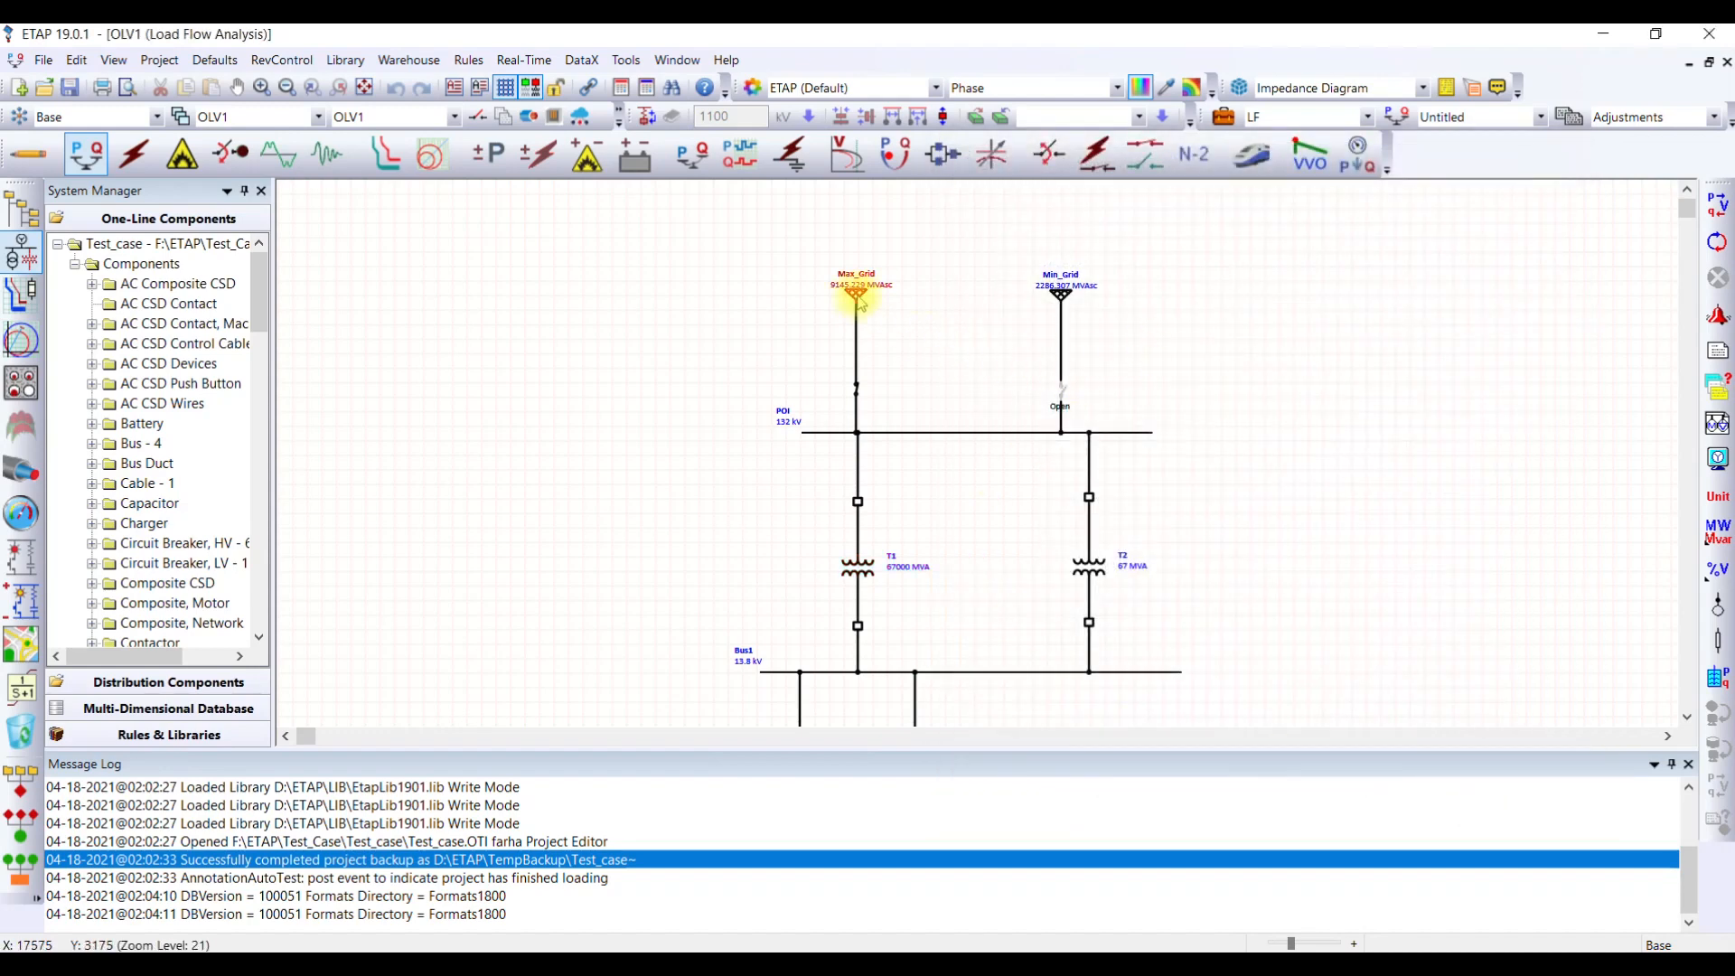
{"action": "double_click", "coordinate": [855, 292]}
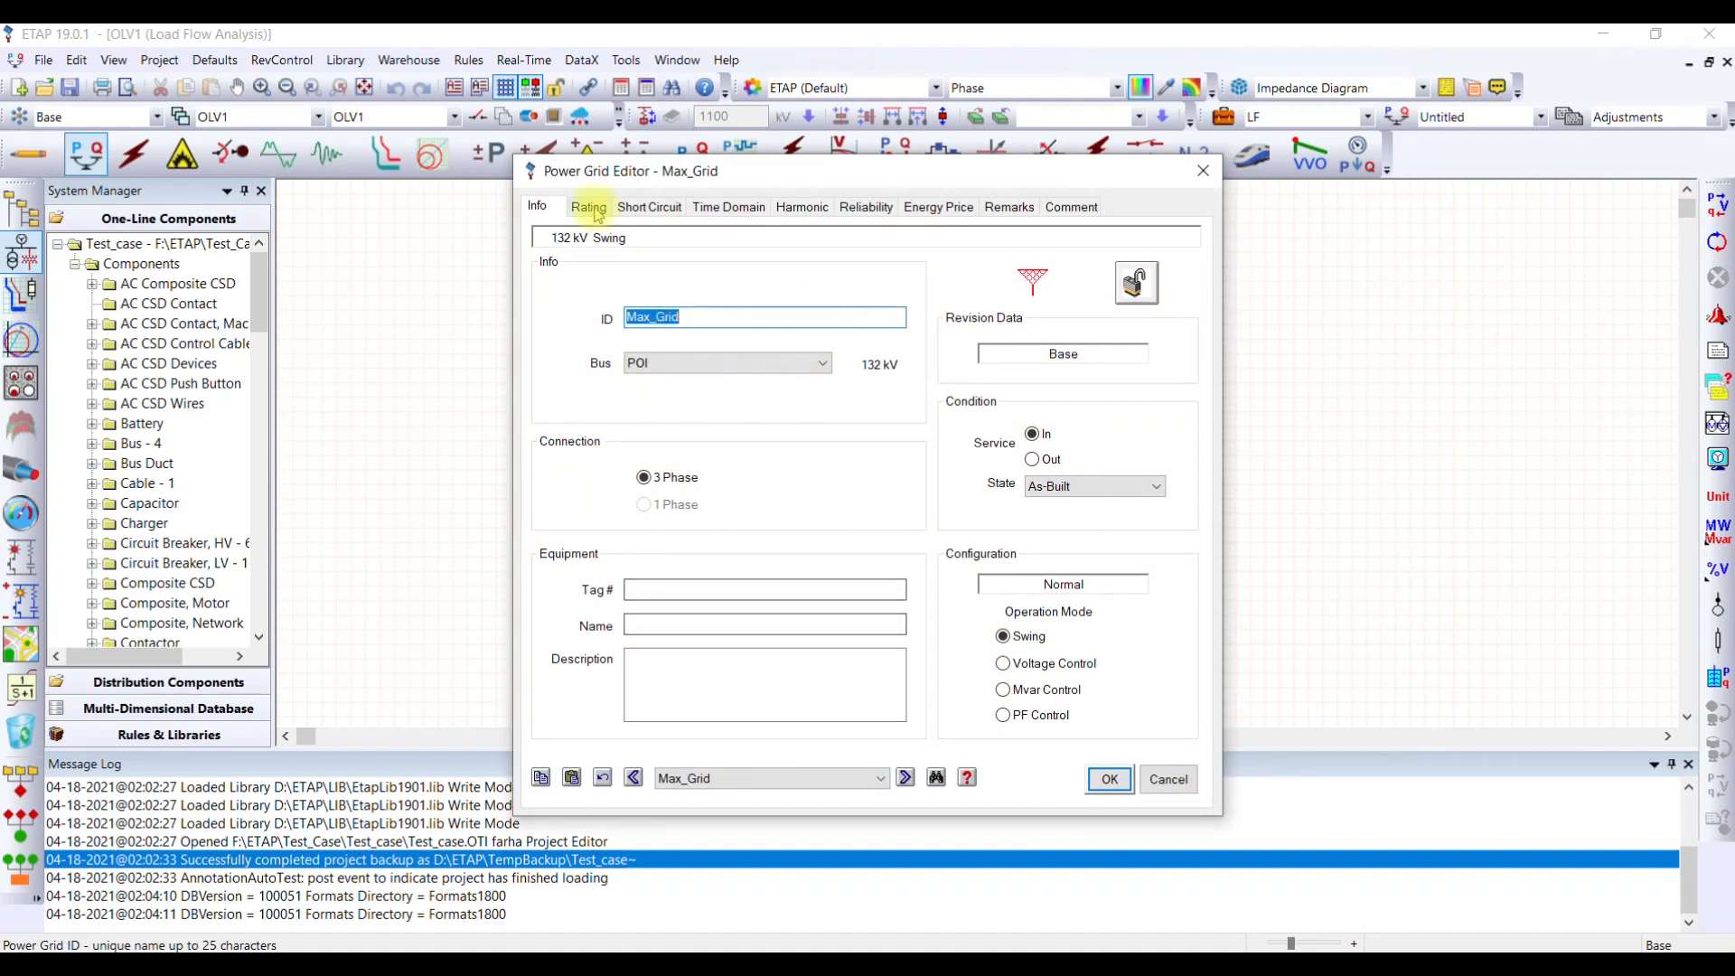
{"action": "left_click", "coordinate": [649, 206]}
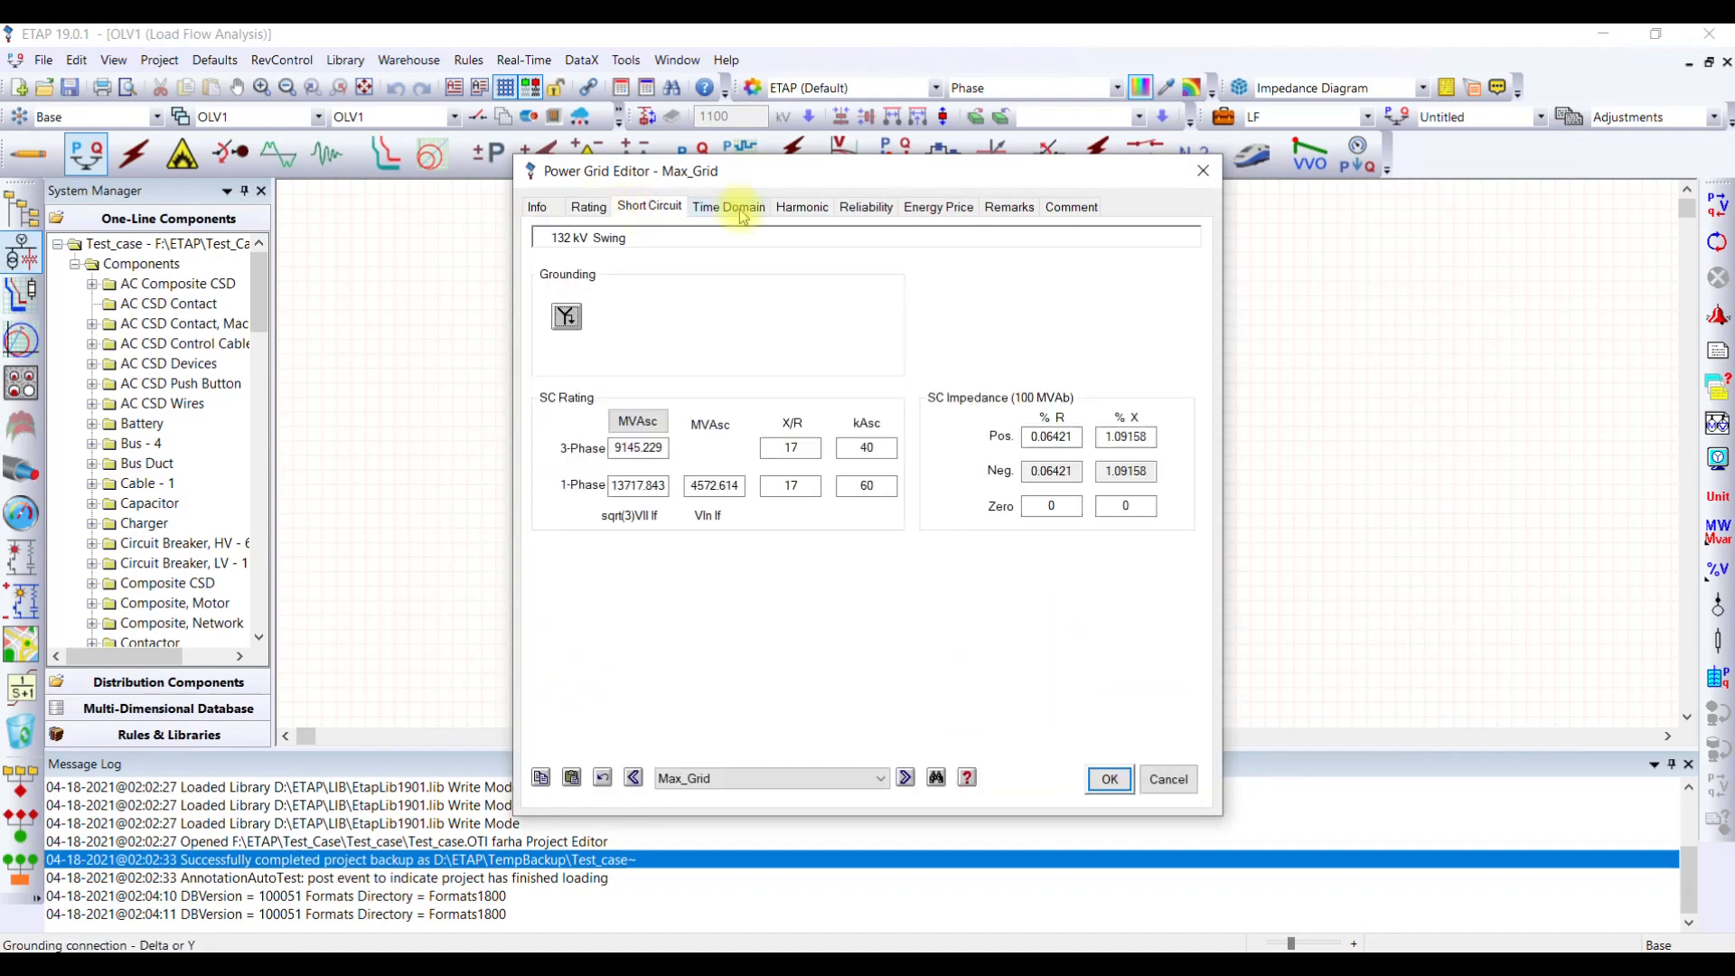
{"action": "left_click", "coordinate": [864, 207]}
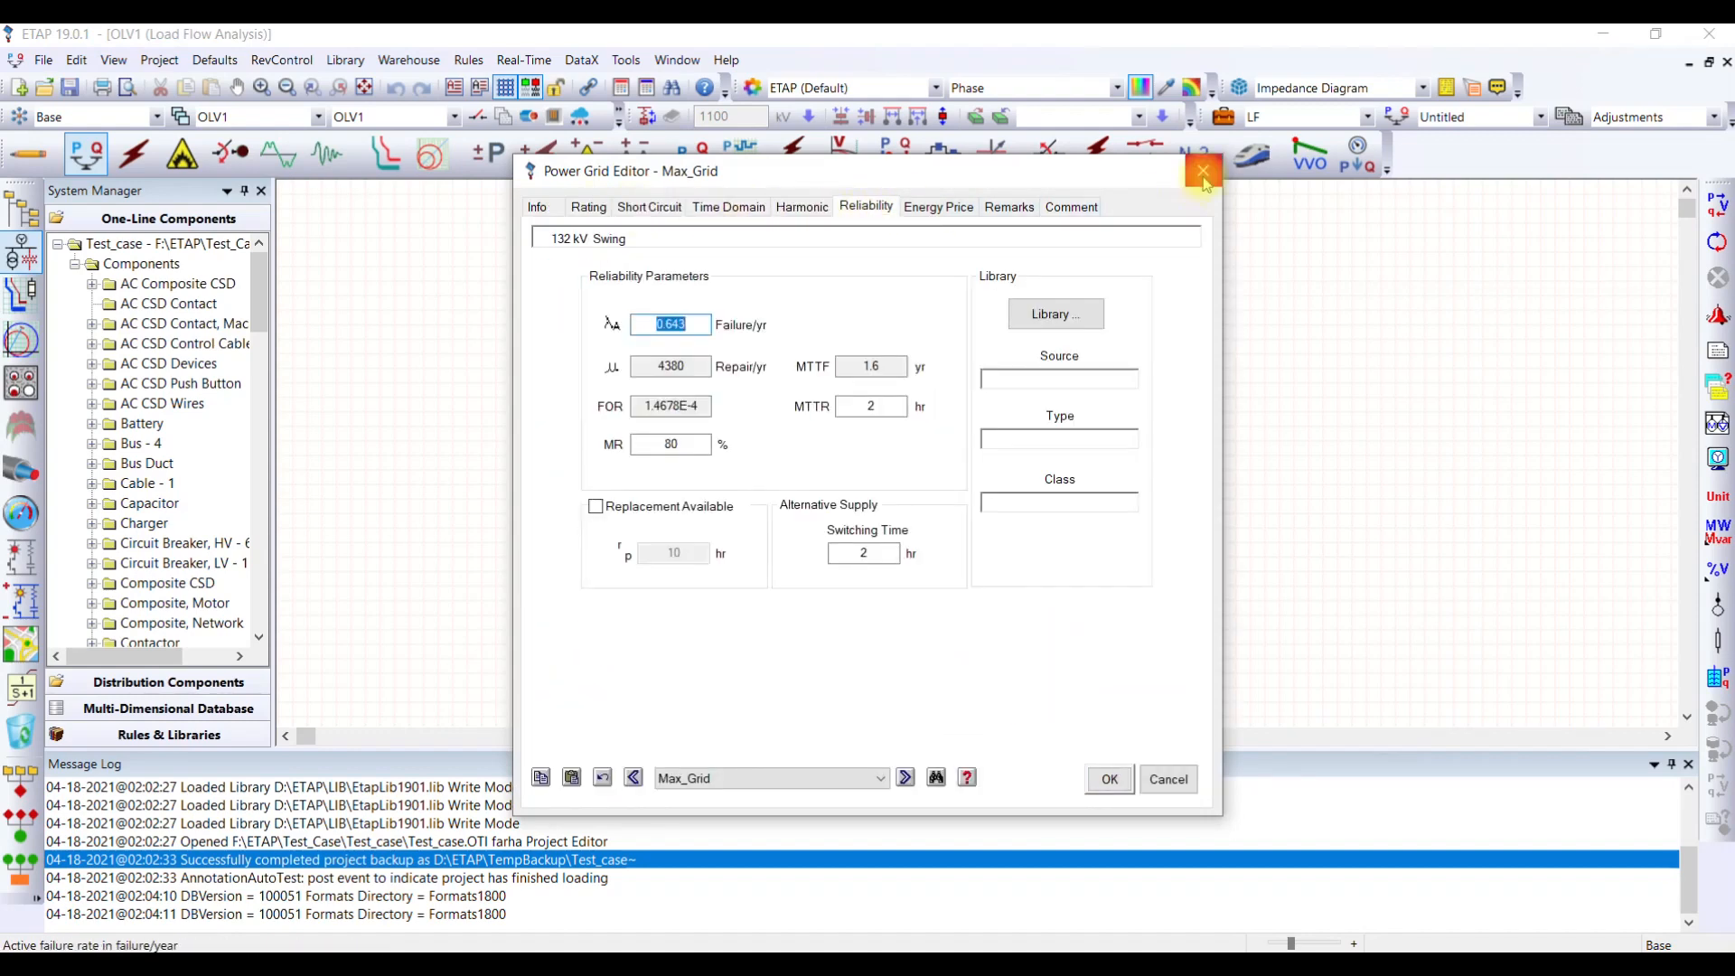
{"action": "left_click", "coordinate": [1204, 172]}
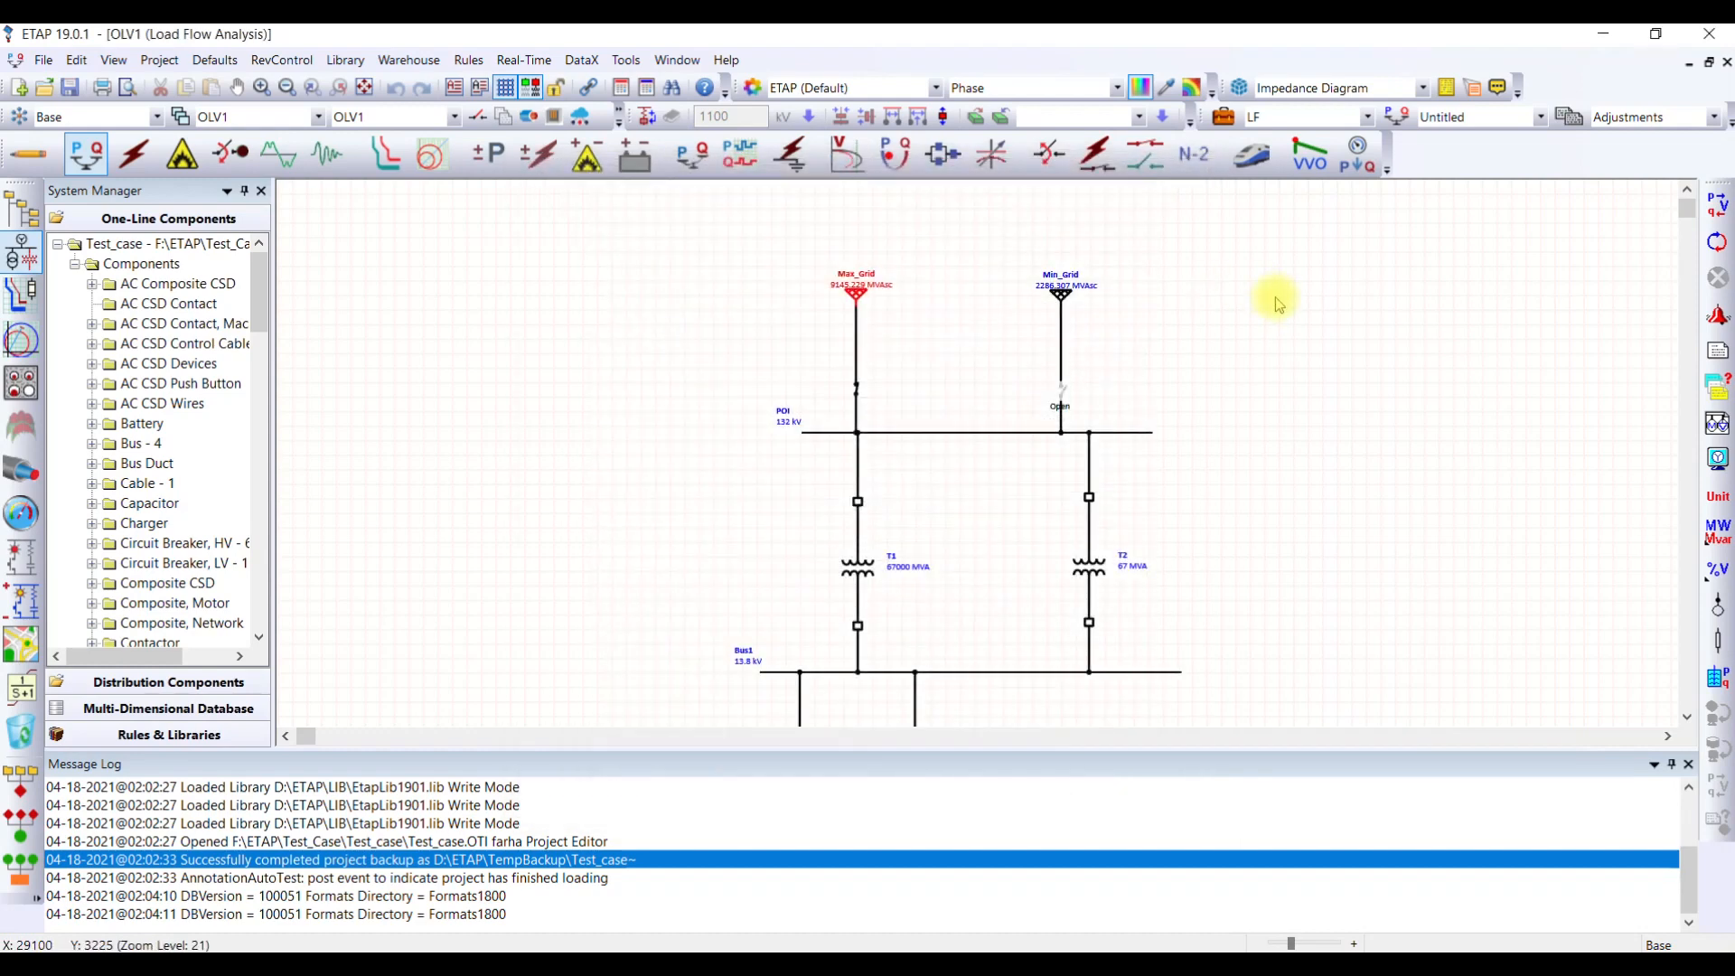